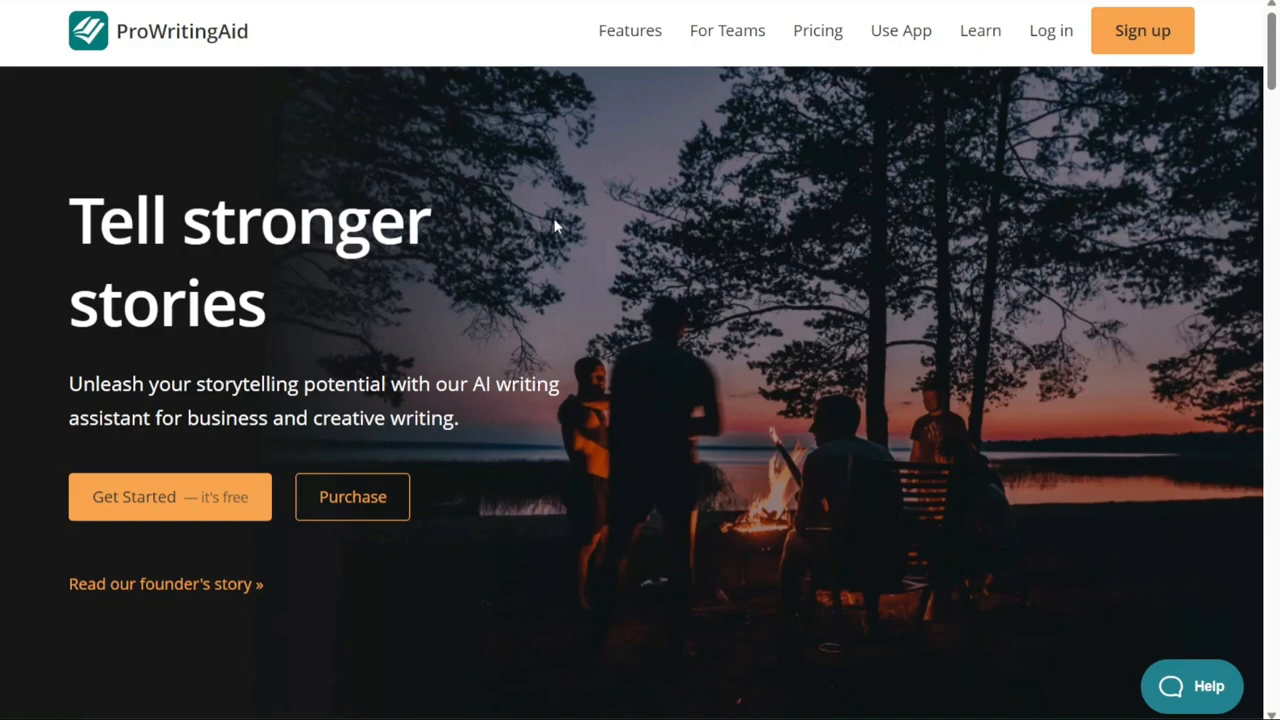
Browse the landing page, highlighting part of the '2 million' heading and expanding the video description
scroll("down", 3)
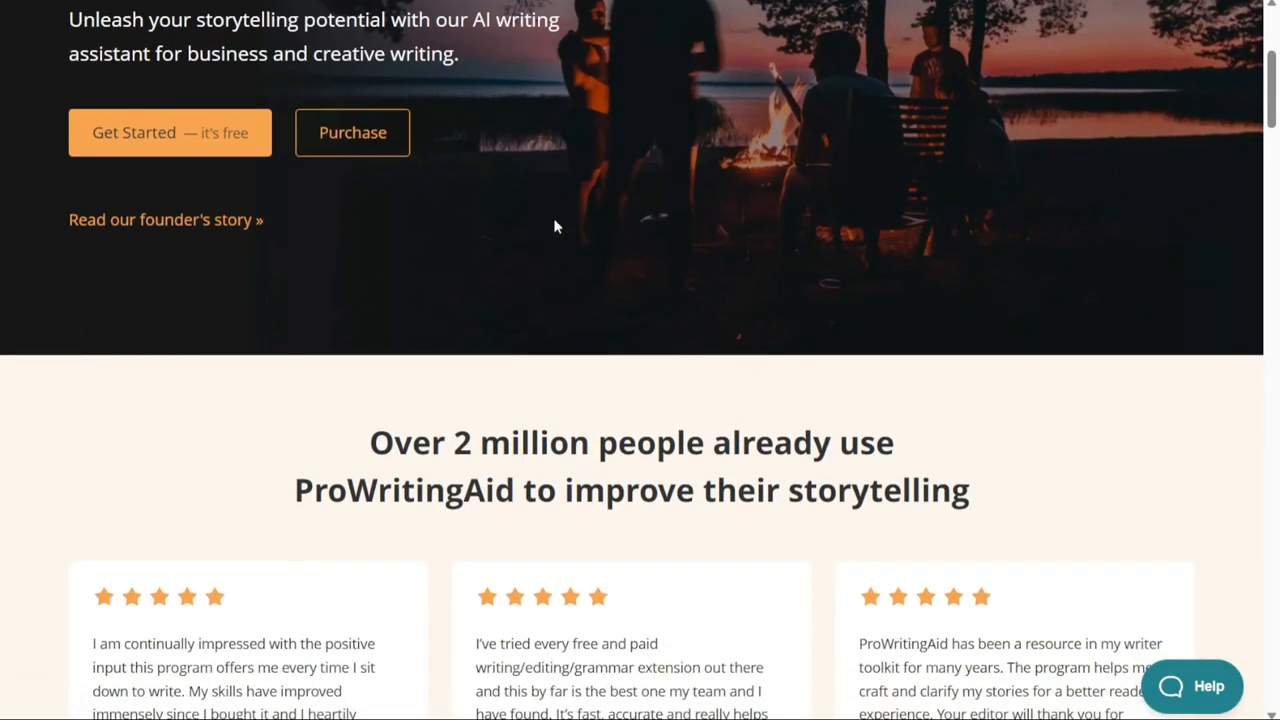
double_click(470, 442)
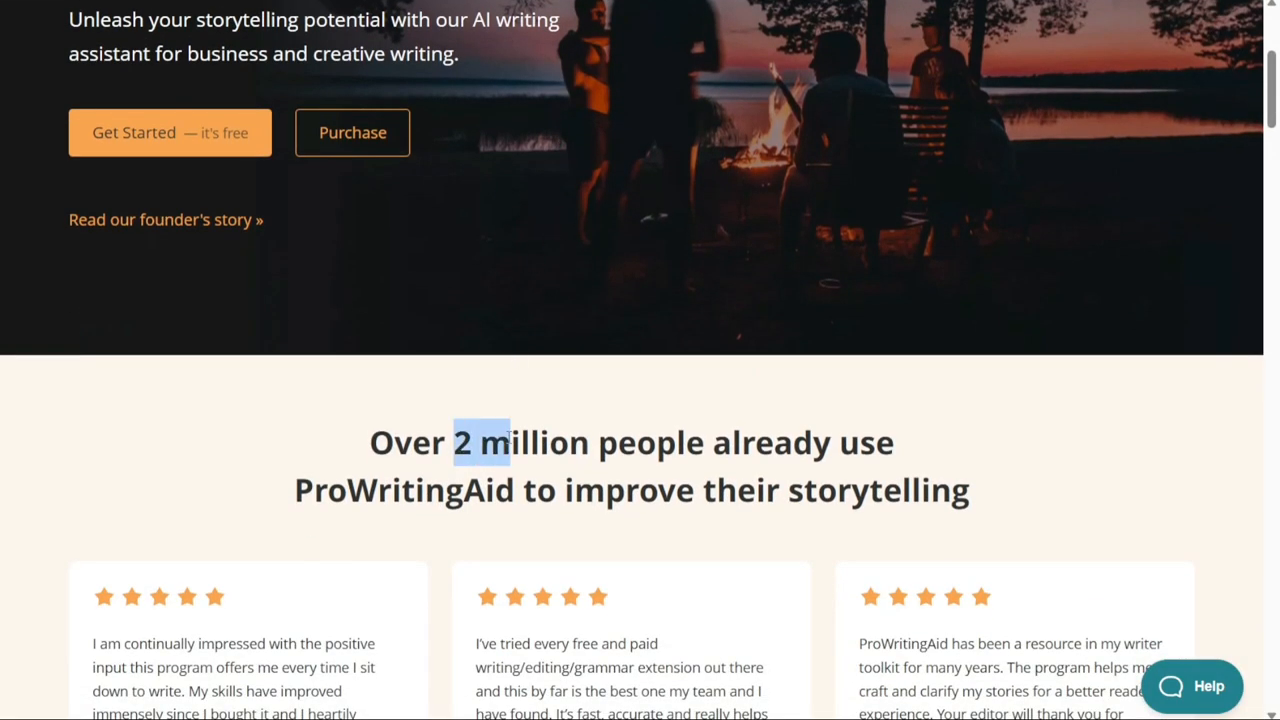
left_click_drag(490, 442, 716, 442)
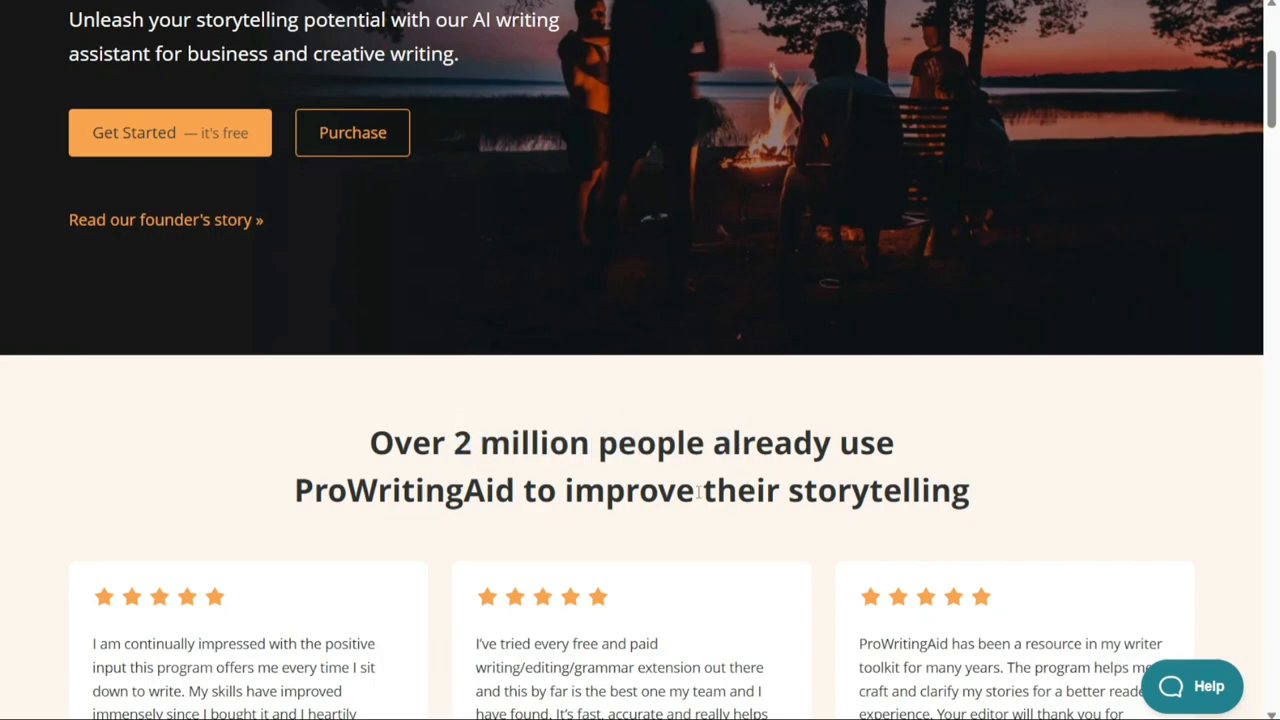
scroll("down", 3)
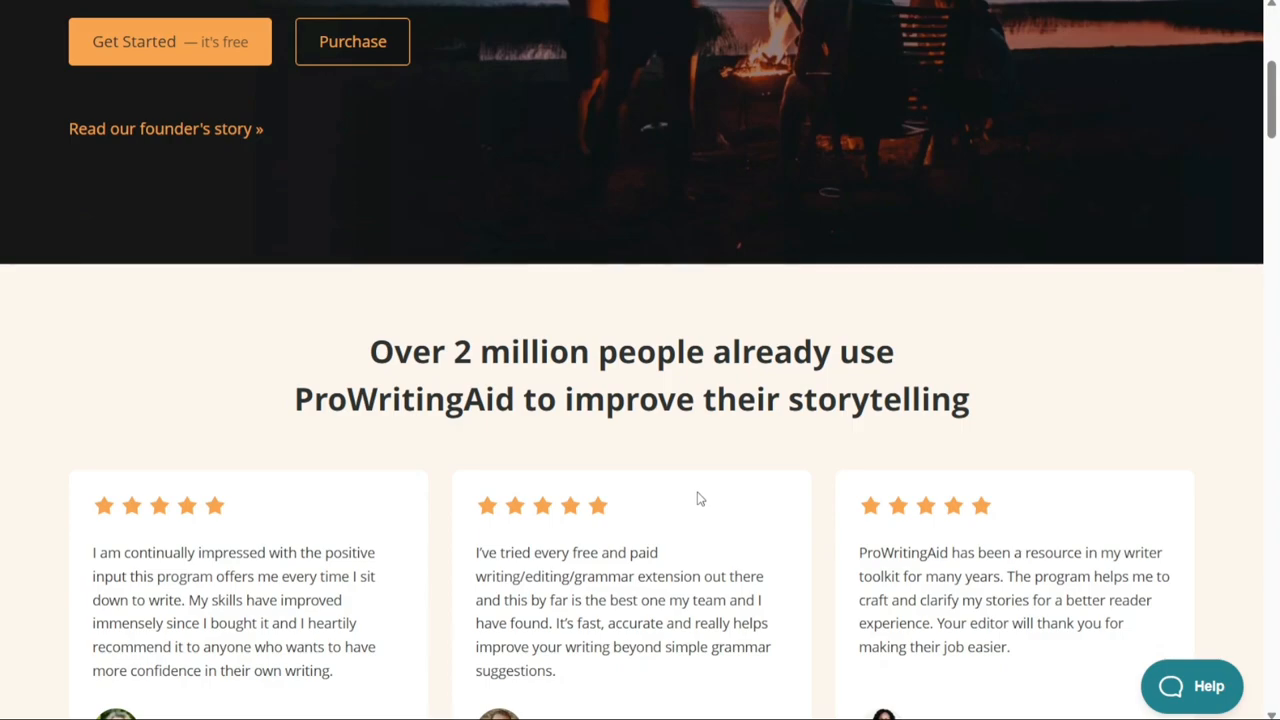
scroll("up", 3)
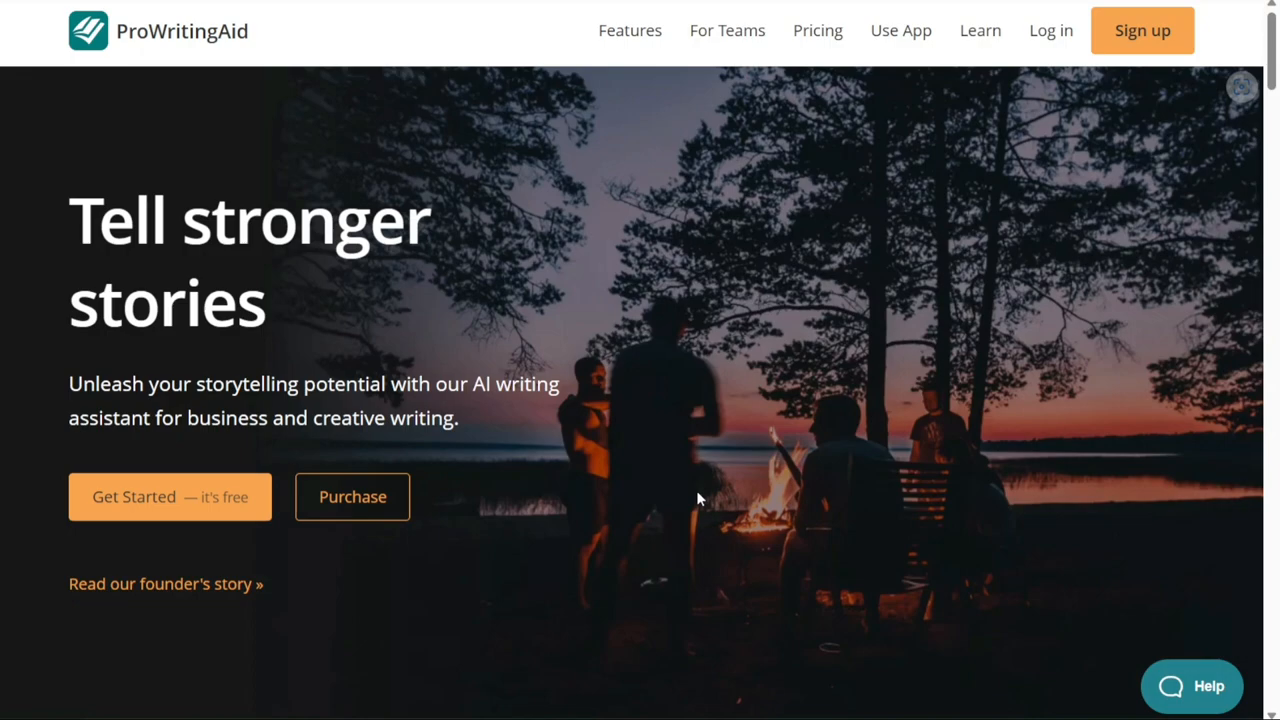
mouse_move(508, 362)
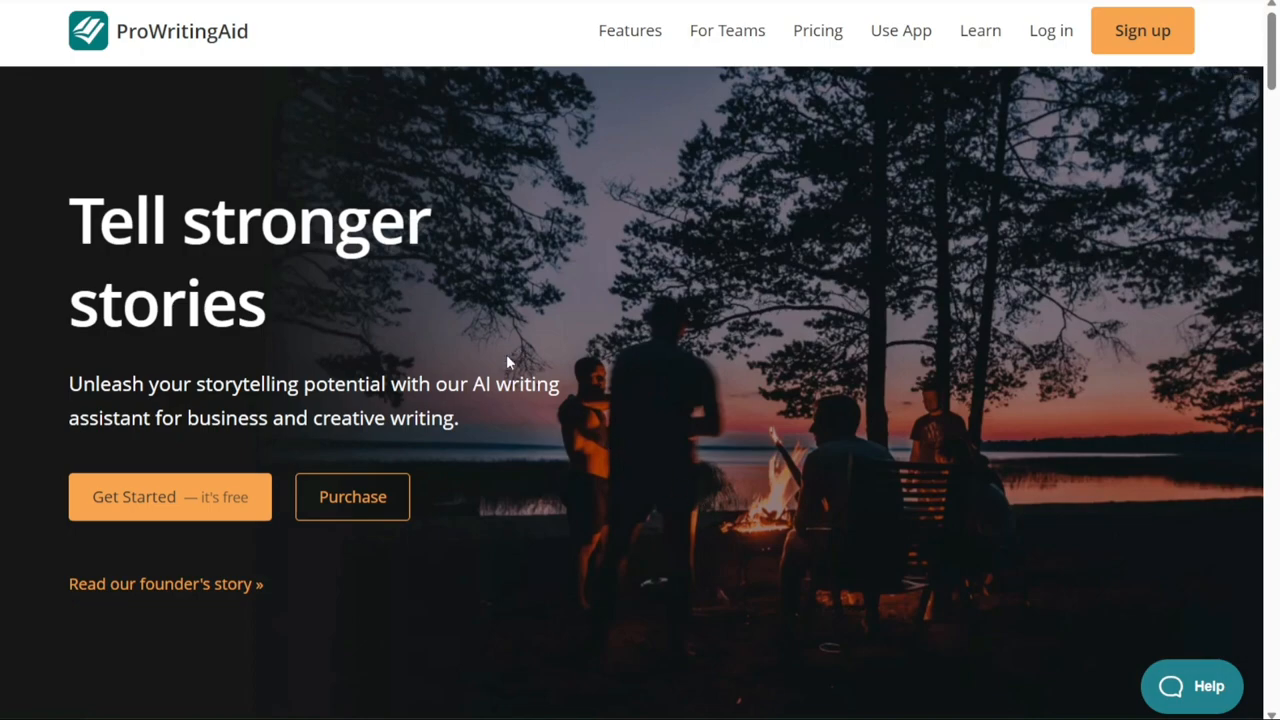
mouse_move(332, 450)
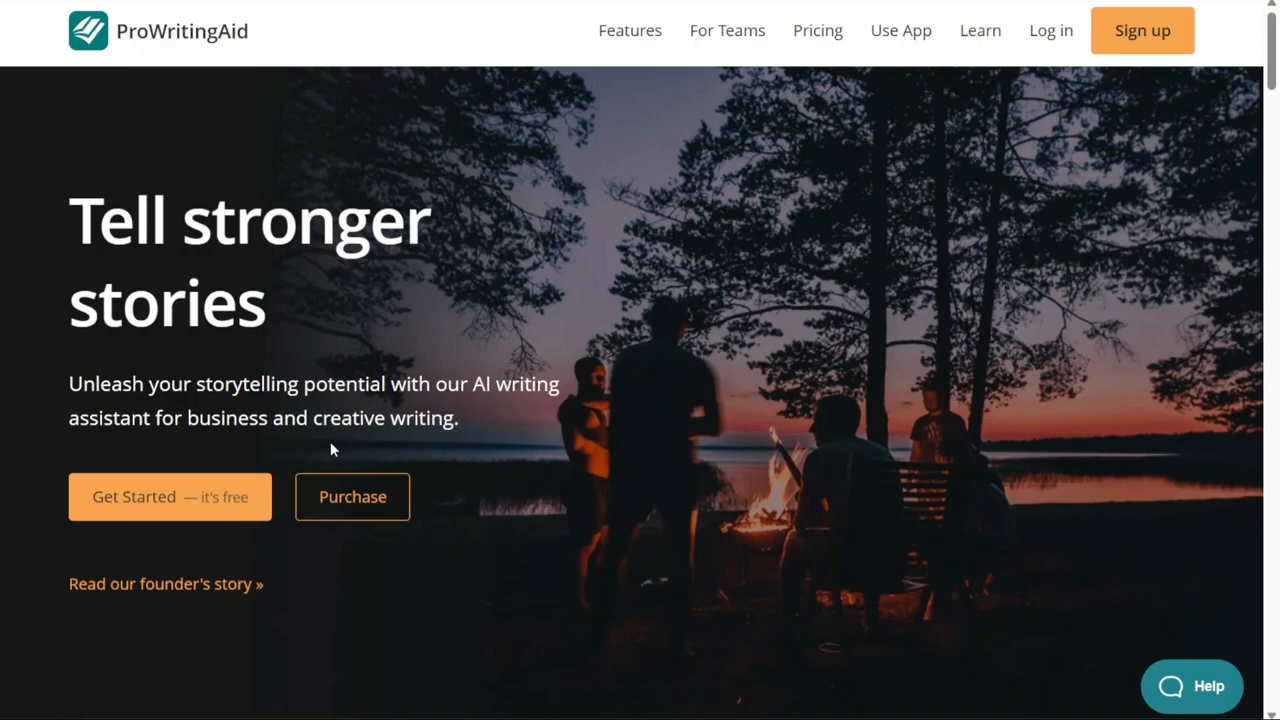
mouse_move(478, 268)
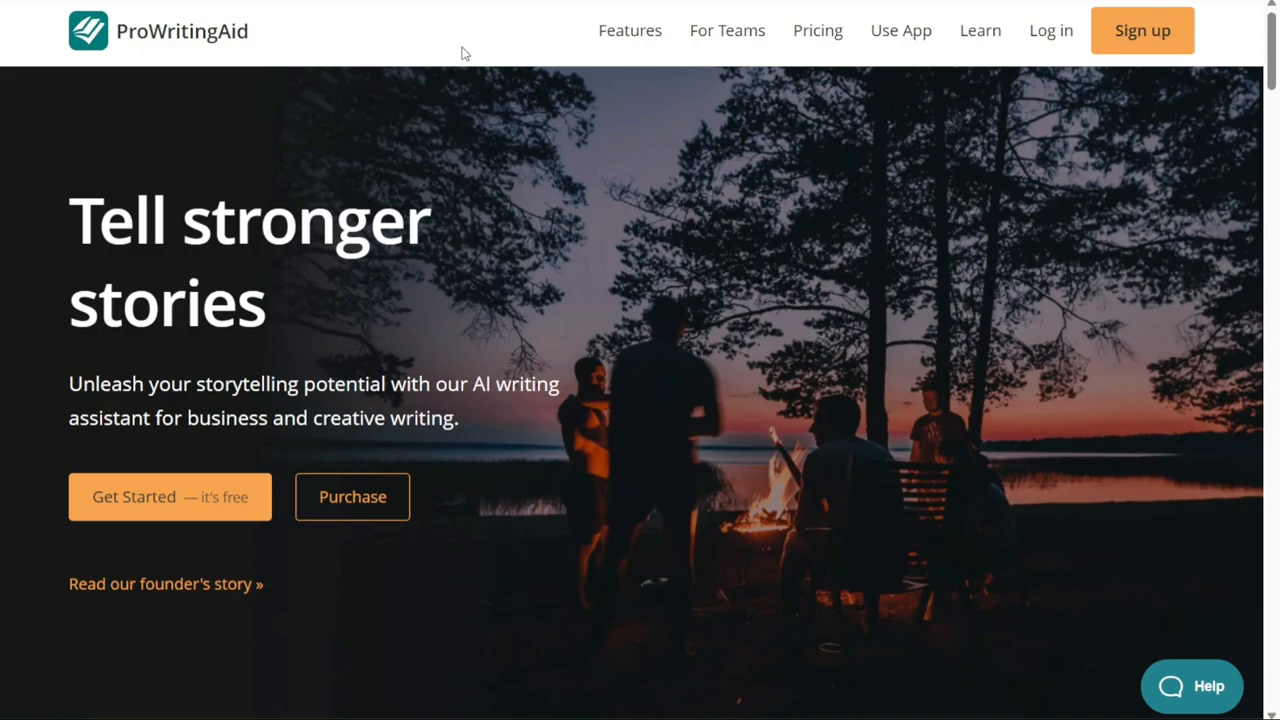
mouse_move(180, 46)
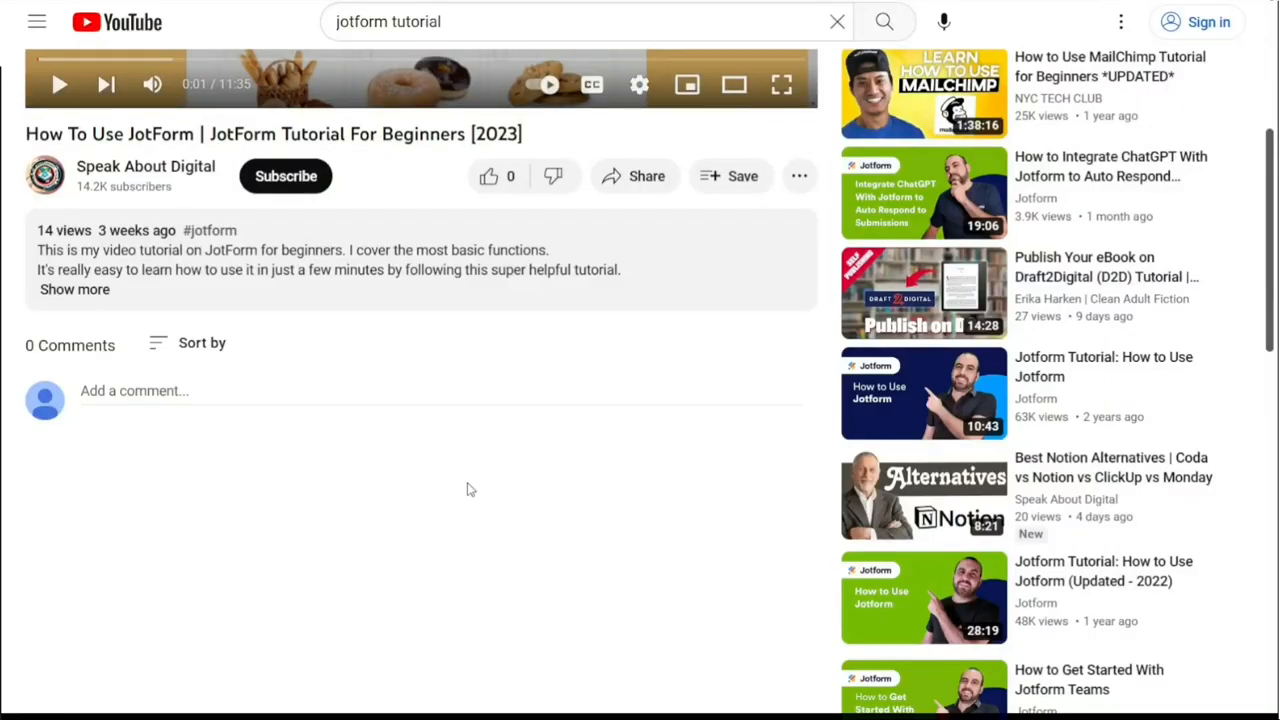
left_click(76, 288)
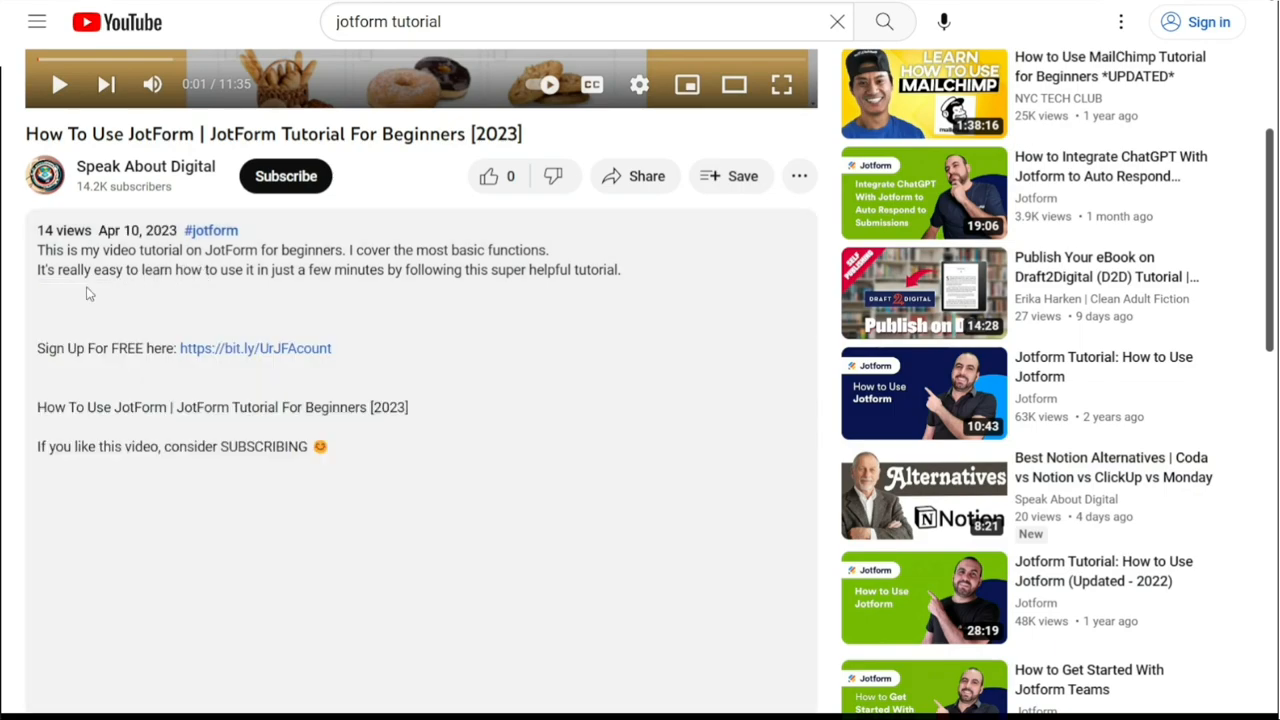
mouse_move(256, 348)
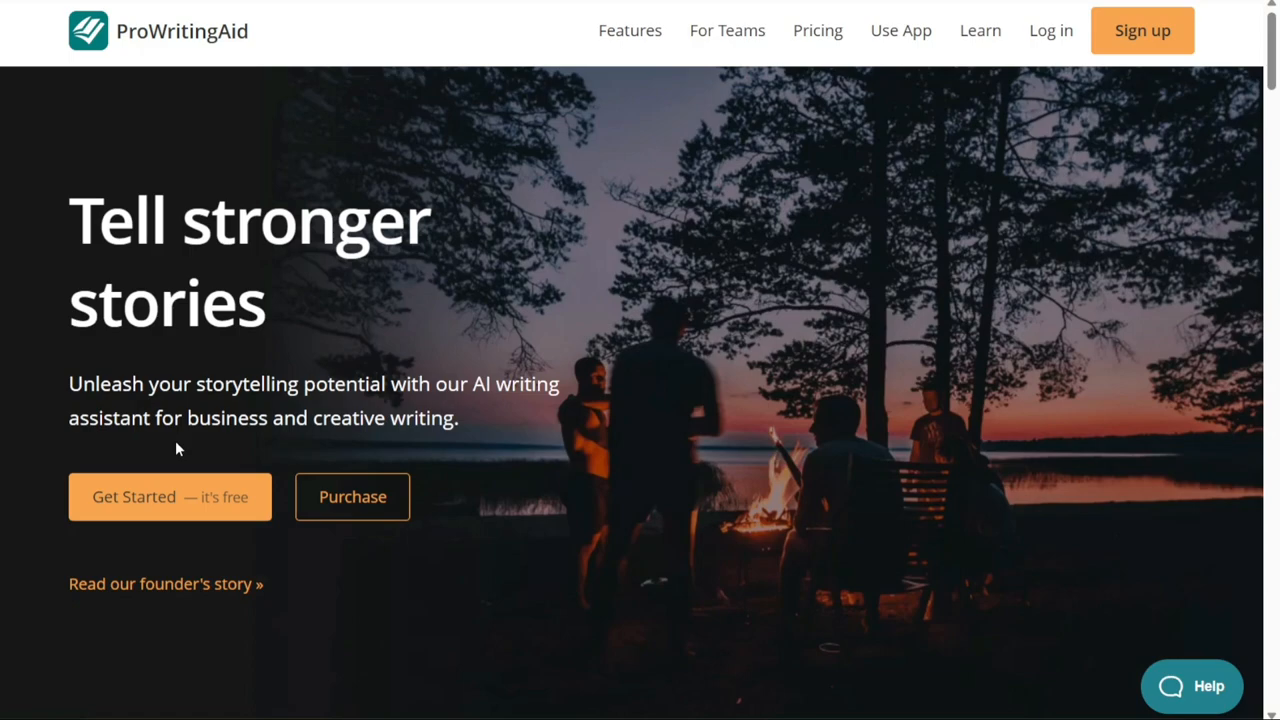
mouse_move(178, 456)
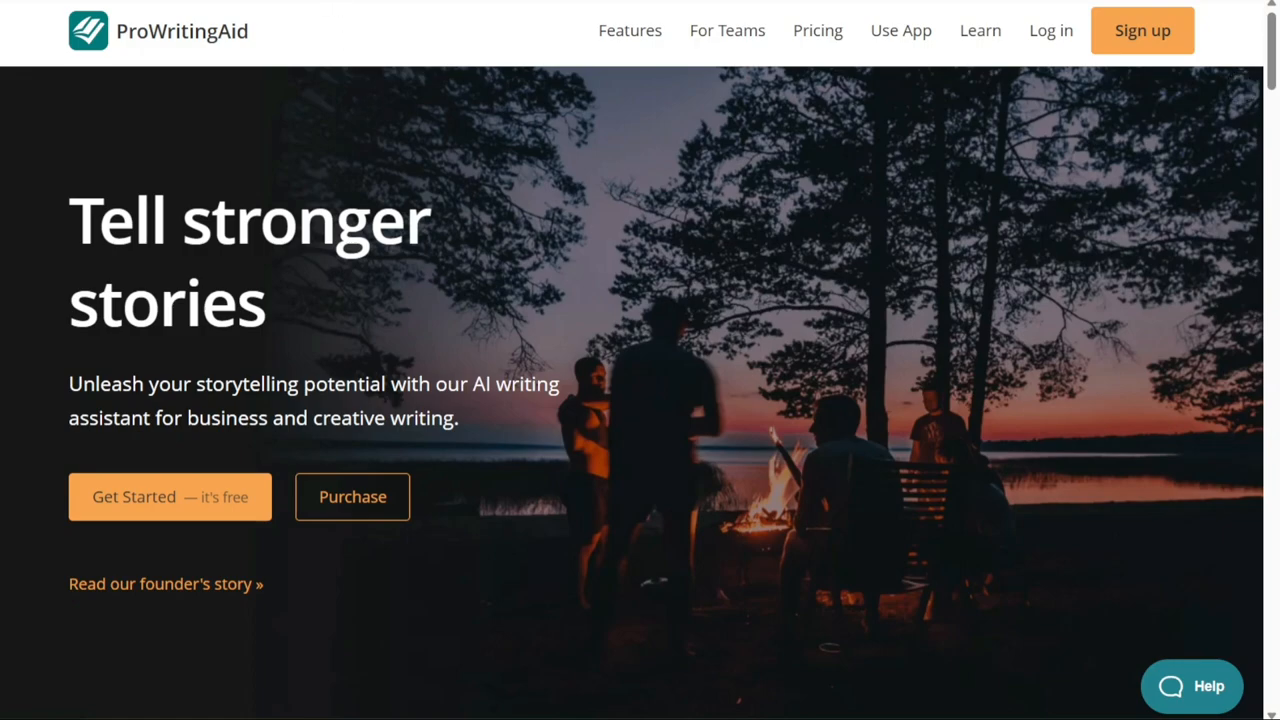
Bring up the account sign-up form from the top navigation bar
left_click(1142, 30)
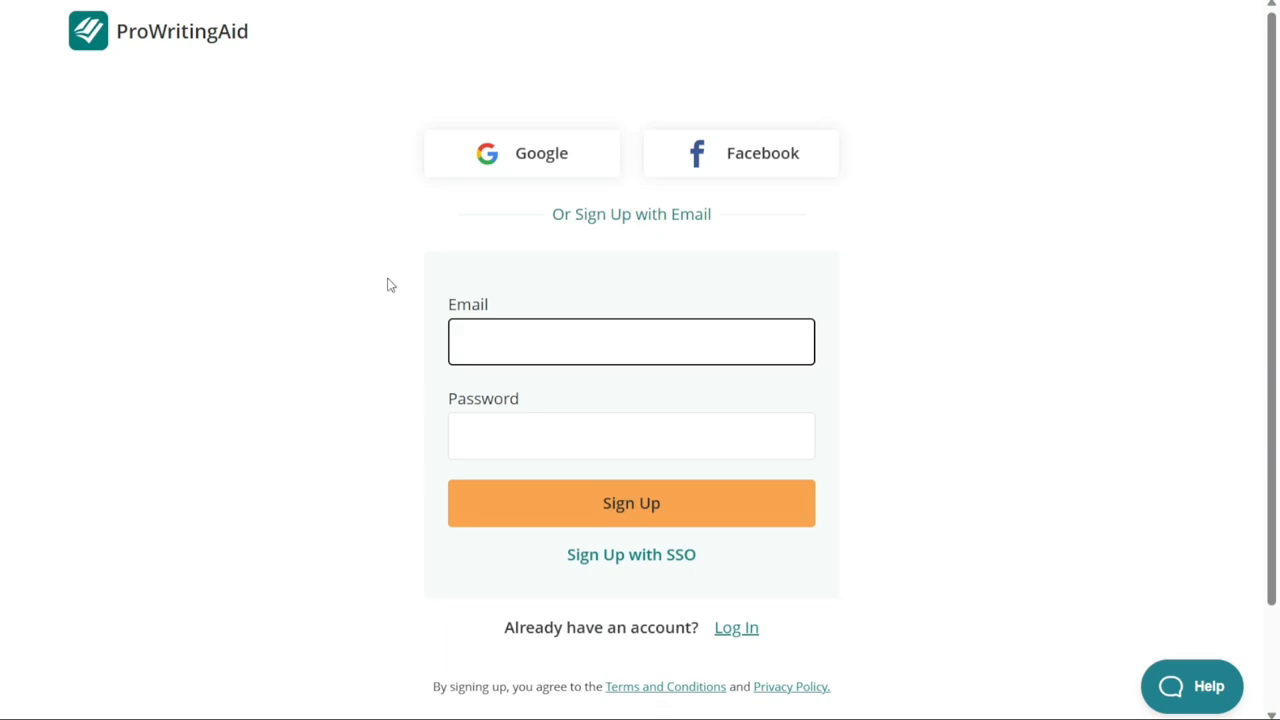
mouse_move(428, 288)
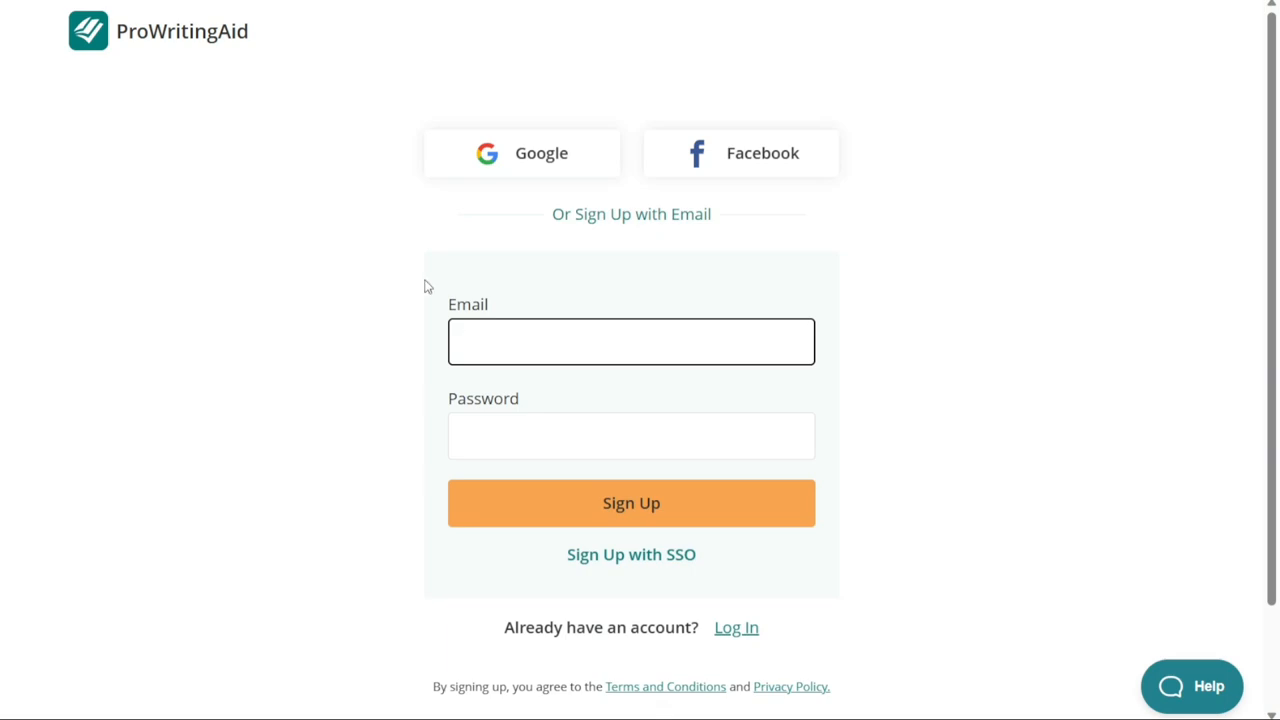
mouse_move(522, 306)
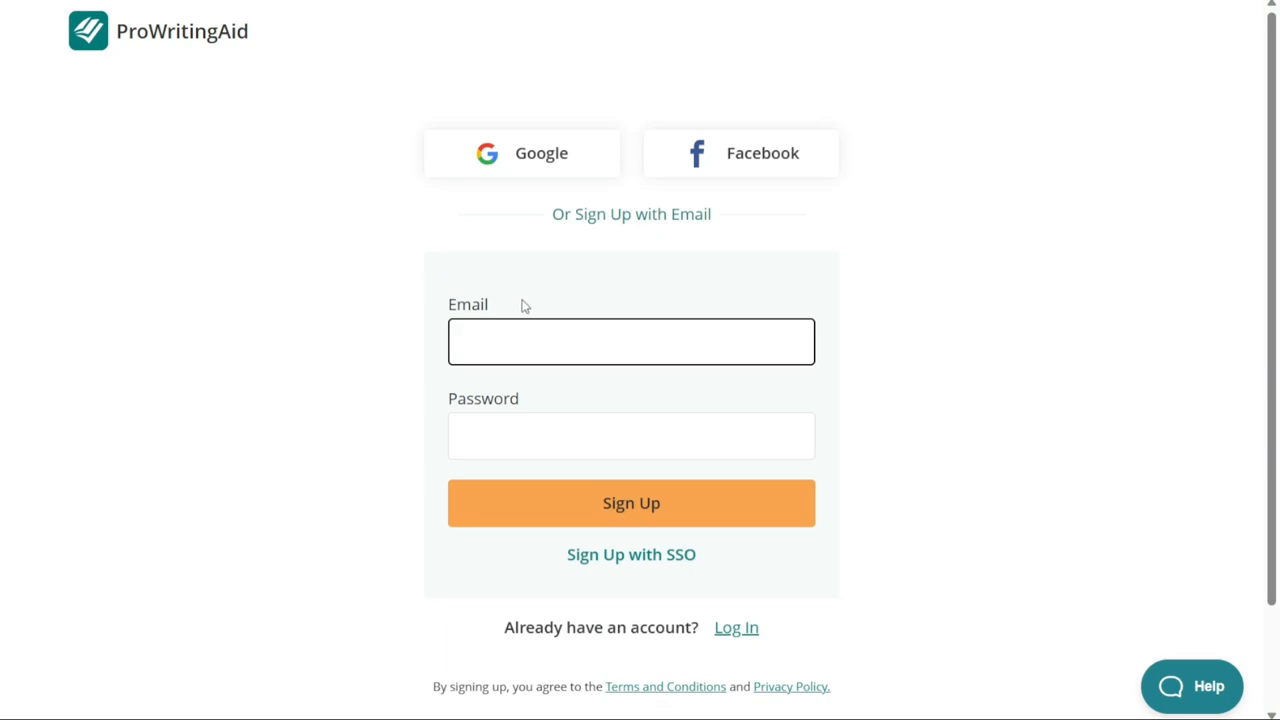
mouse_move(500, 208)
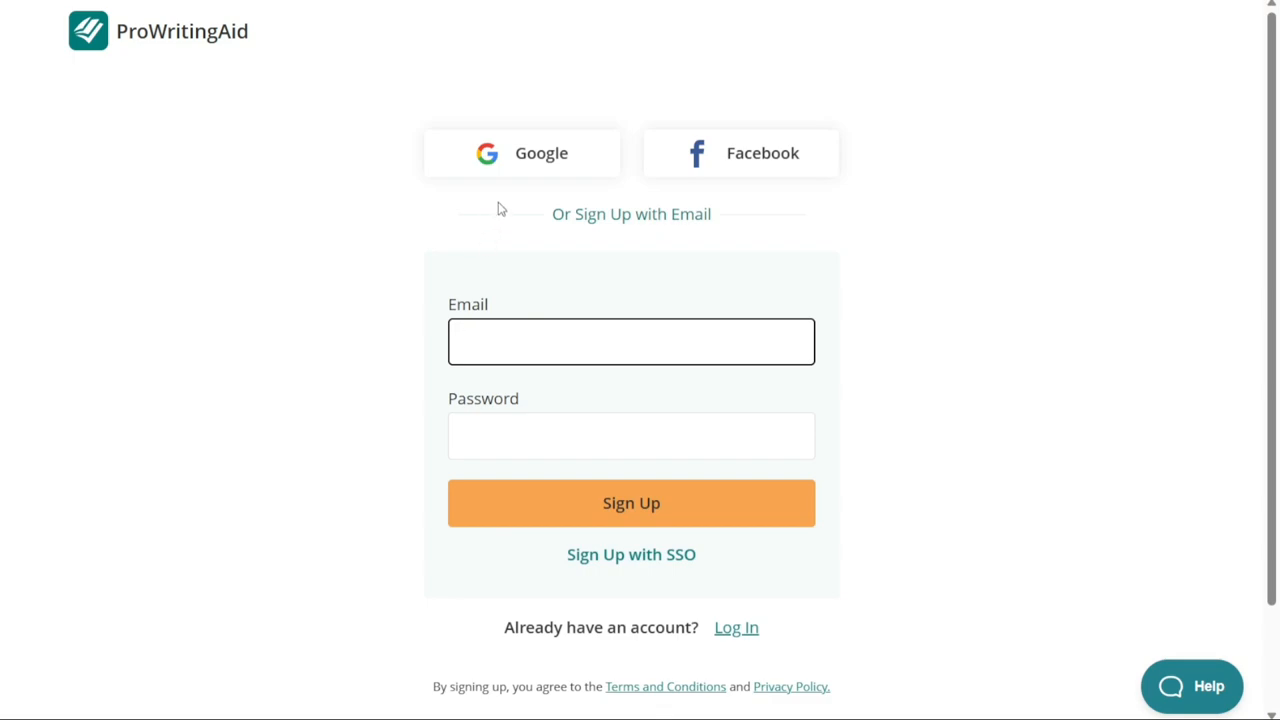
mouse_move(716, 162)
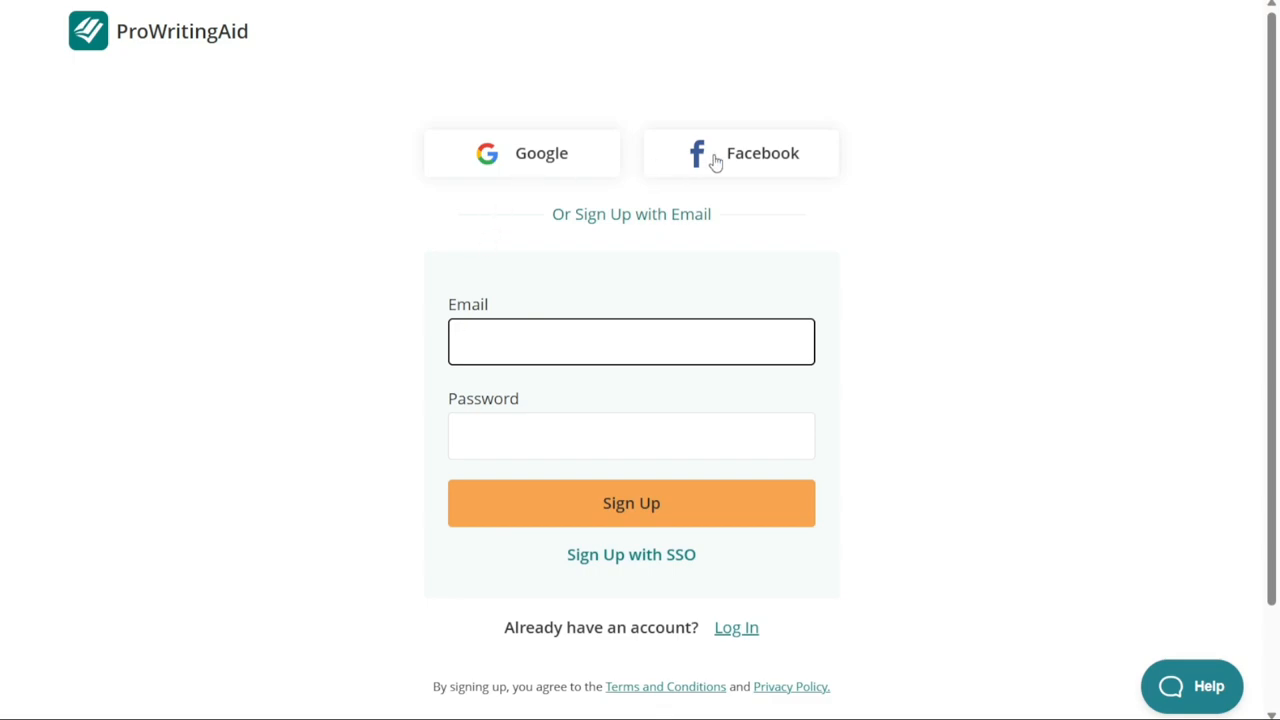
left_click(632, 340)
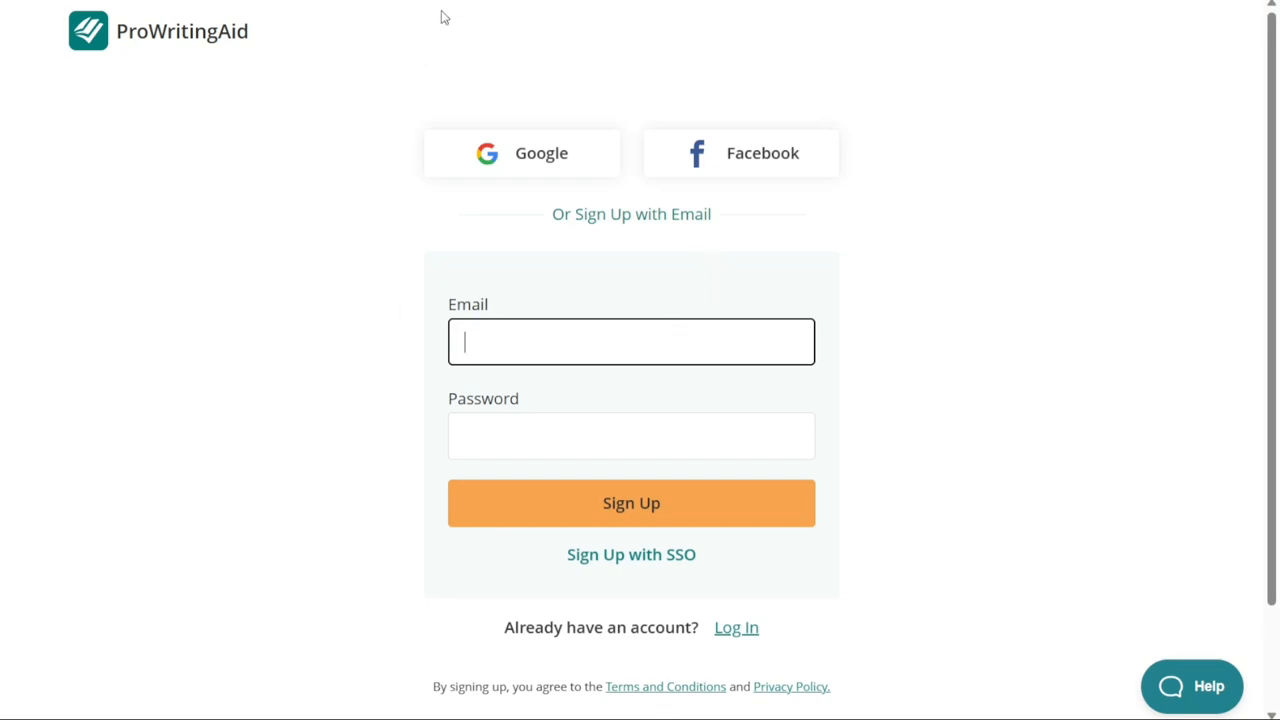
Finish sign-up, choose Academic as the writer type and continue with Get Started
left_click(632, 504)
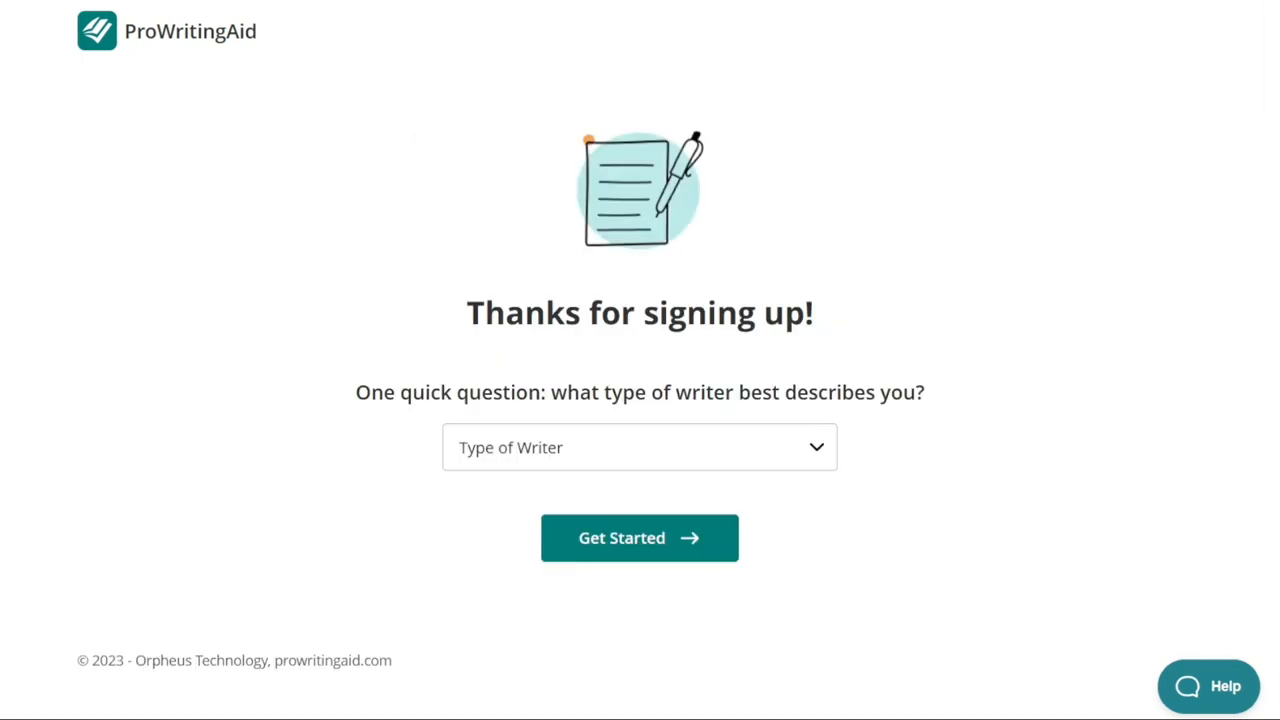
mouse_move(432, 252)
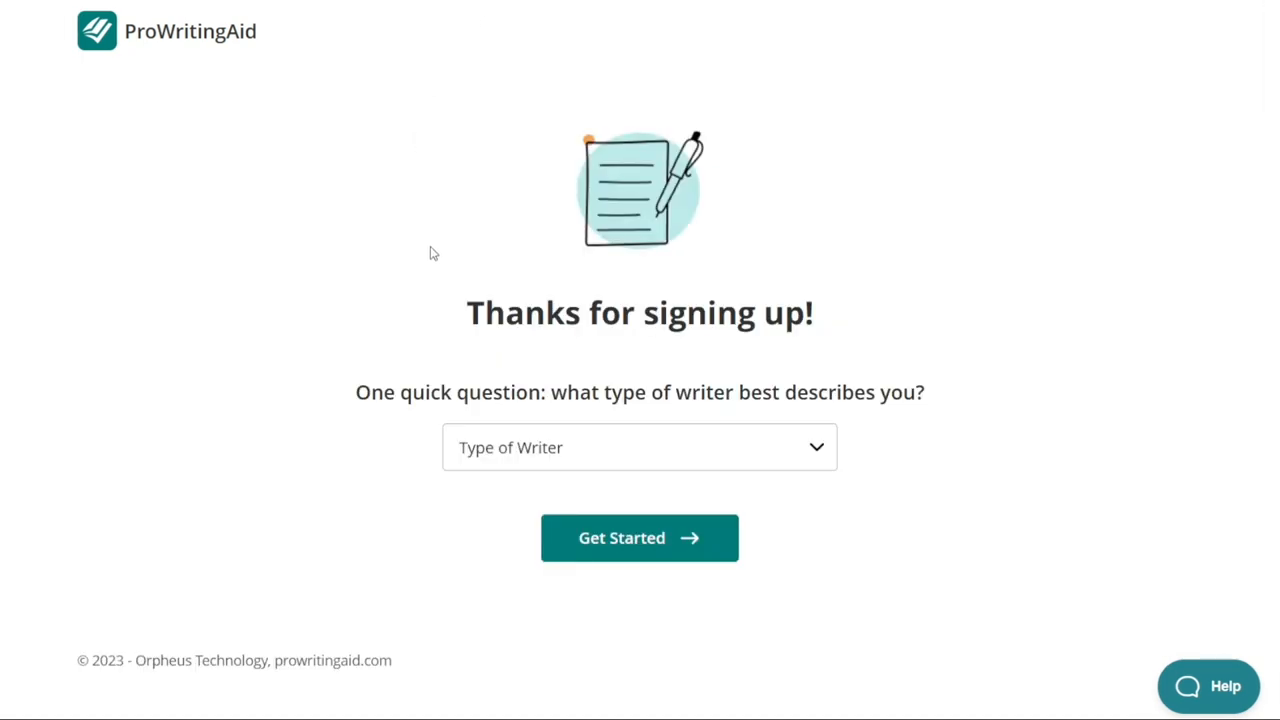
mouse_move(444, 332)
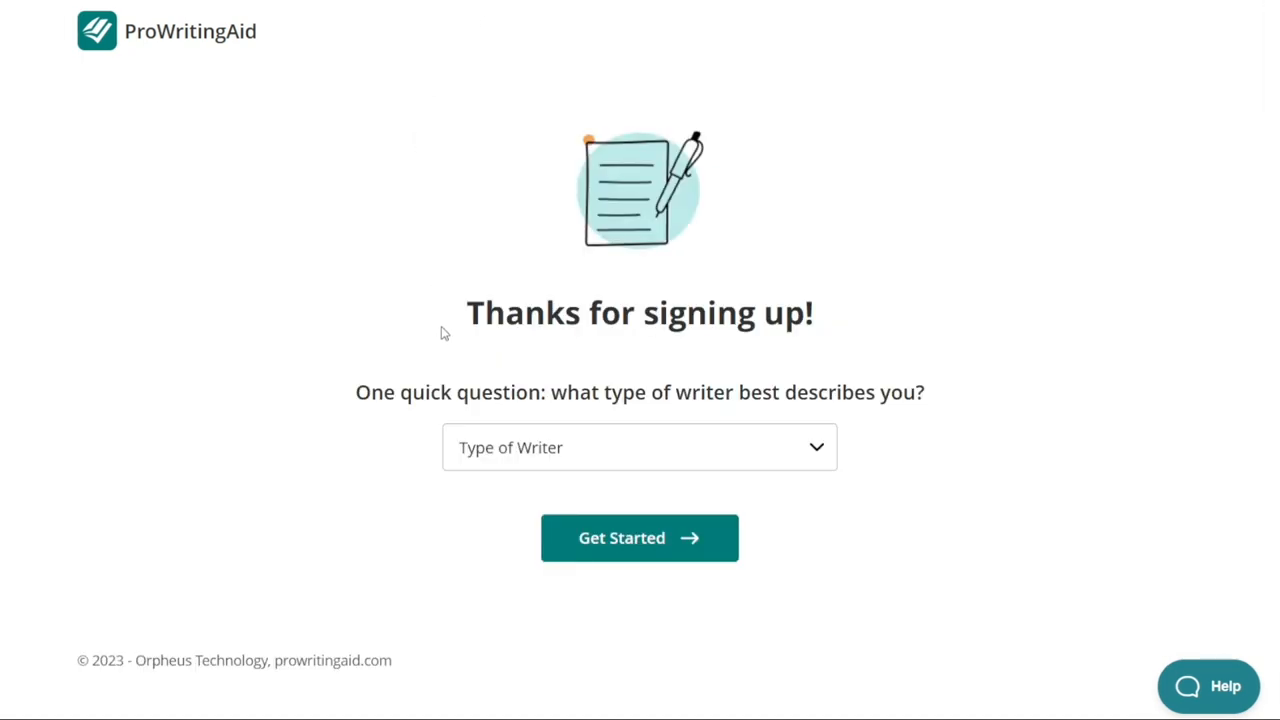
mouse_move(468, 424)
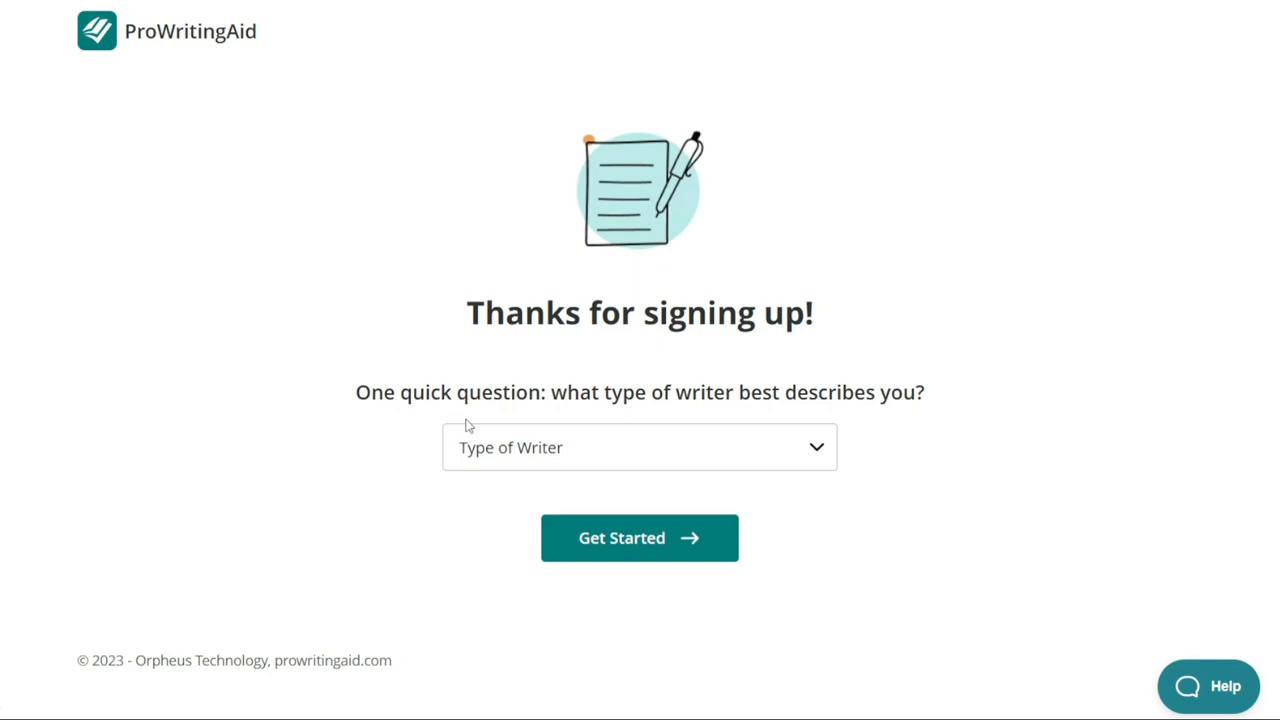
mouse_move(480, 448)
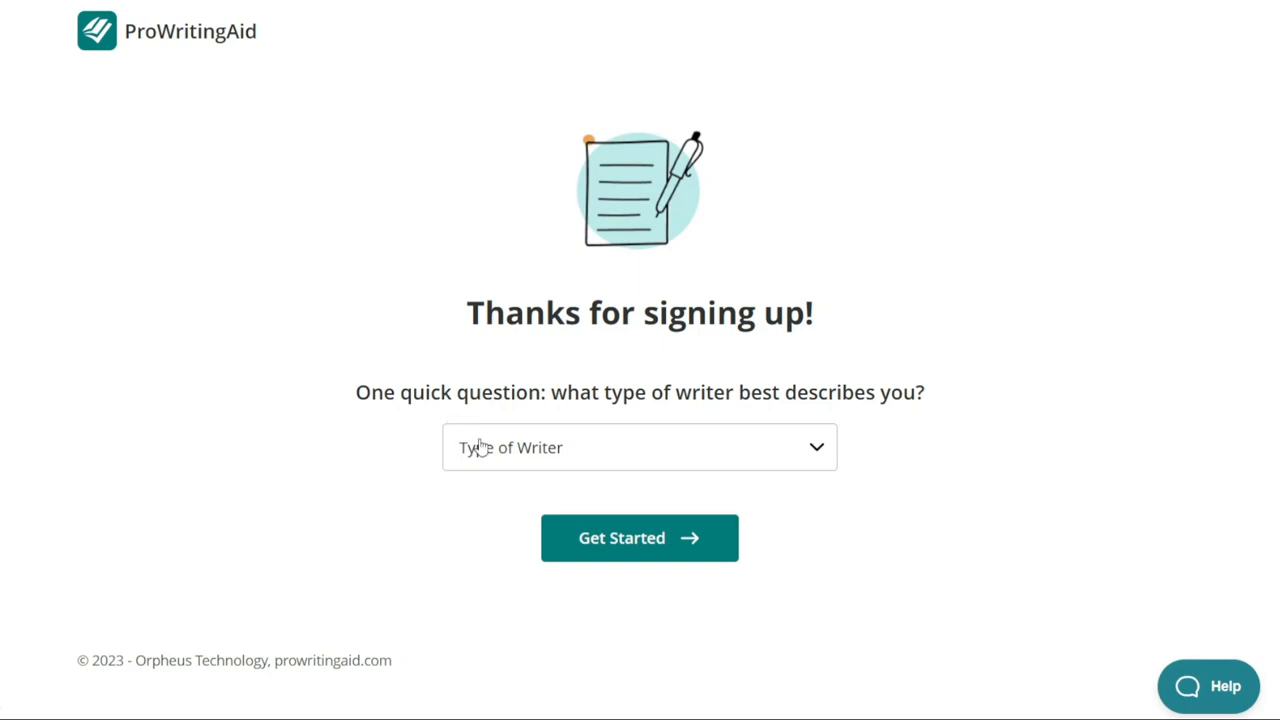
left_click(640, 448)
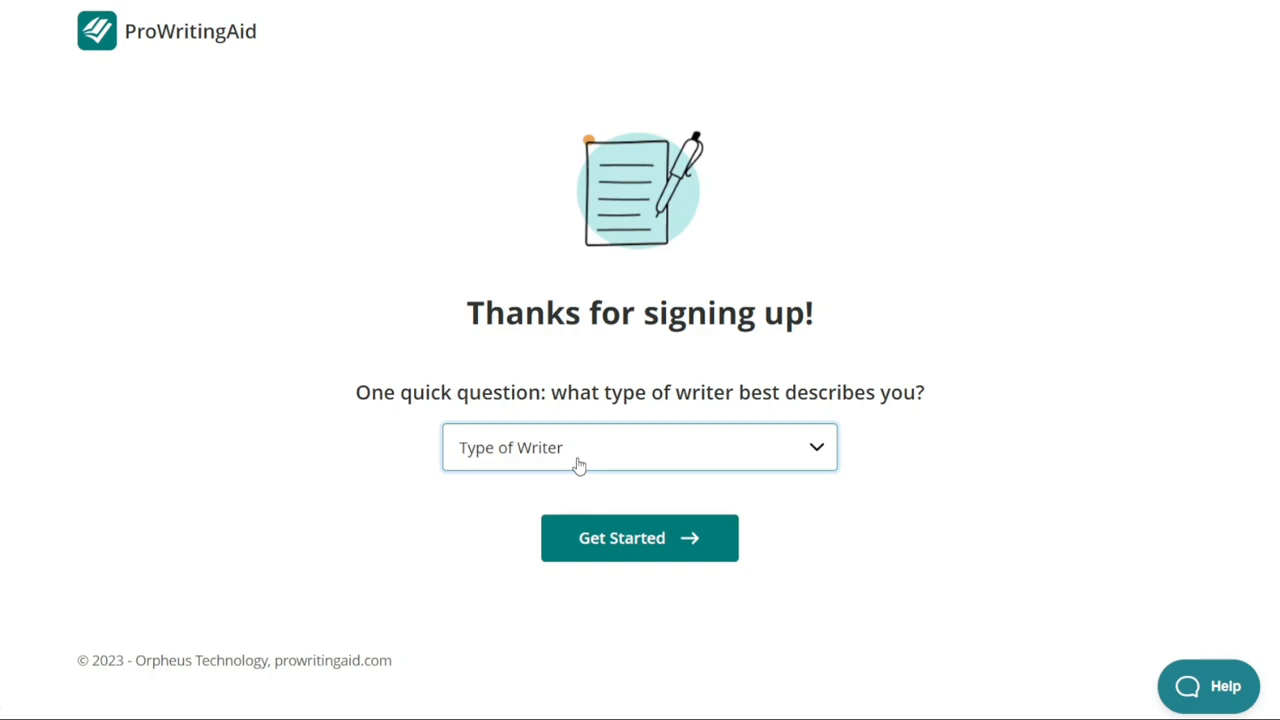
mouse_move(548, 552)
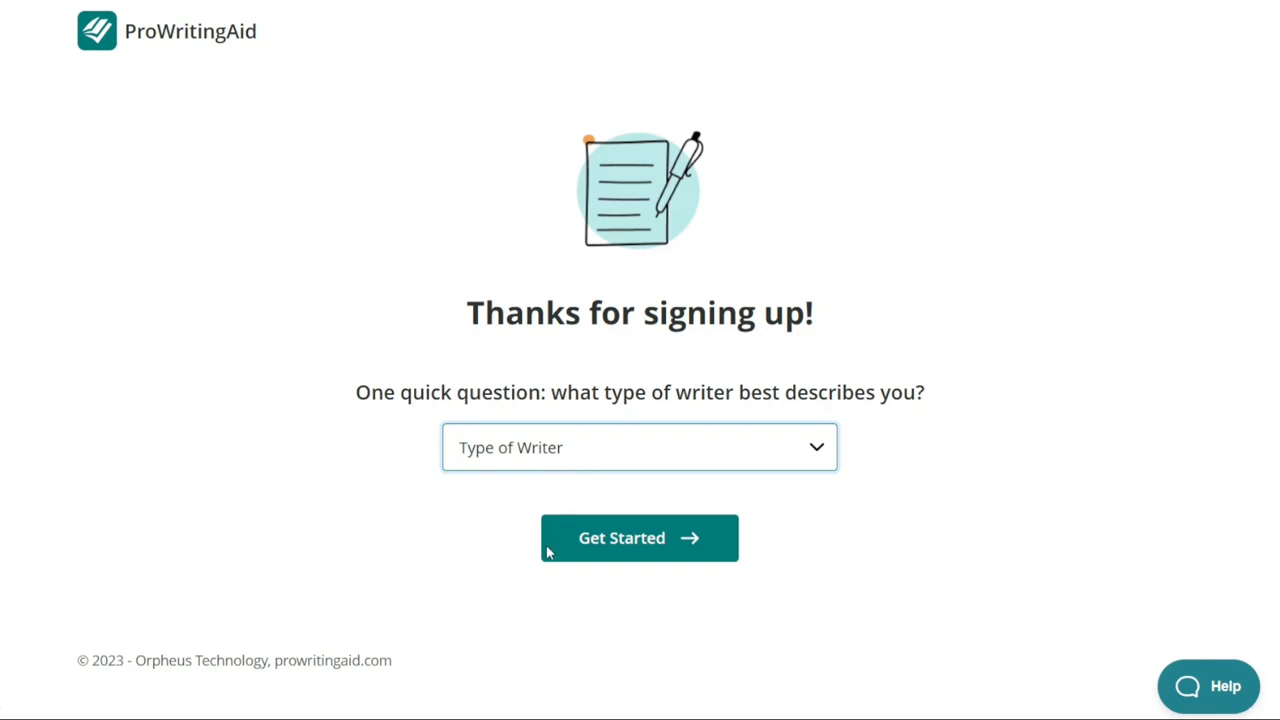
left_click(640, 448)
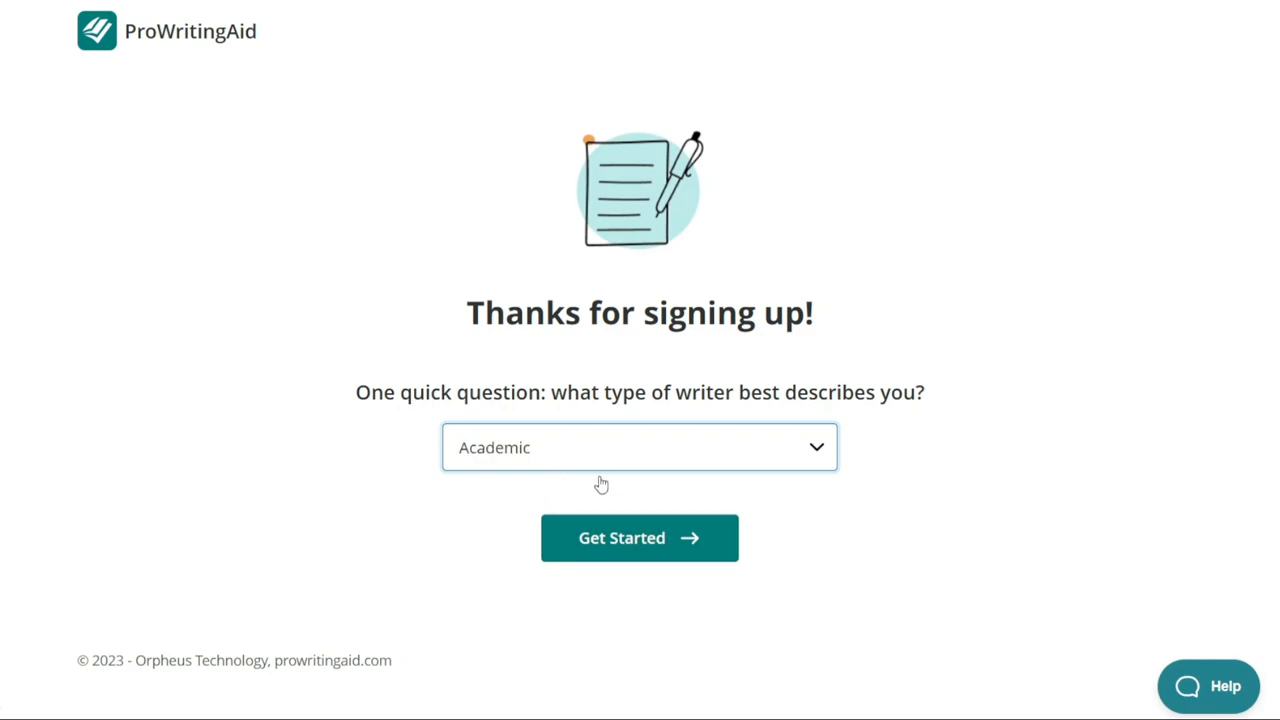
mouse_move(640, 556)
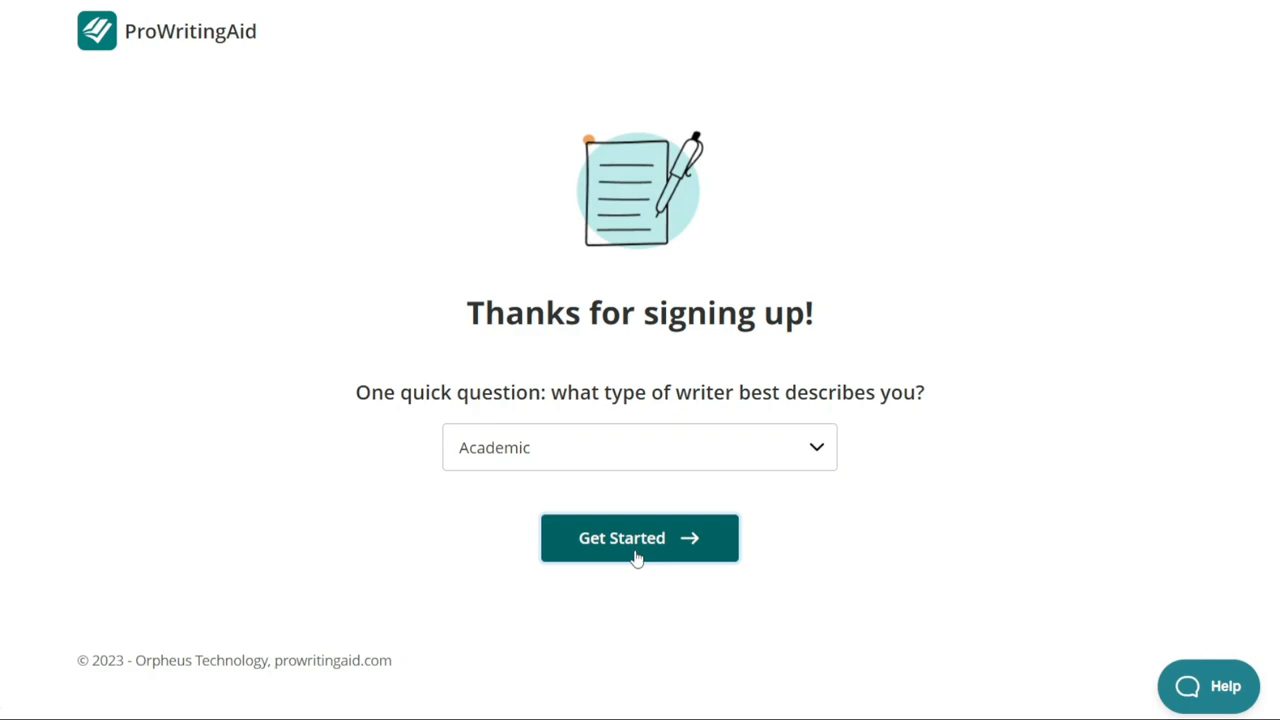
left_click(640, 538)
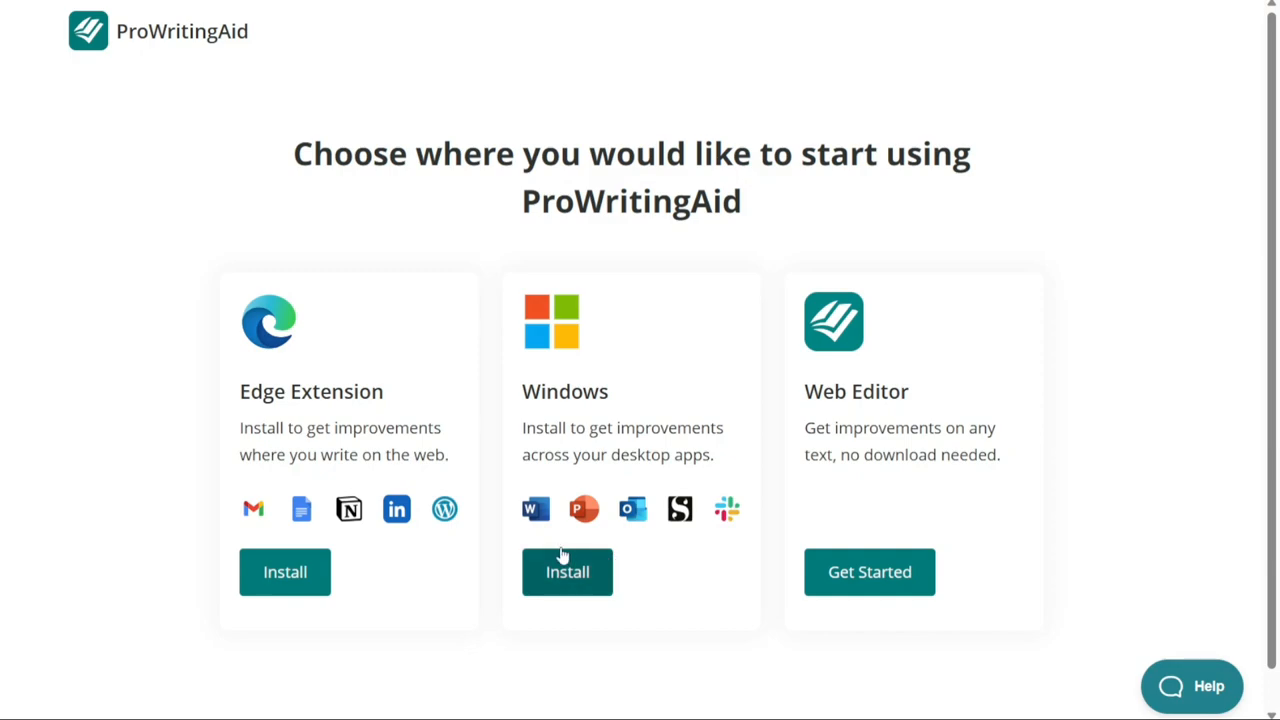
mouse_move(596, 422)
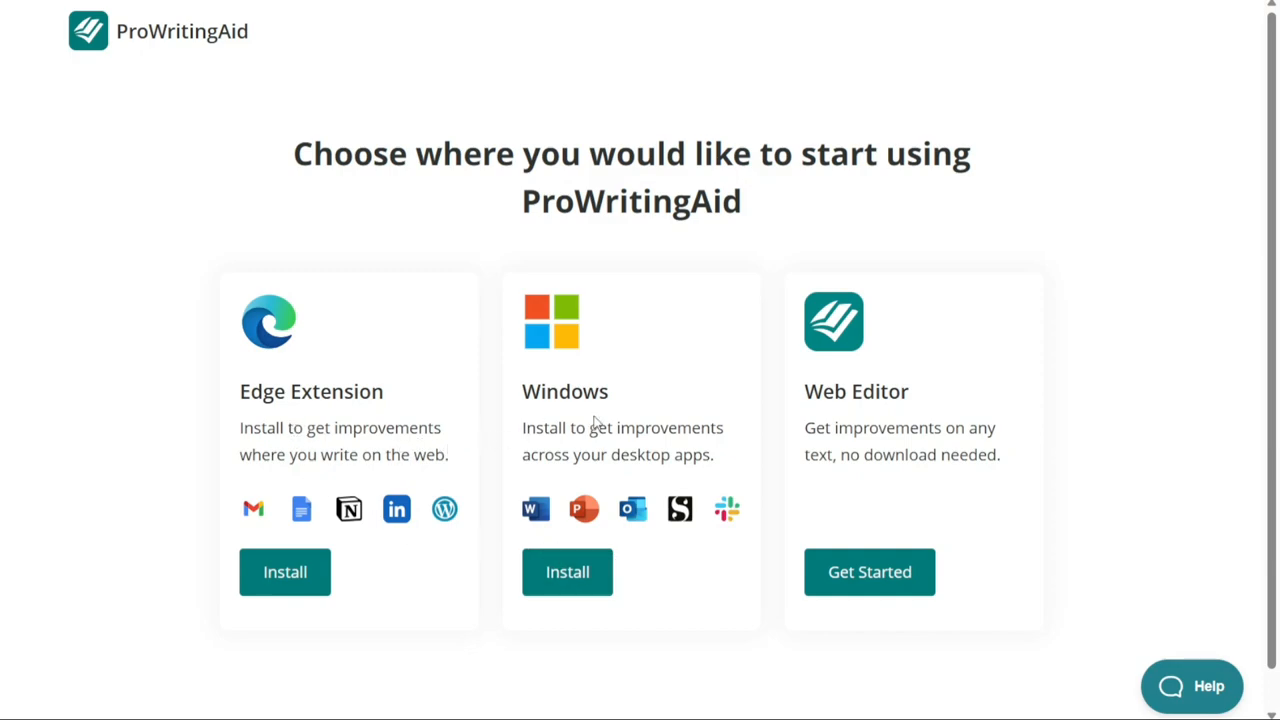
mouse_move(696, 424)
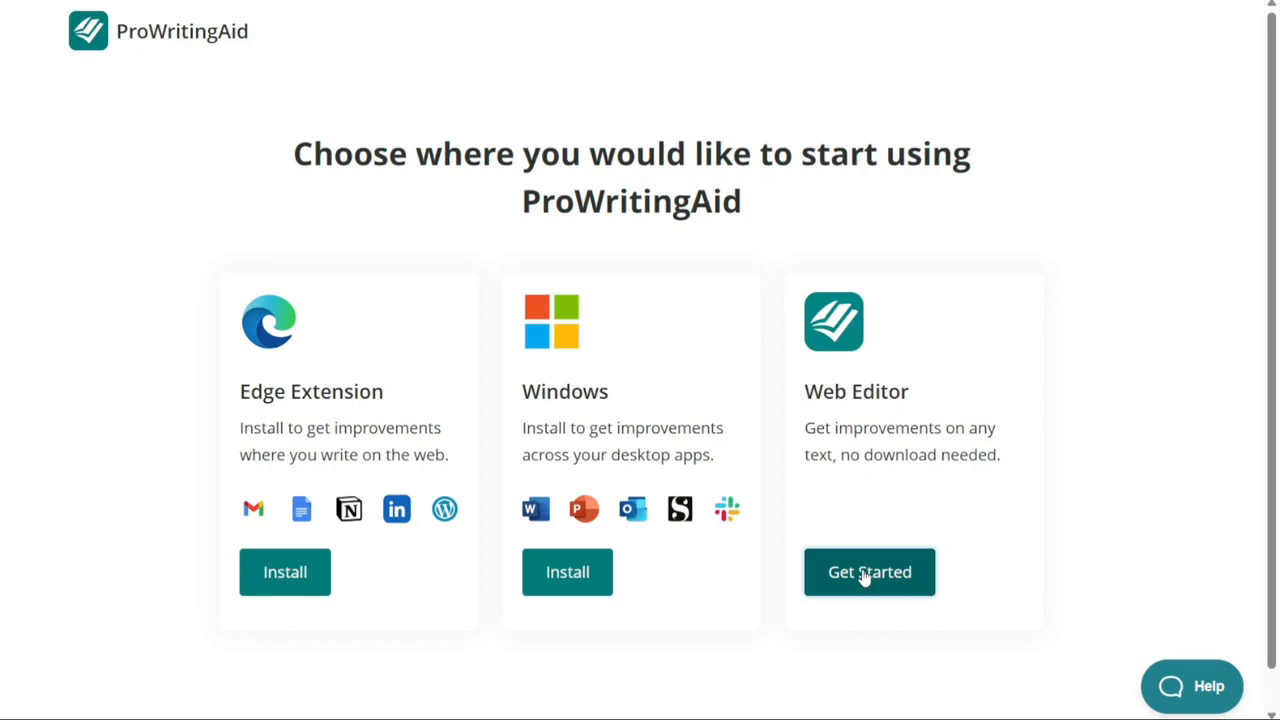
Start the Web Editor and dismiss the 'Please enter some text to check' notice
left_click(868, 572)
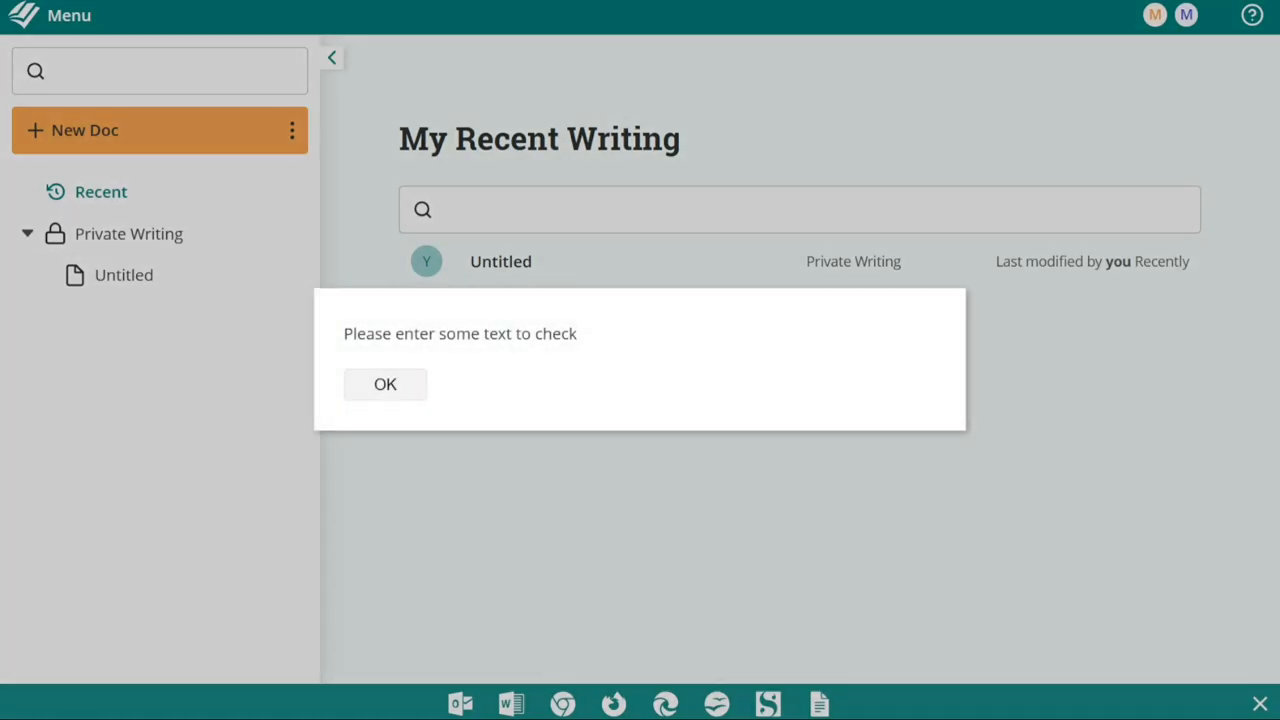
left_click(384, 384)
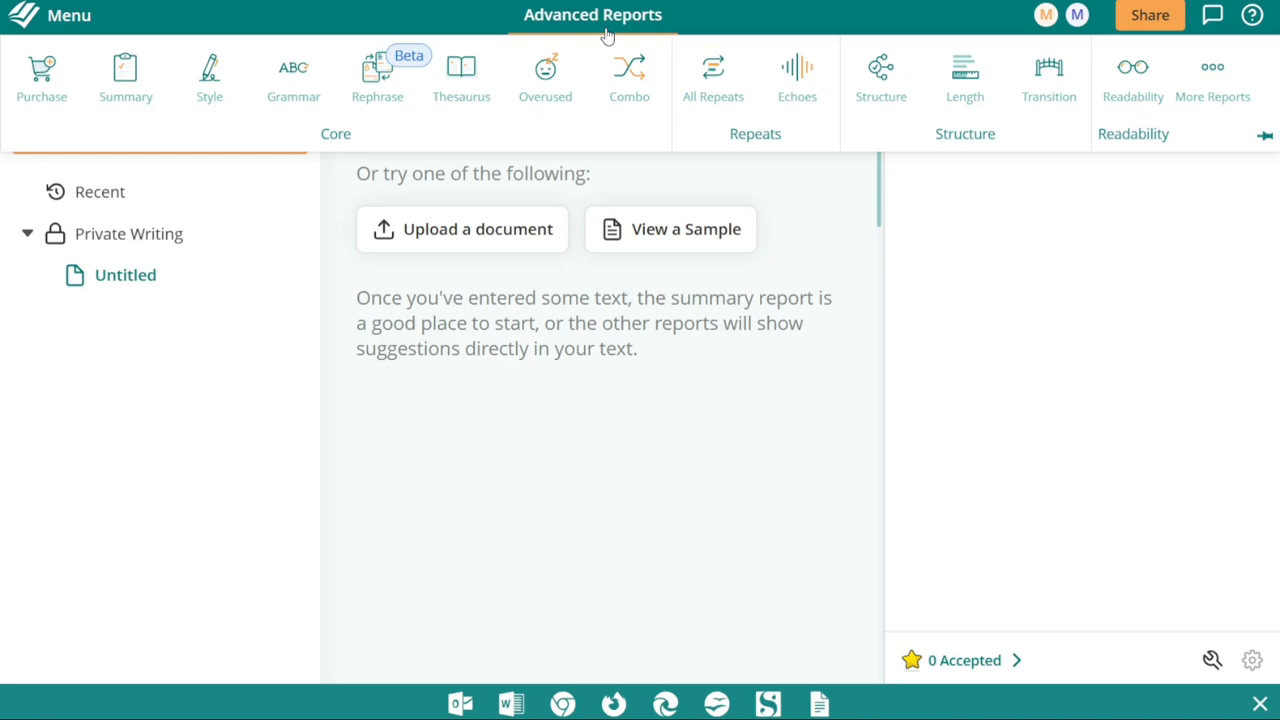
mouse_move(712, 76)
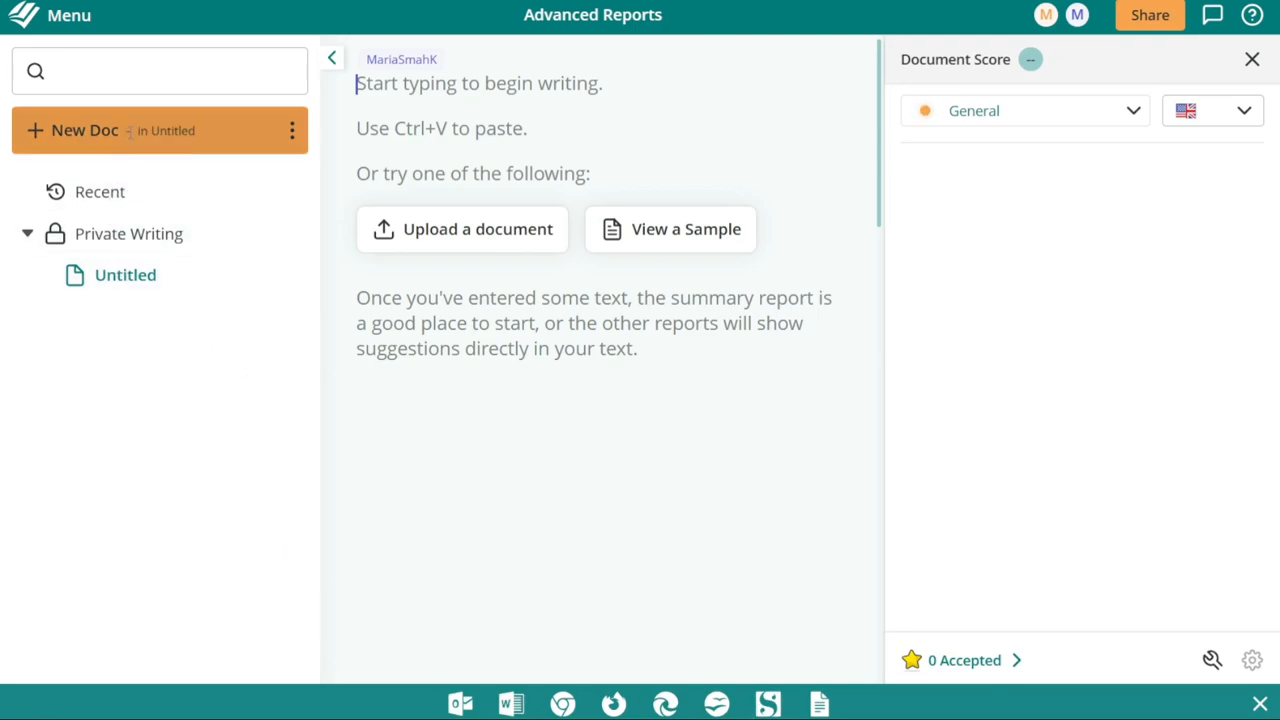
mouse_move(334, 140)
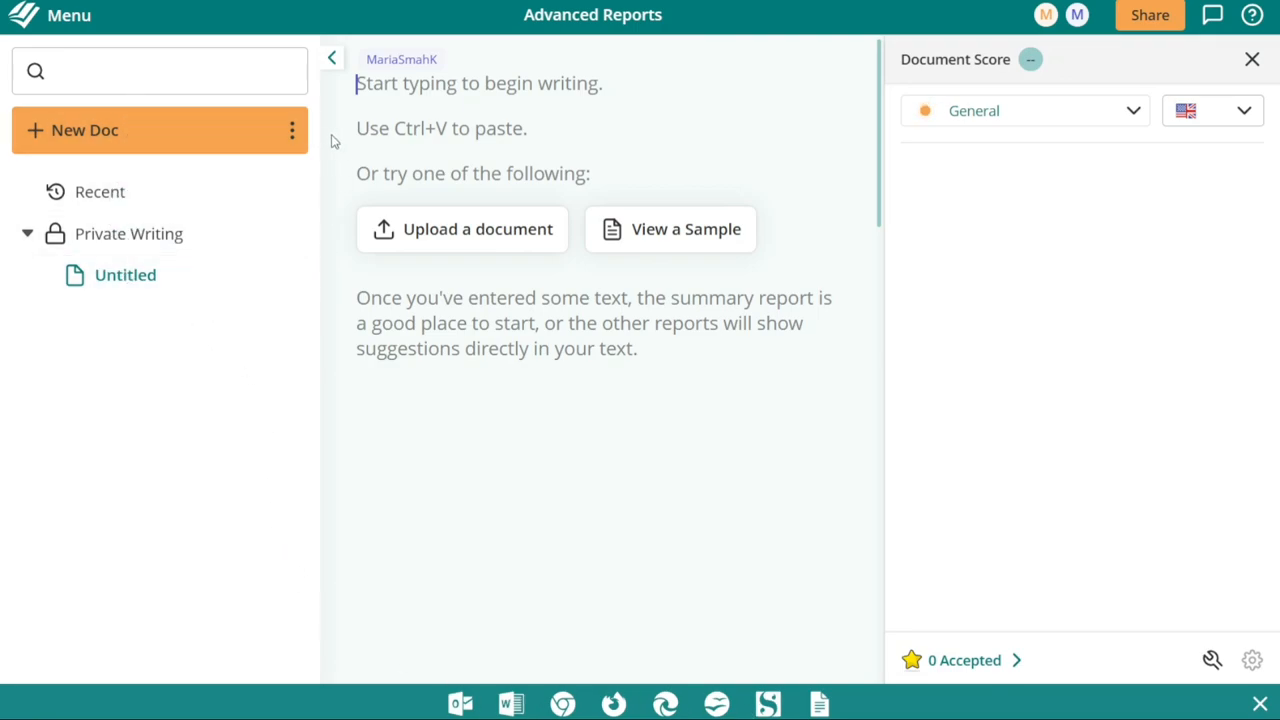
mouse_move(208, 40)
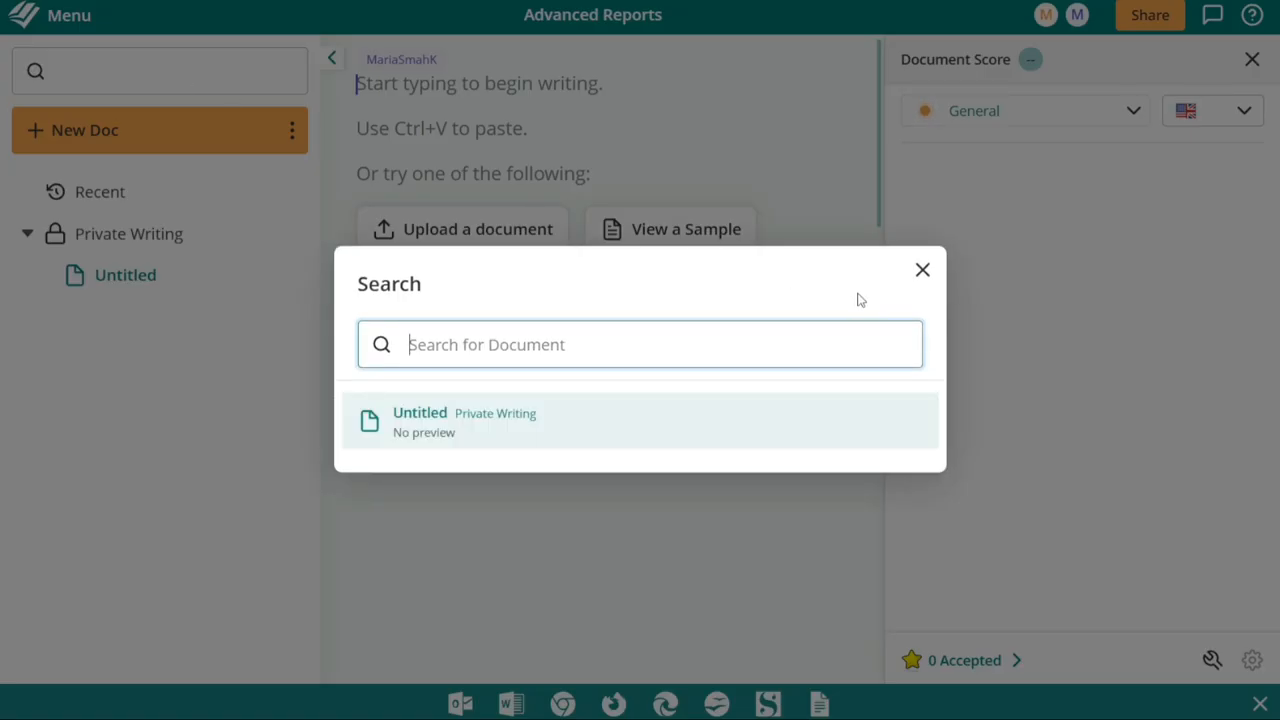
left_click(920, 270)
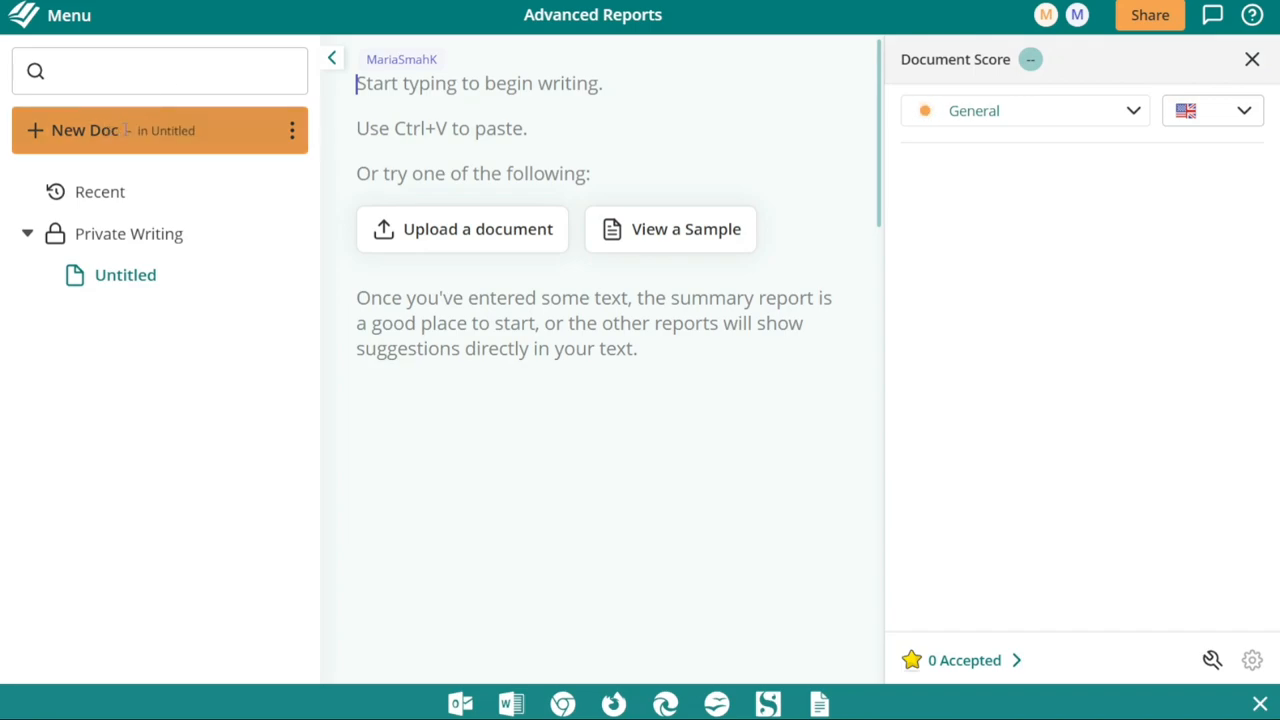
mouse_move(322, 168)
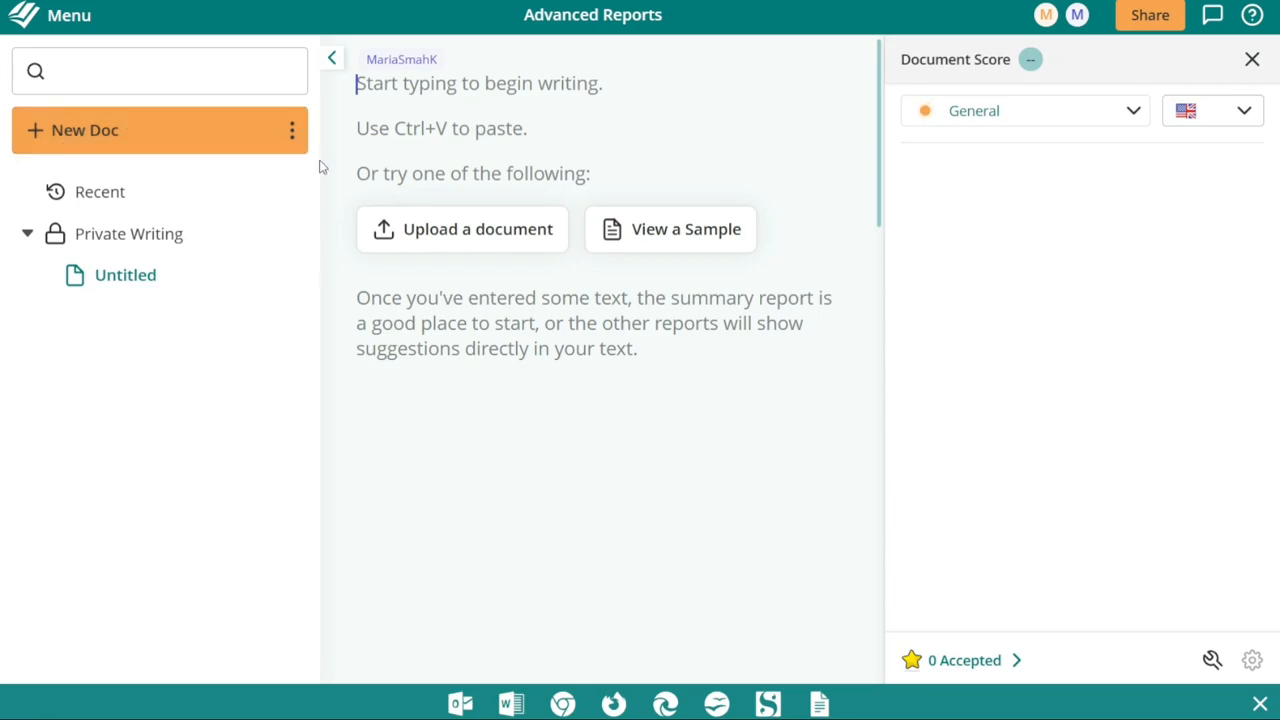
left_click(292, 130)
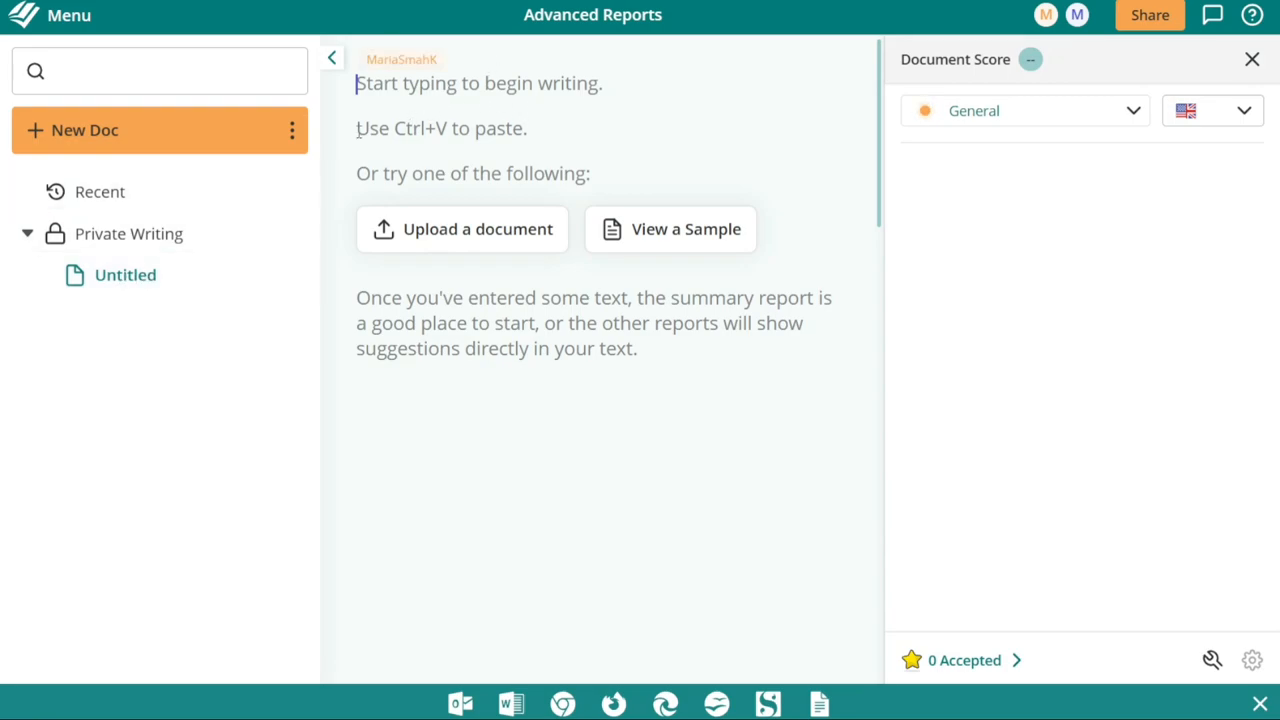
mouse_move(100, 192)
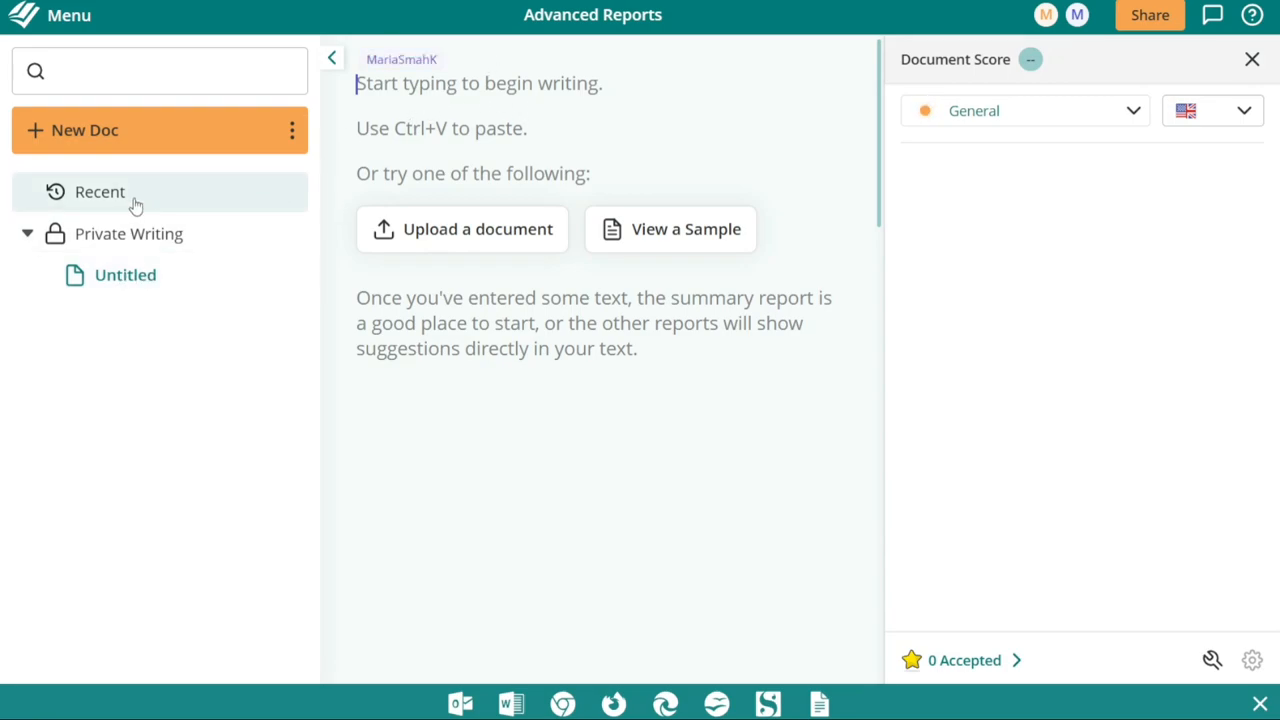
left_click(100, 192)
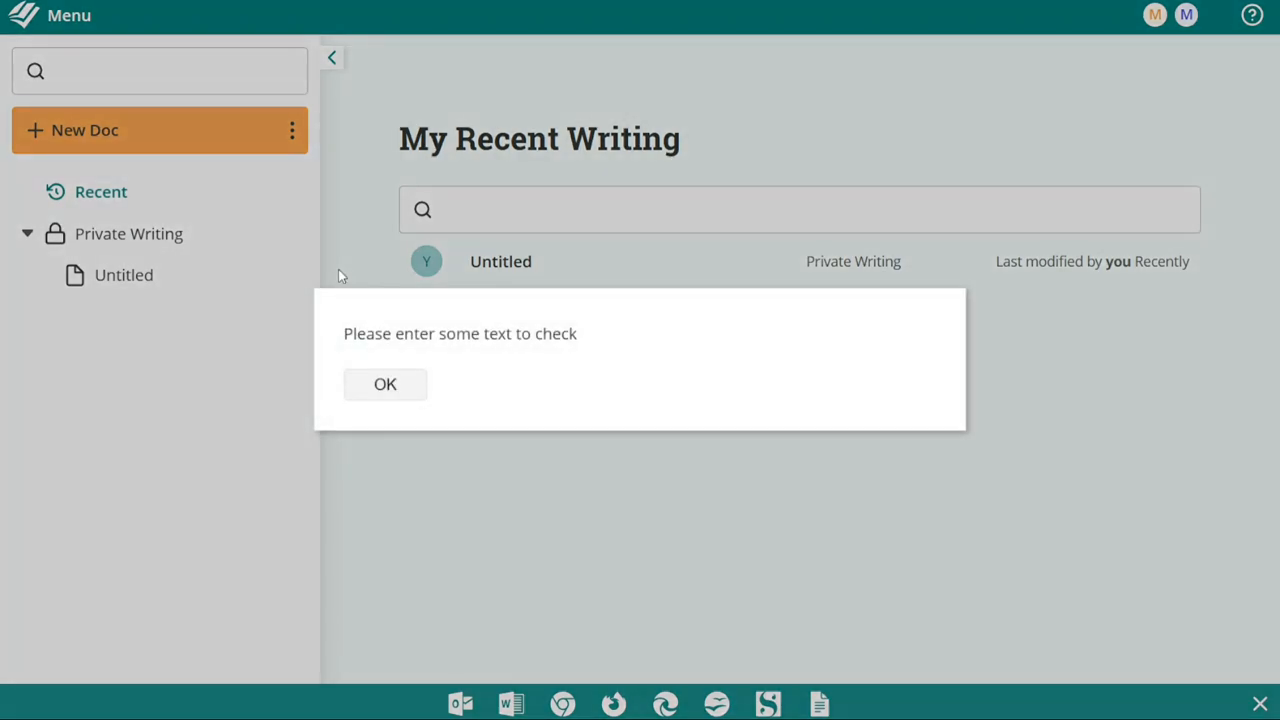
left_click(384, 384)
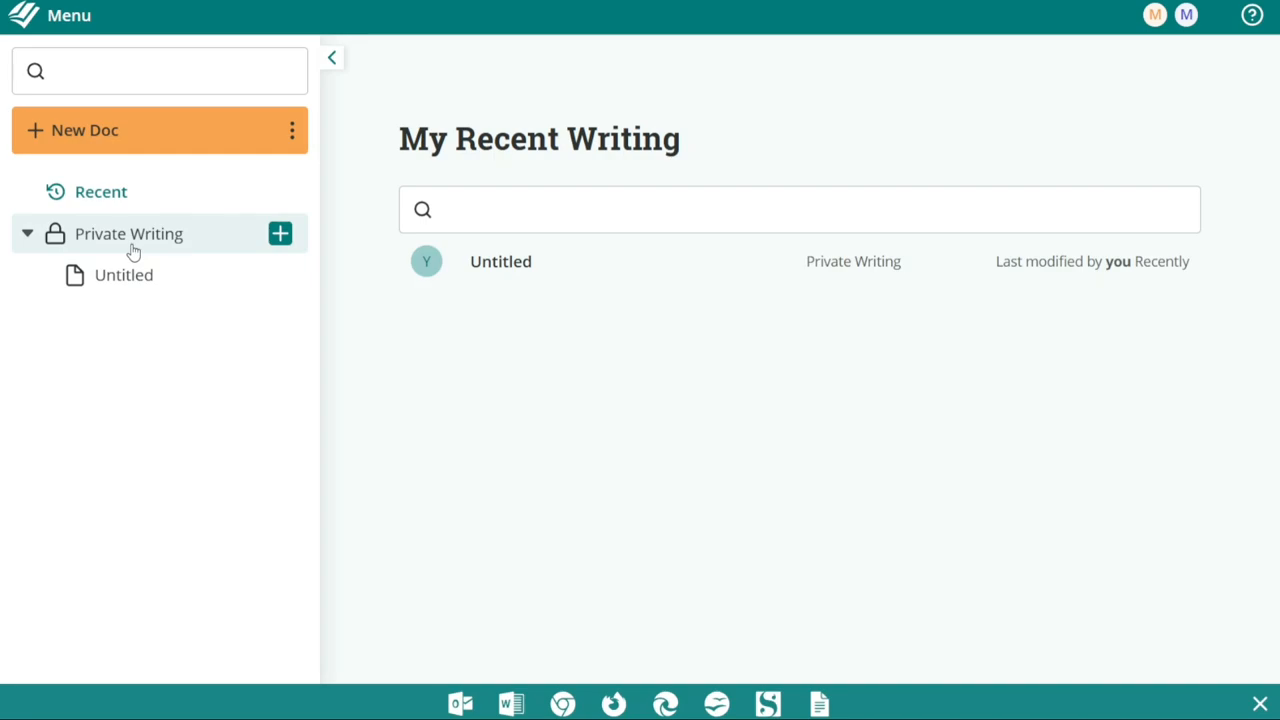
mouse_move(116, 252)
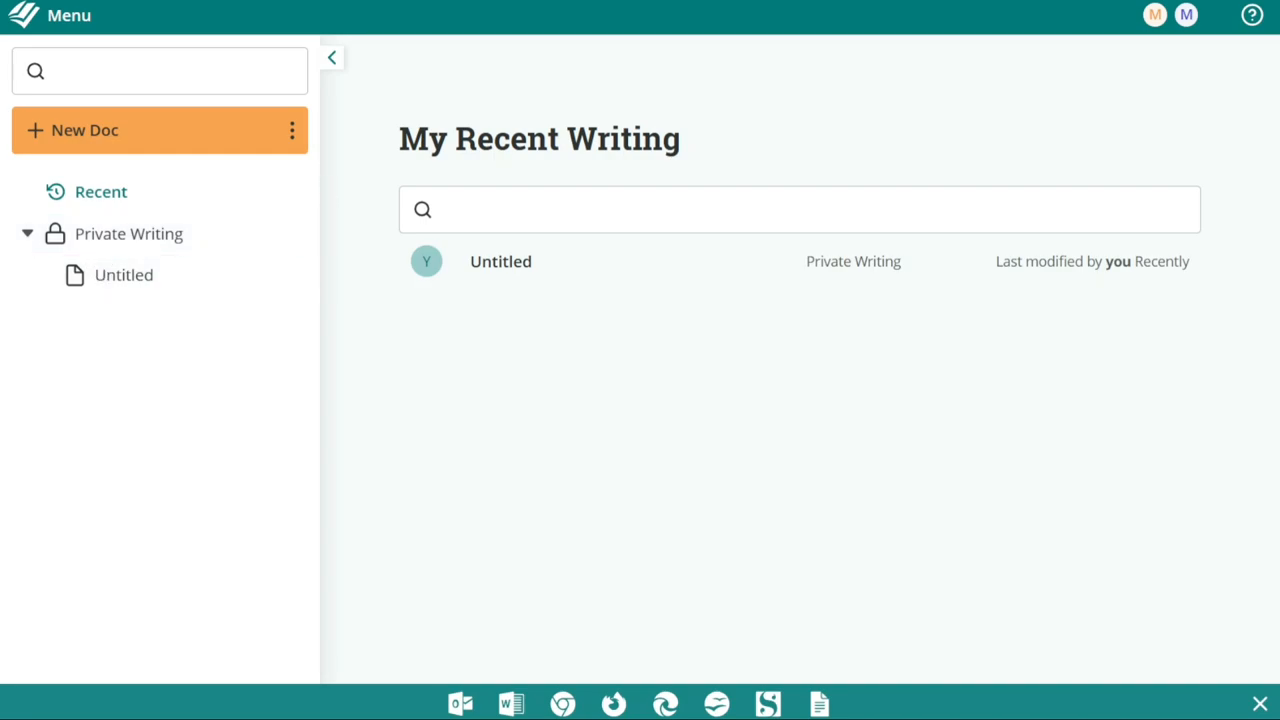
left_click(124, 274)
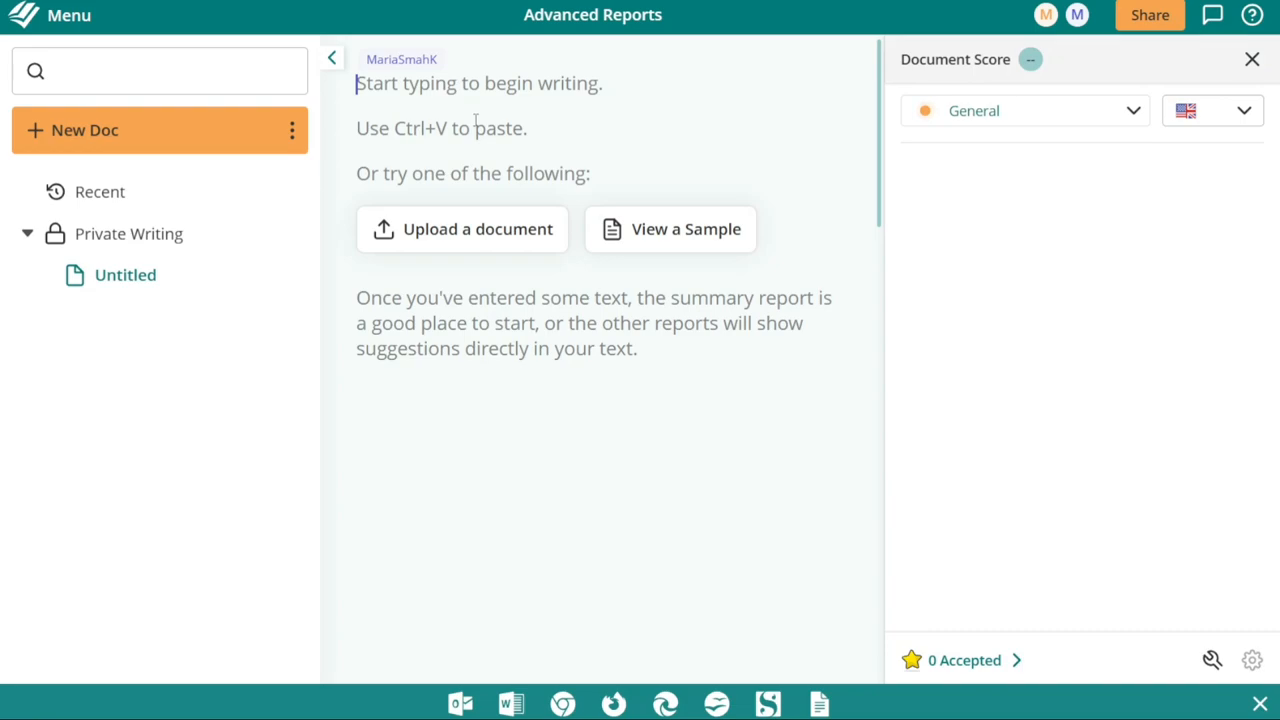
mouse_move(124, 276)
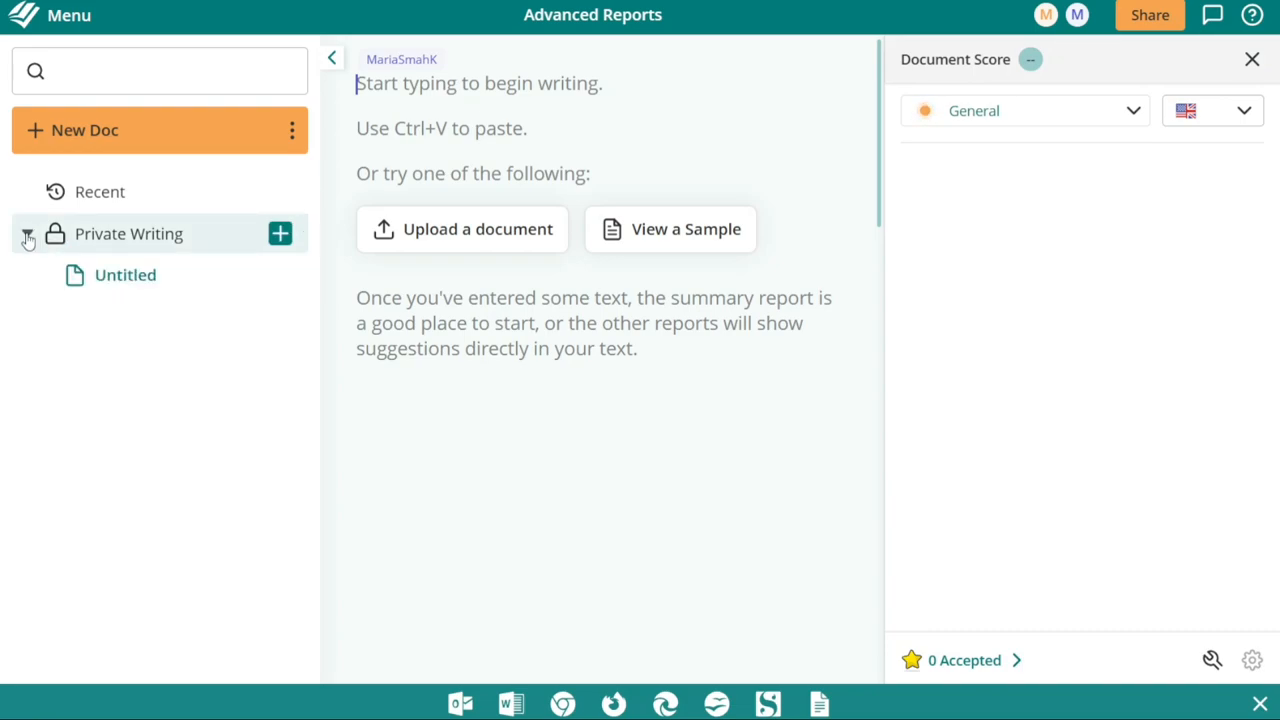
left_click(28, 234)
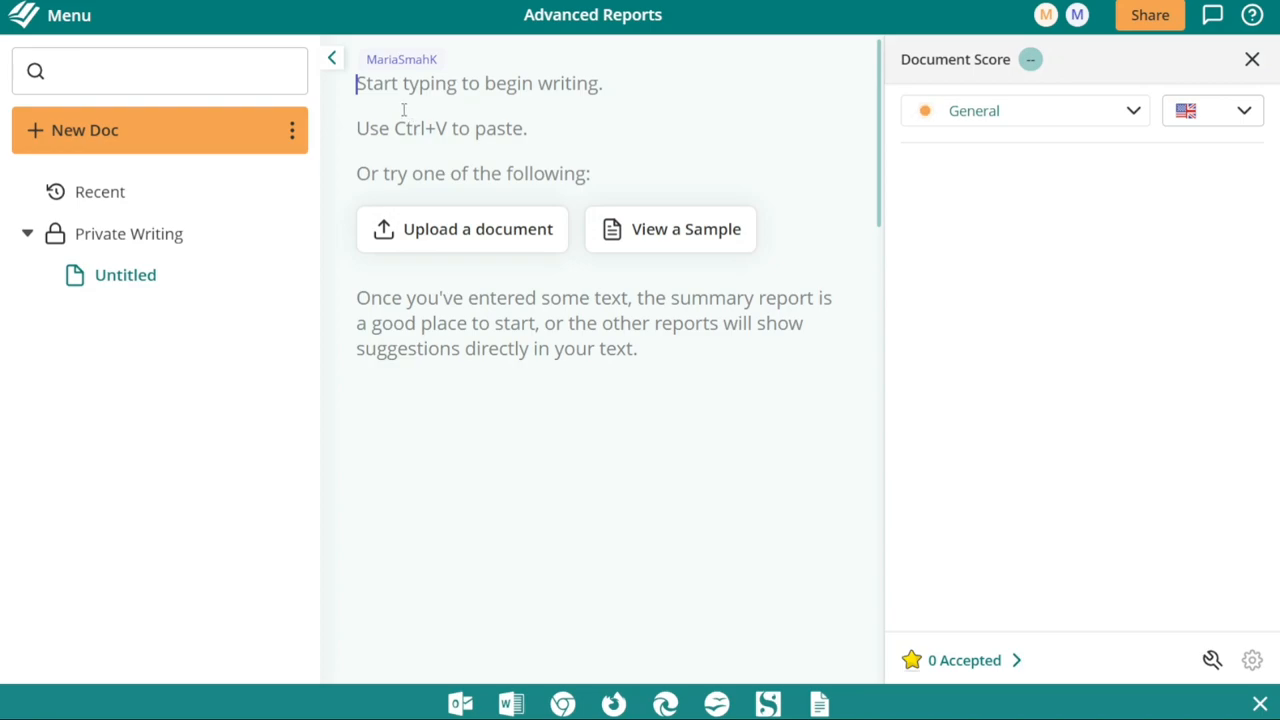
mouse_move(48, 136)
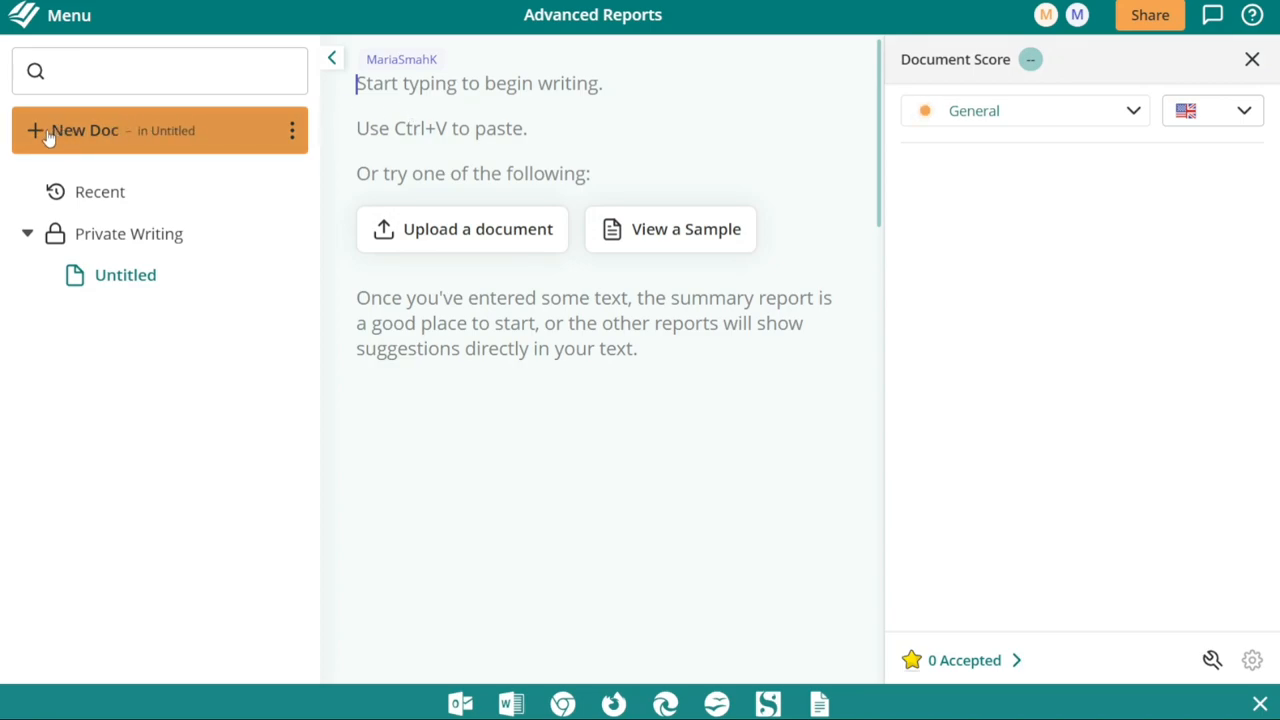
Create a new Untitled document in Private Writing via New Doc
left_click(84, 130)
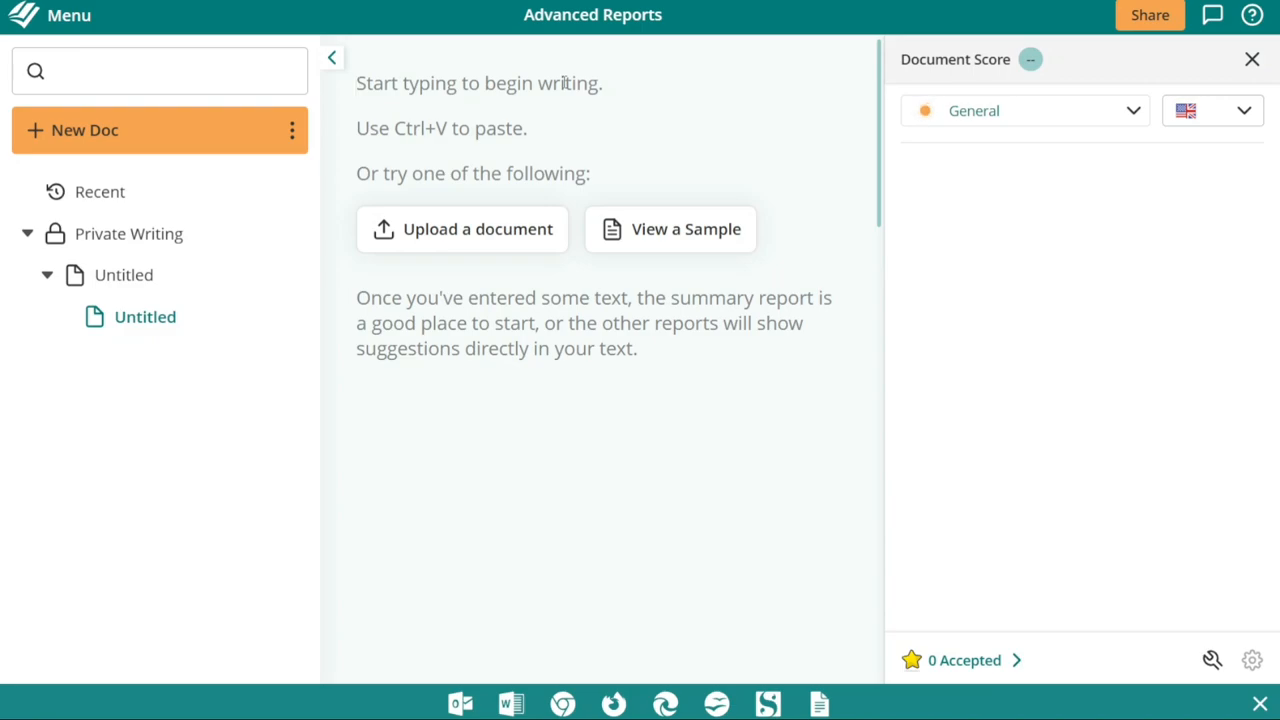
mouse_move(474, 110)
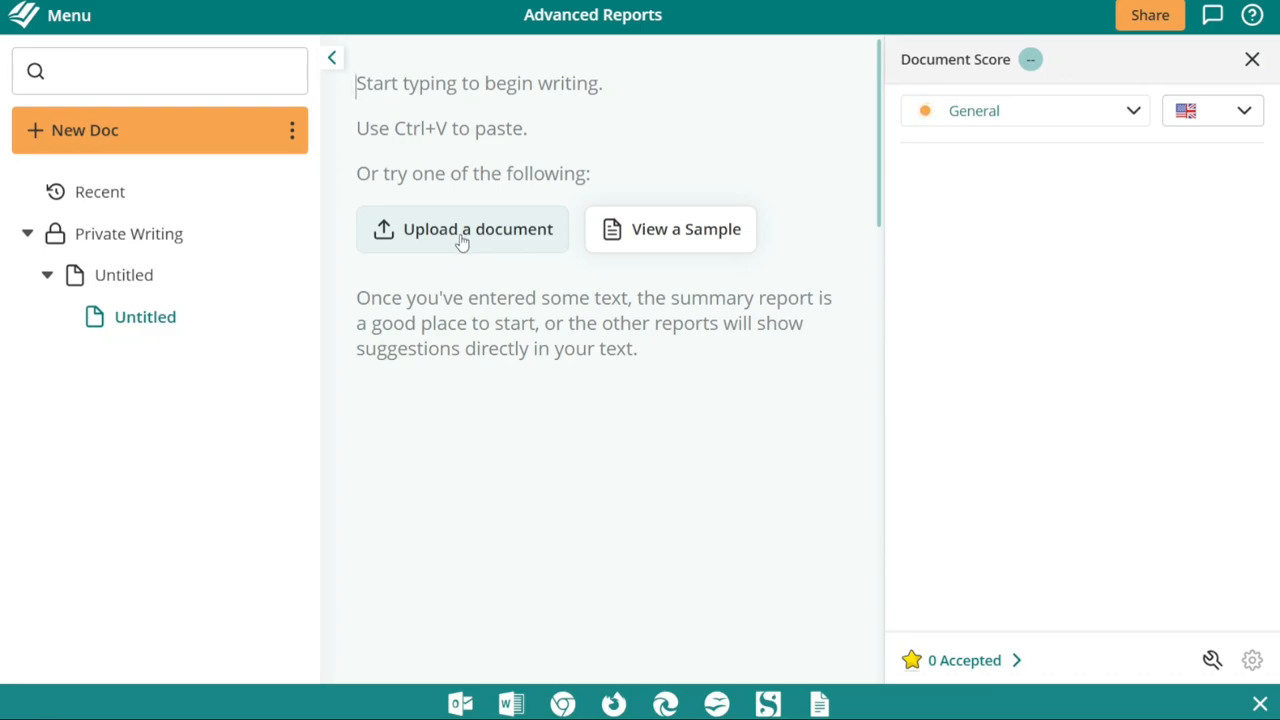
mouse_move(688, 228)
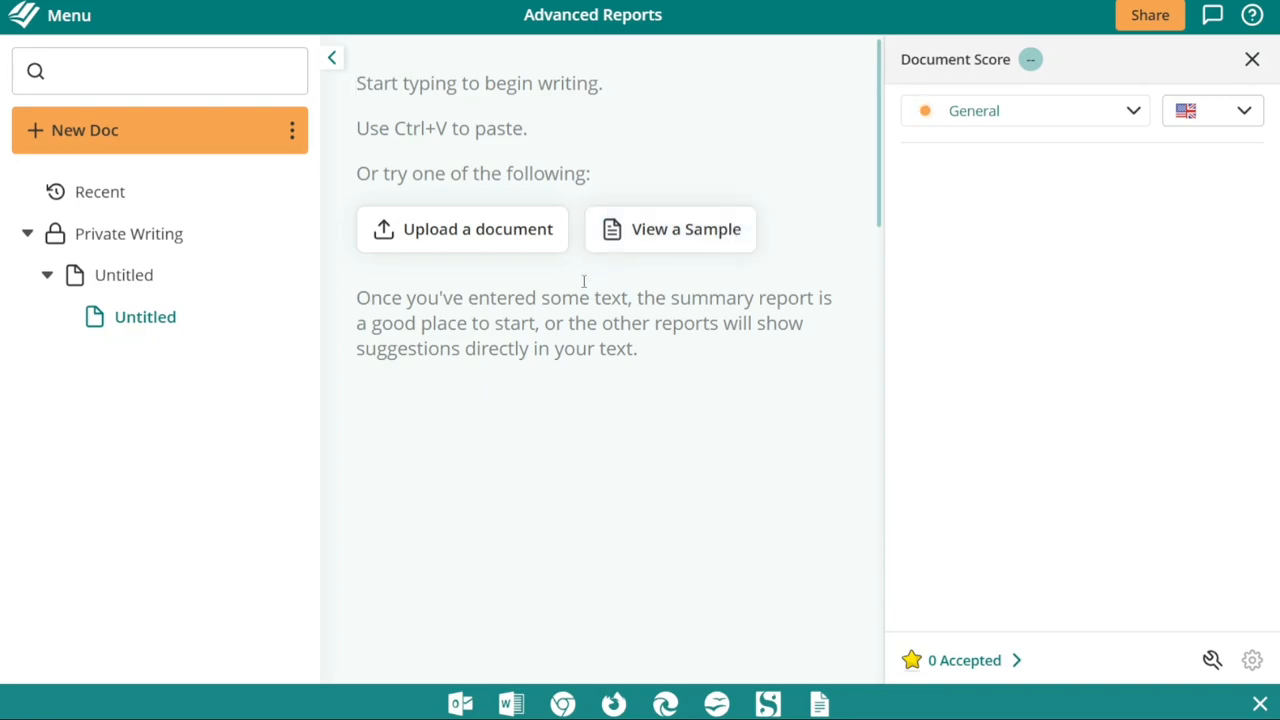
mouse_move(458, 264)
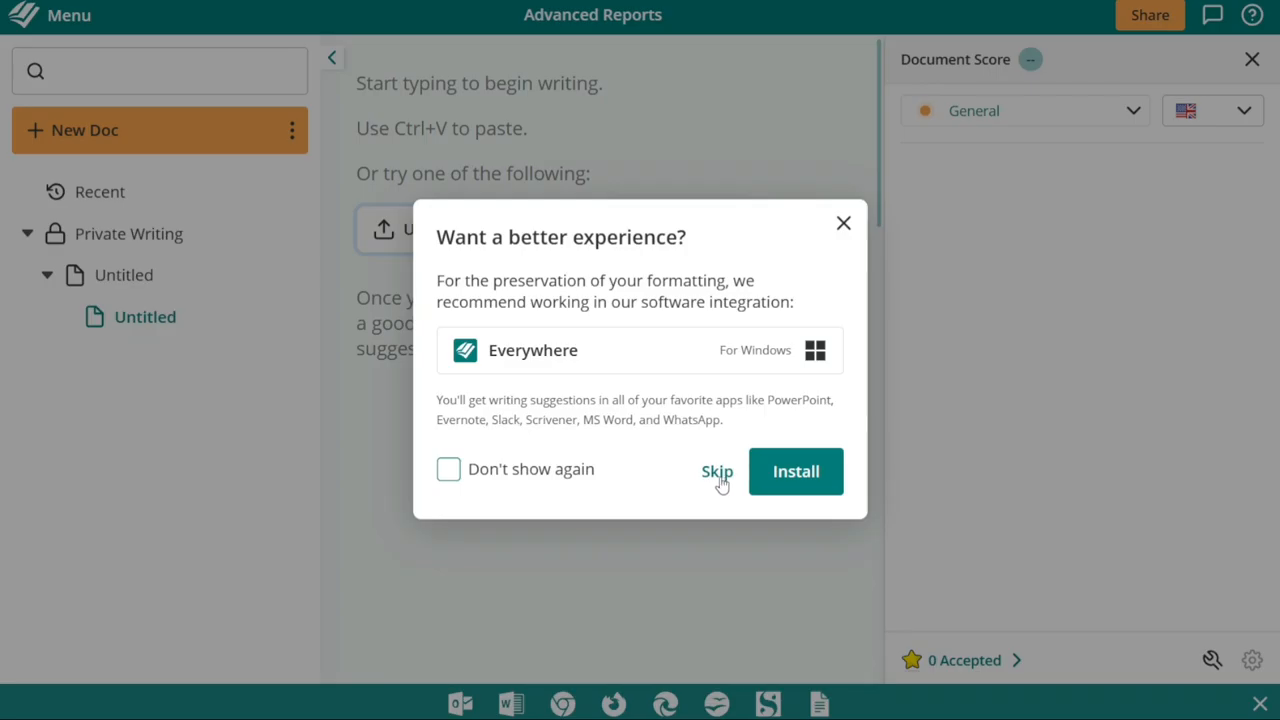
Skip the desktop app offer and load the Chaucer border collie story into the editor
left_click(716, 472)
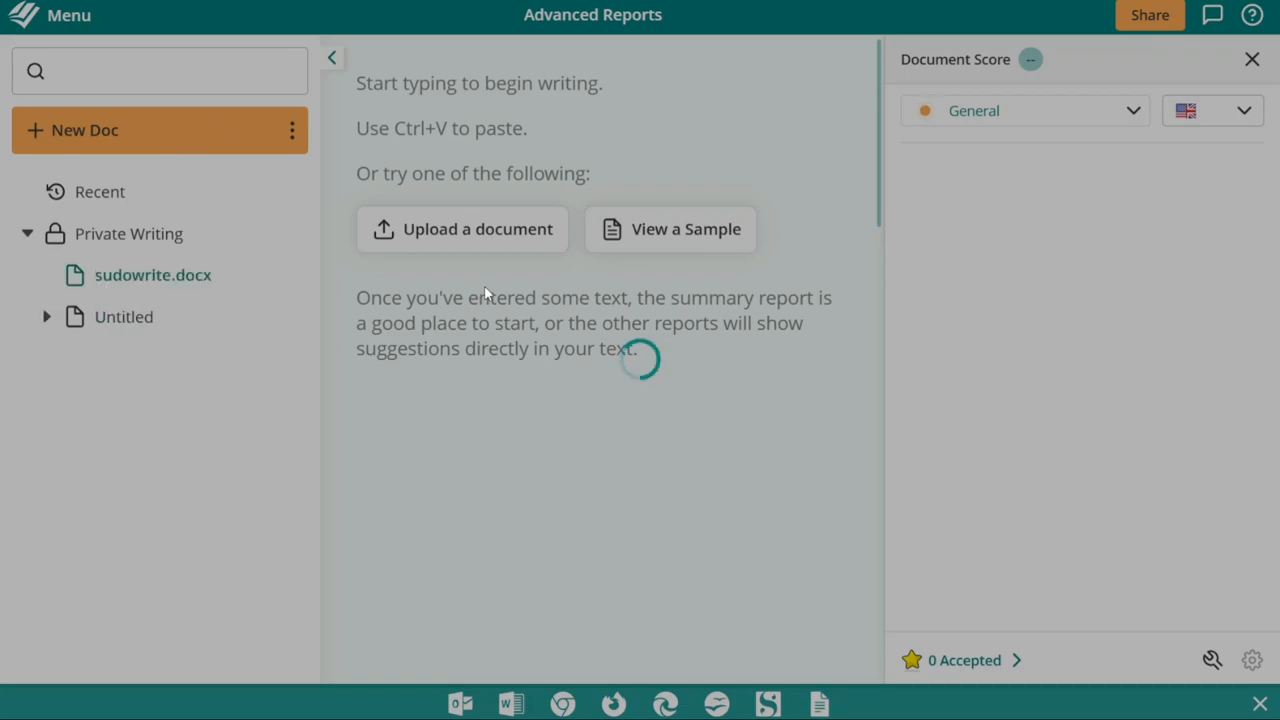
type("A border collie named Chaucer is scouring his backyard, searching for his owner Samantha, who has gone missing.")
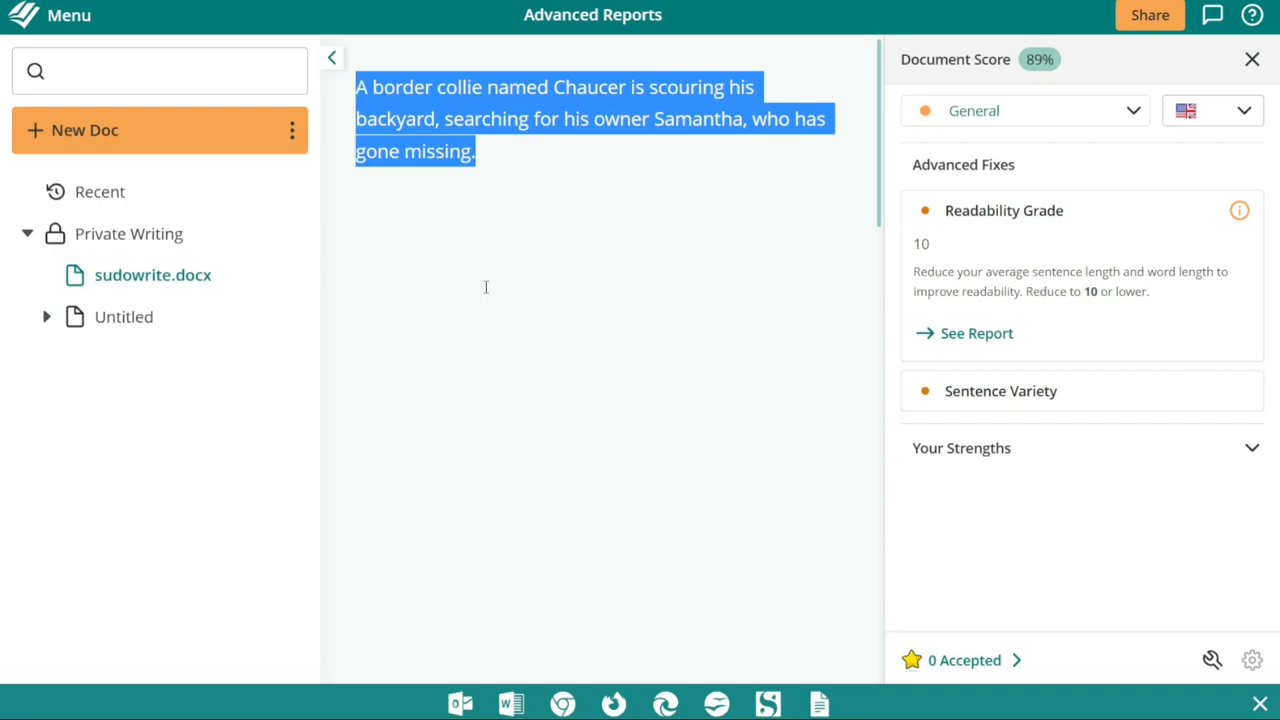
type("It's a brisk Autumn day in Ohio, with the leaves changing color. Chaucer believes he spots Samantha behind a stump, but it turns out to be a beehive, and he gets stung.")
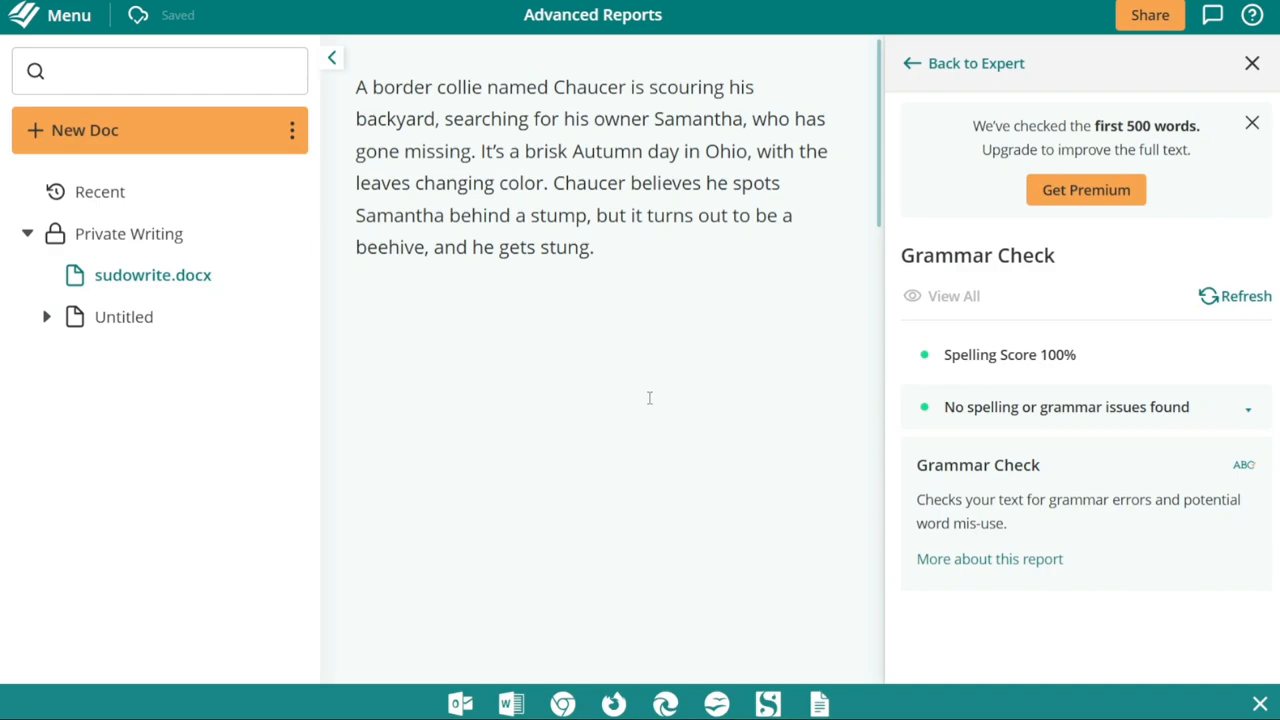
mouse_move(504, 202)
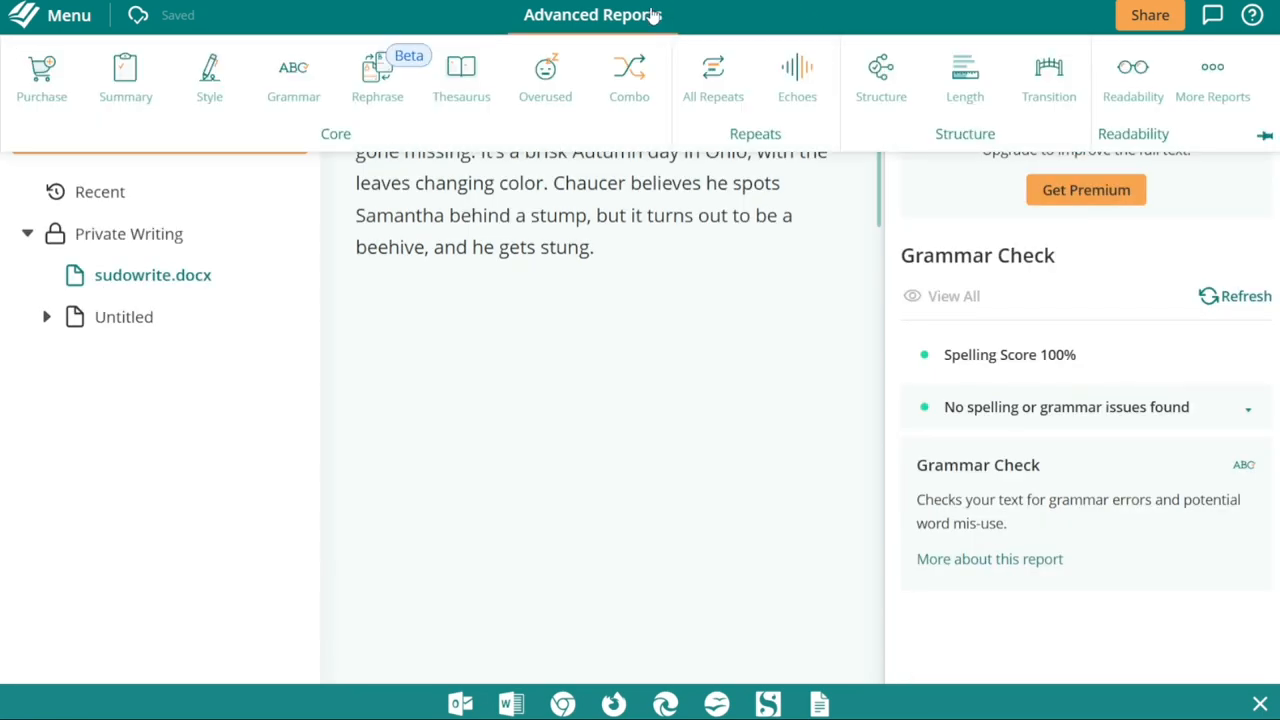
mouse_move(784, 150)
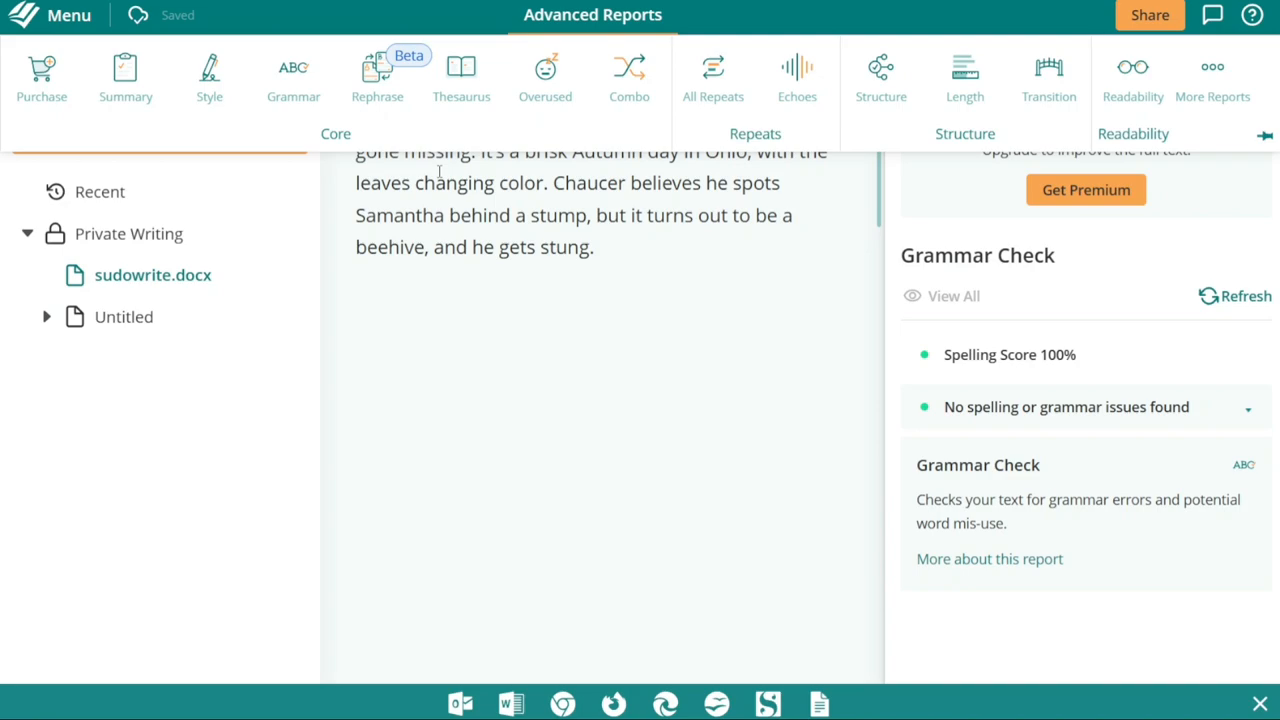
mouse_move(208, 76)
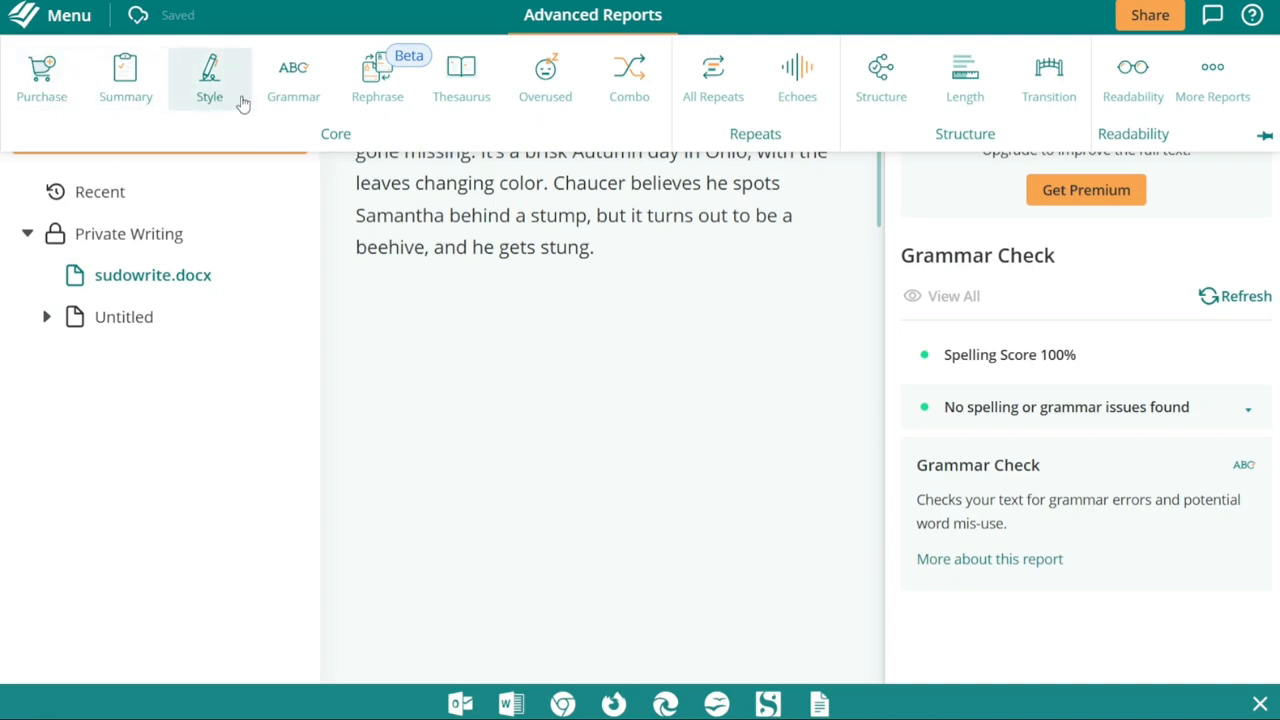
mouse_move(1132, 80)
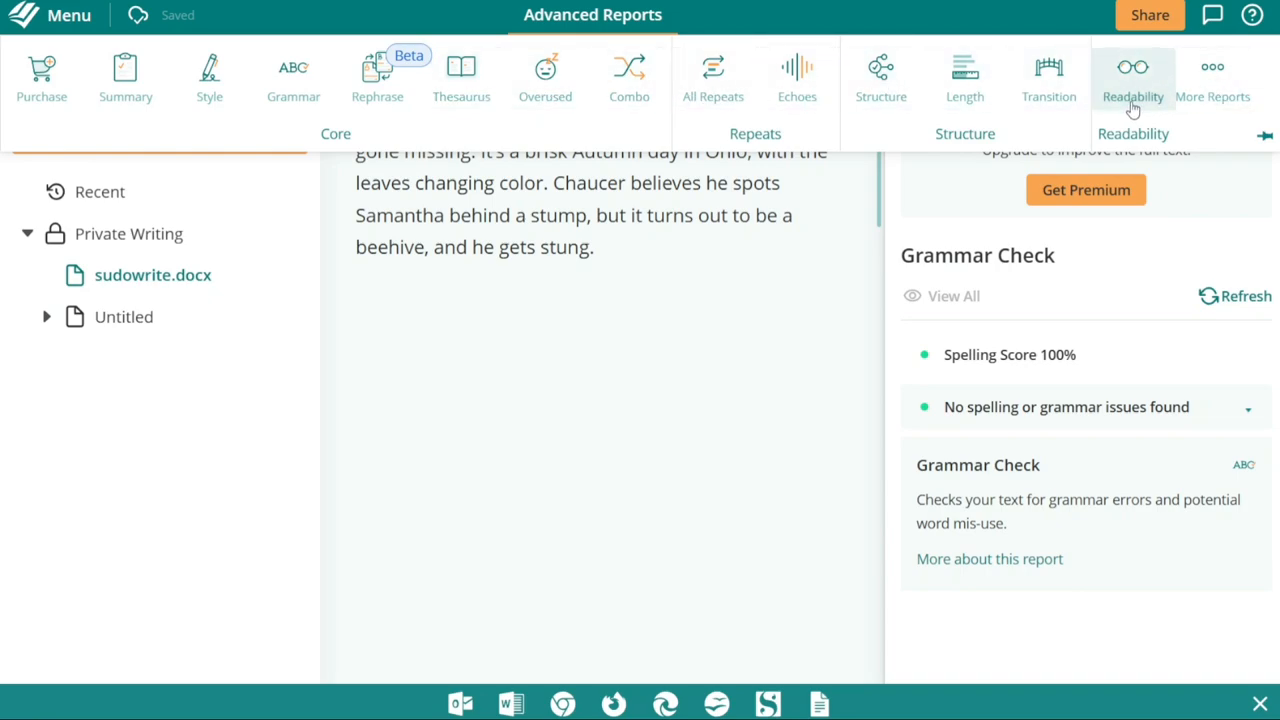
mouse_move(144, 120)
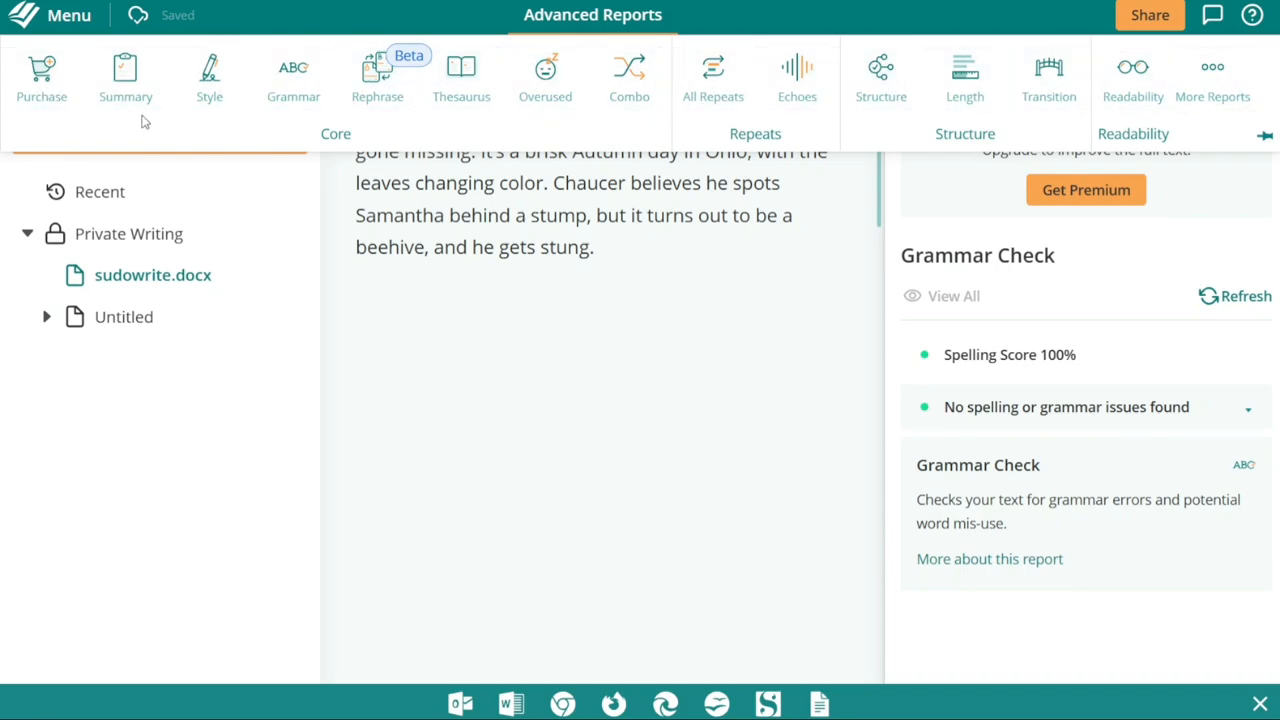
mouse_move(312, 154)
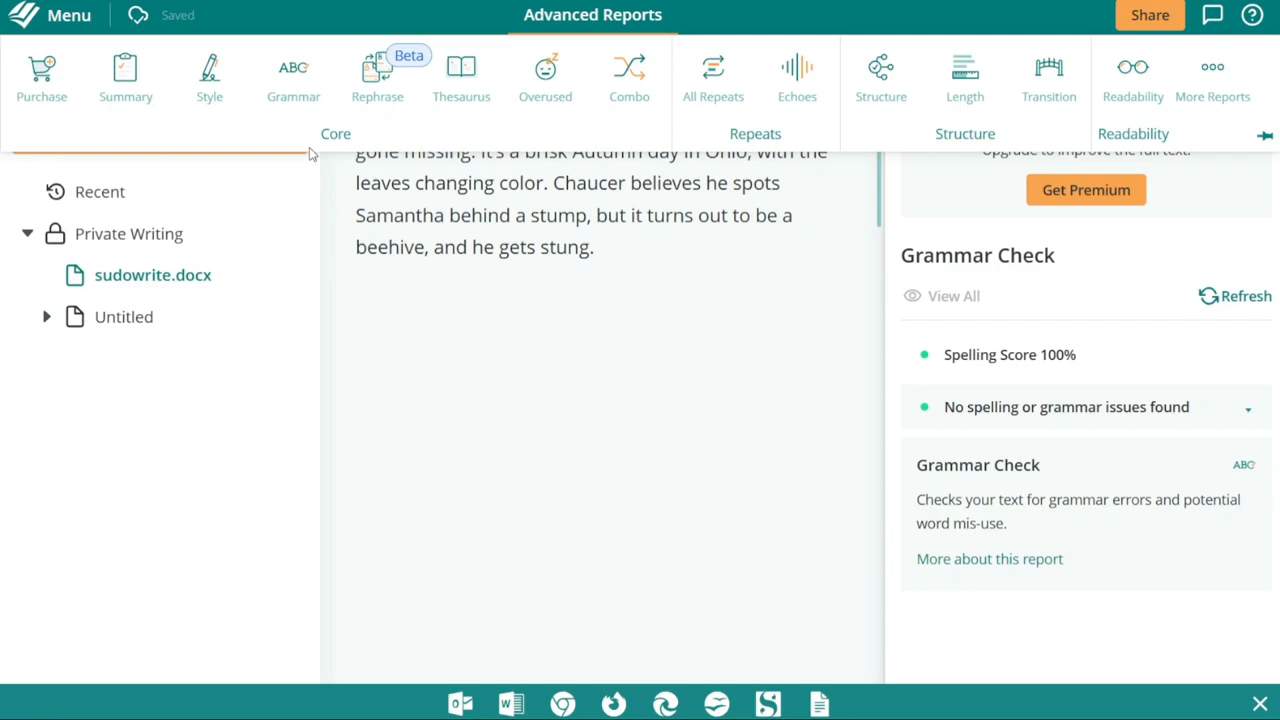
mouse_move(368, 140)
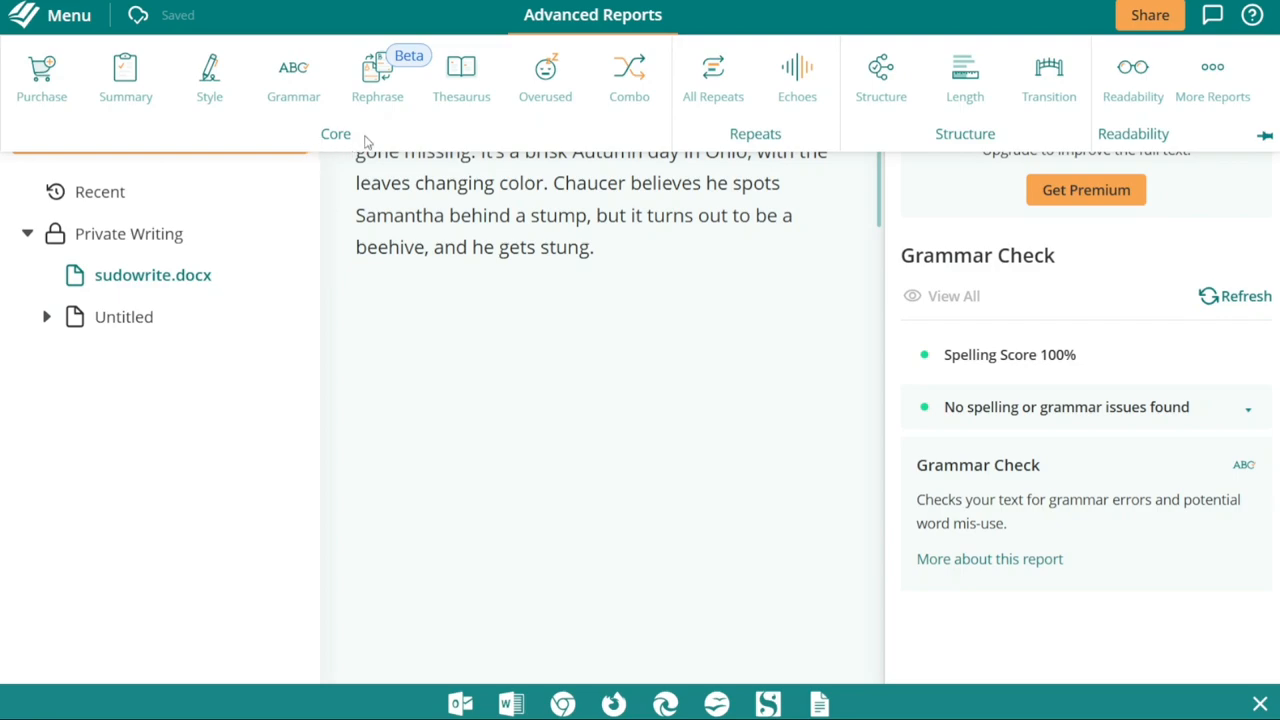
mouse_move(174, 136)
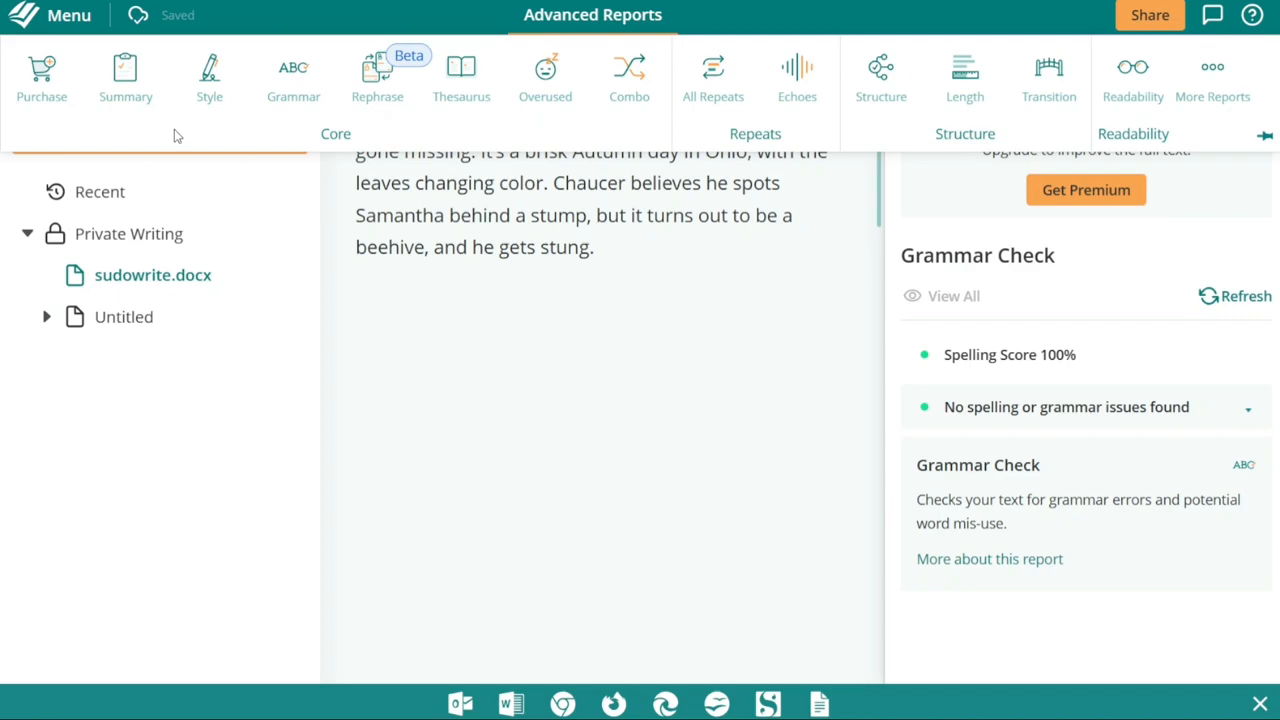
mouse_move(304, 184)
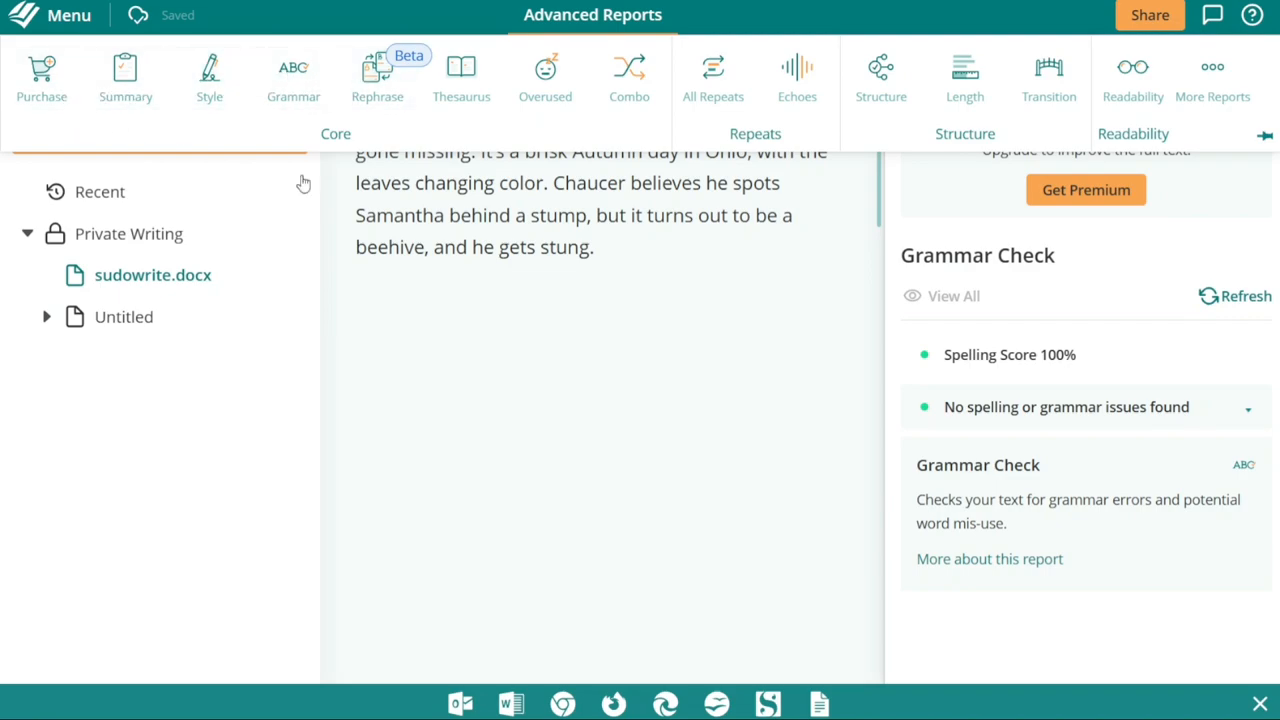
mouse_move(212, 148)
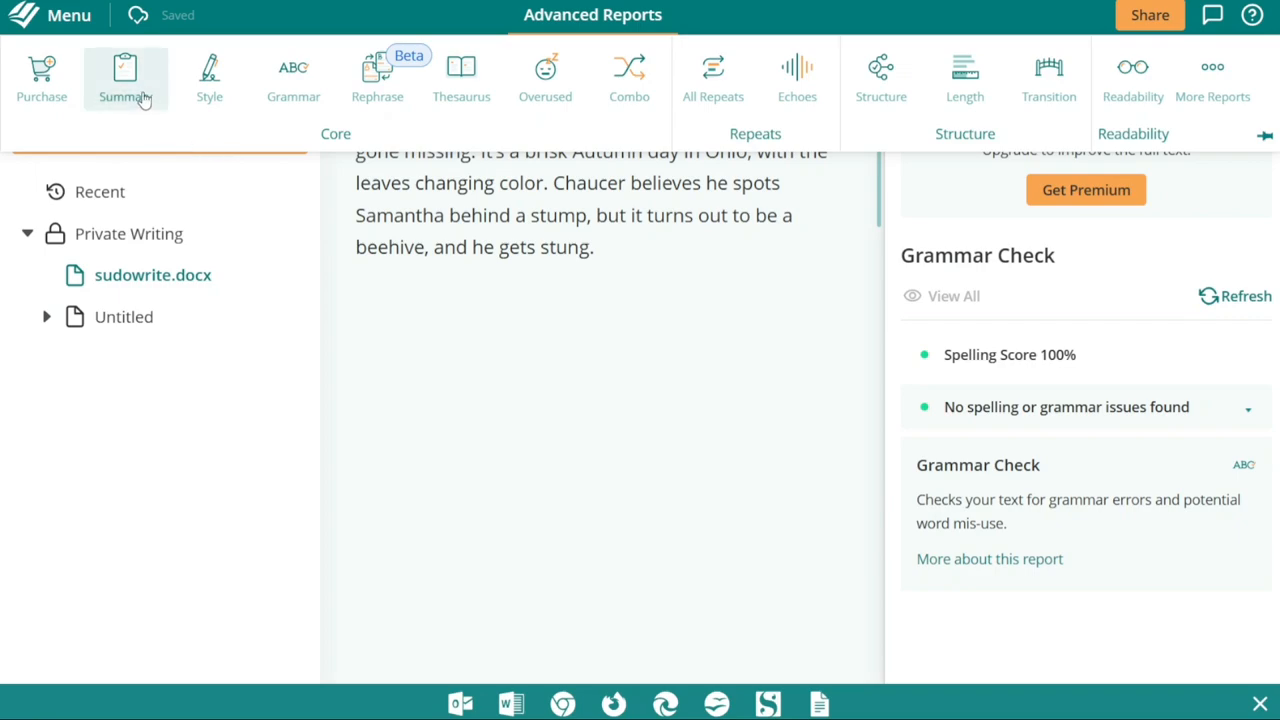
mouse_move(134, 100)
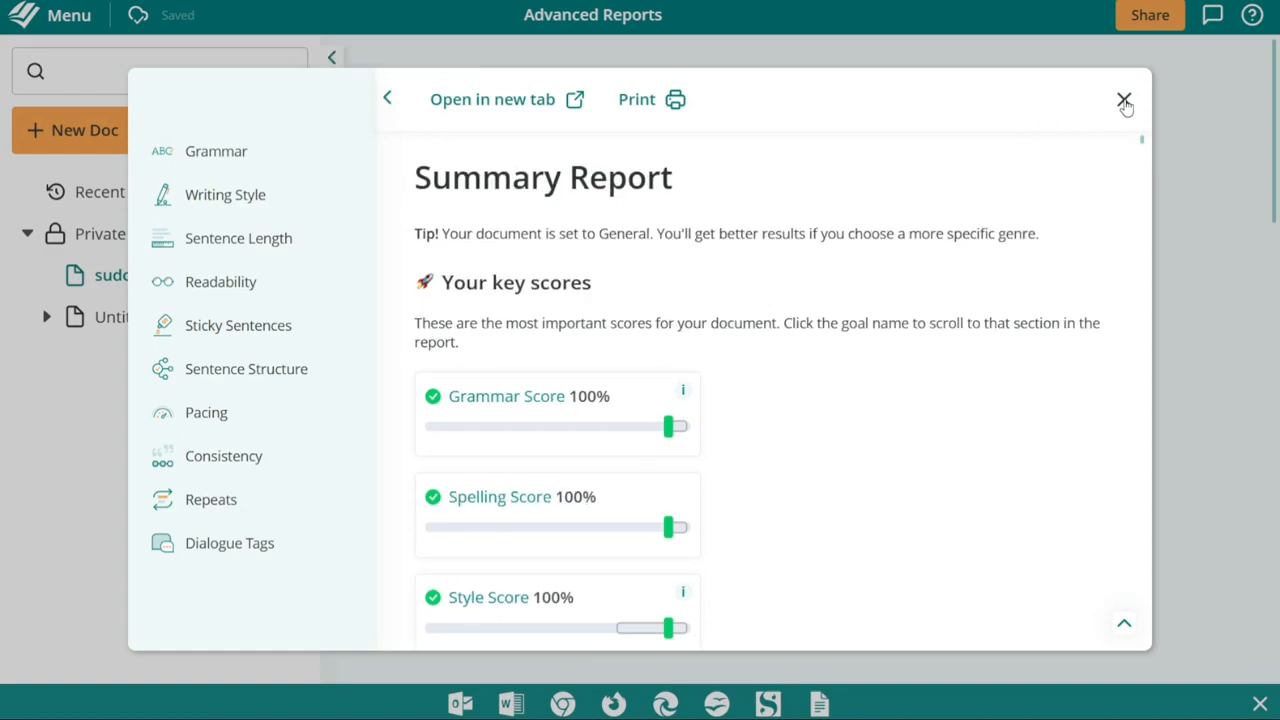
Close the Summary Report and show the advanced report types again
left_click(1124, 102)
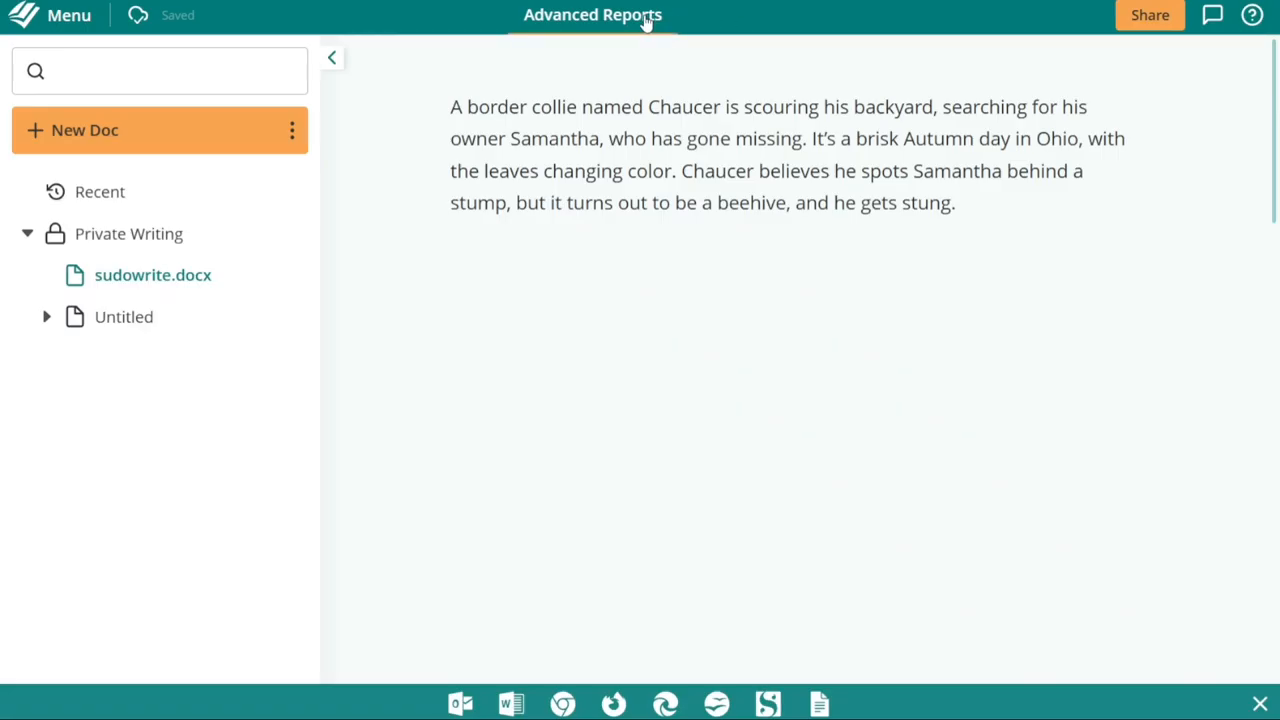
left_click(592, 14)
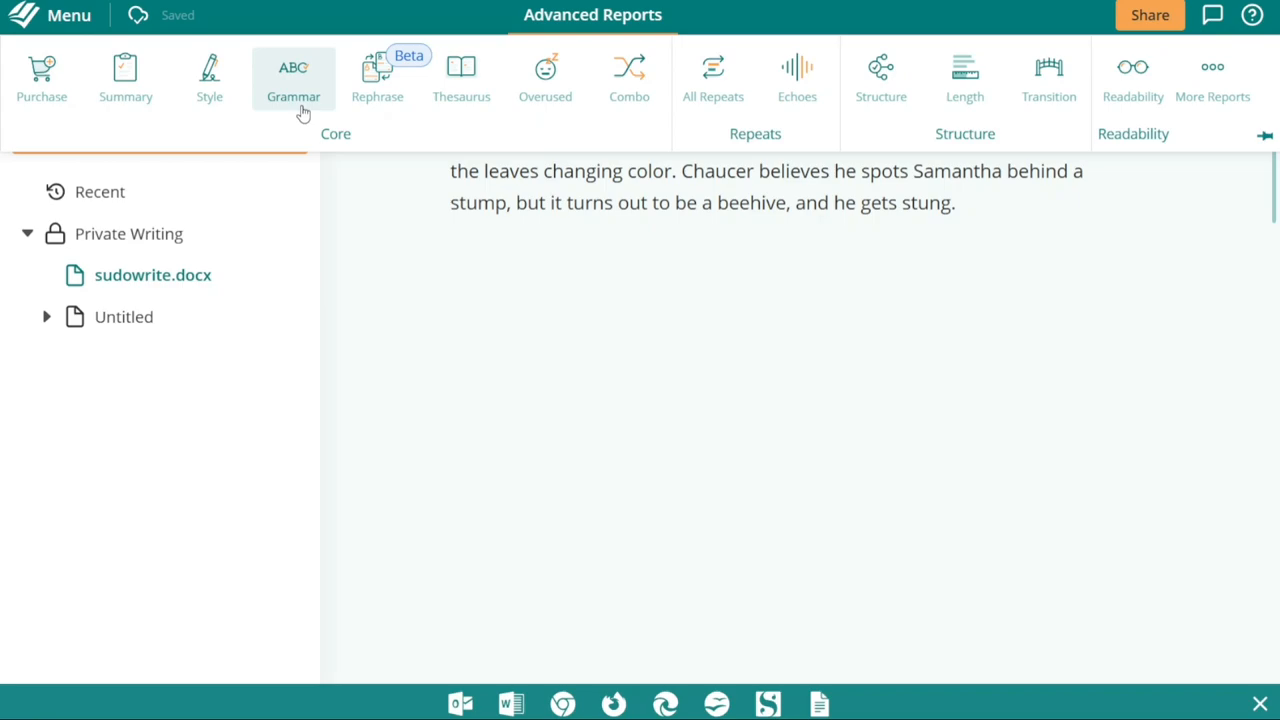
mouse_move(336, 98)
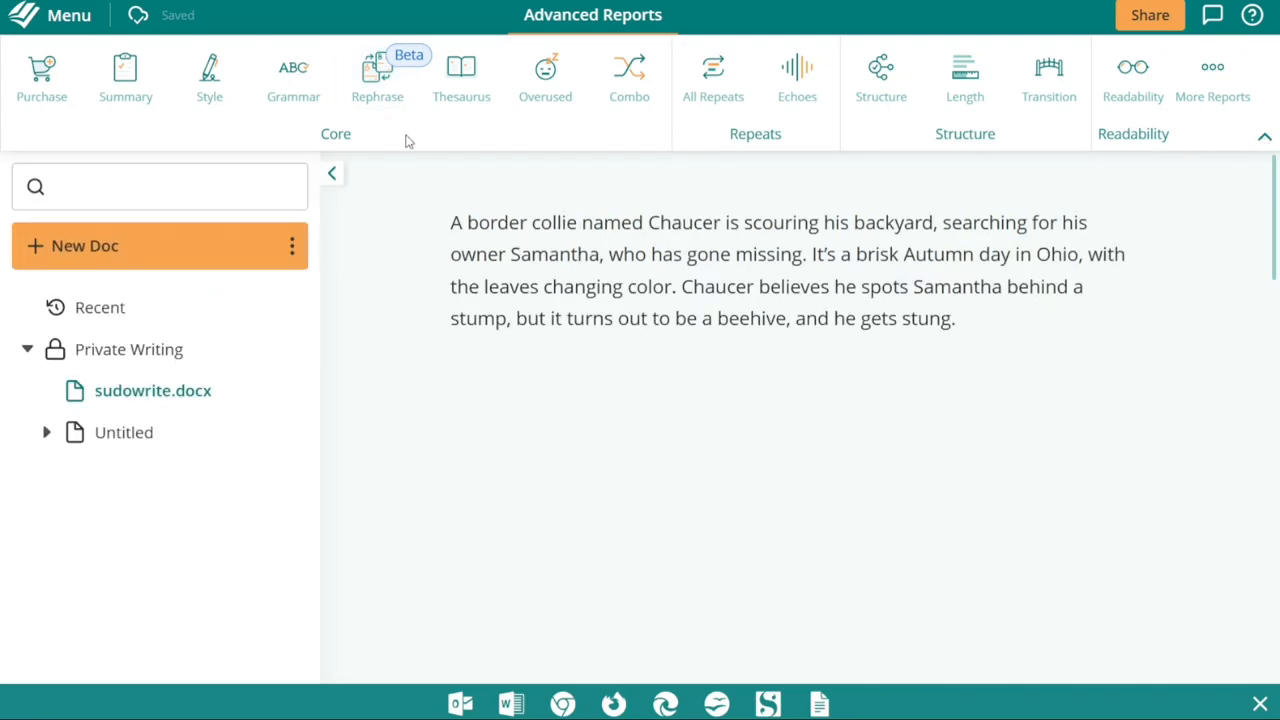
mouse_move(378, 90)
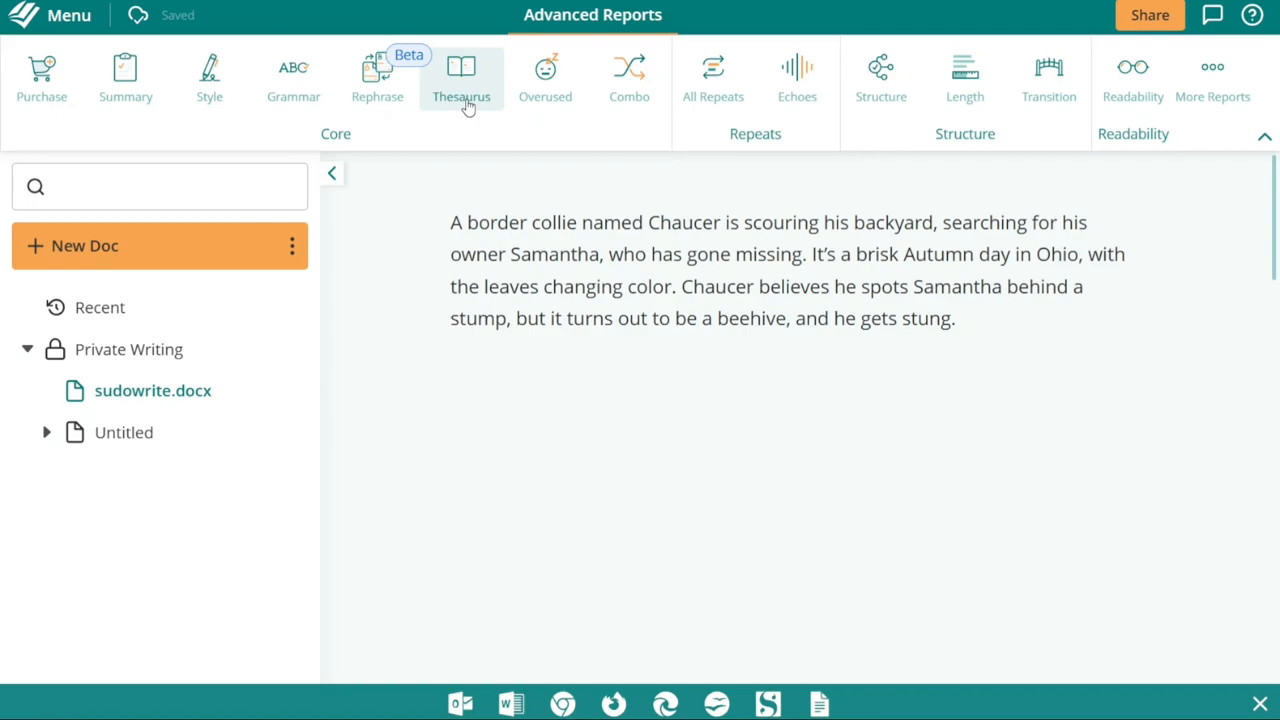
mouse_move(544, 76)
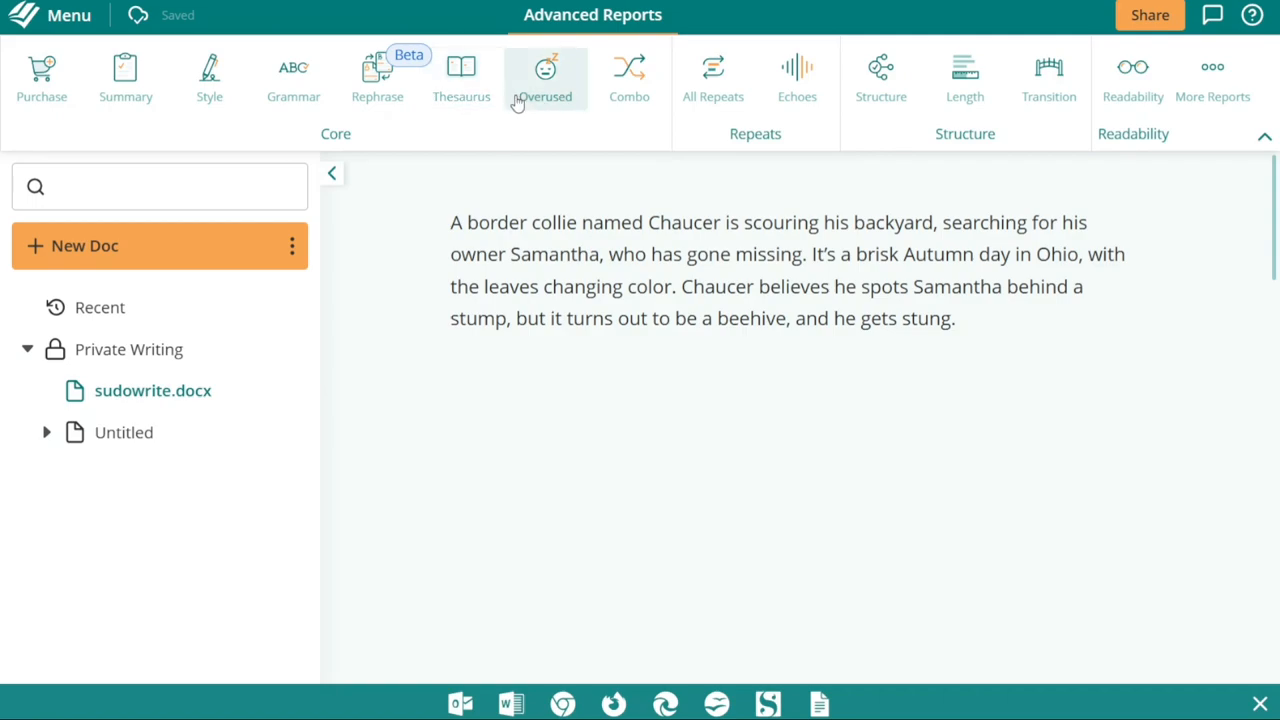
mouse_move(536, 102)
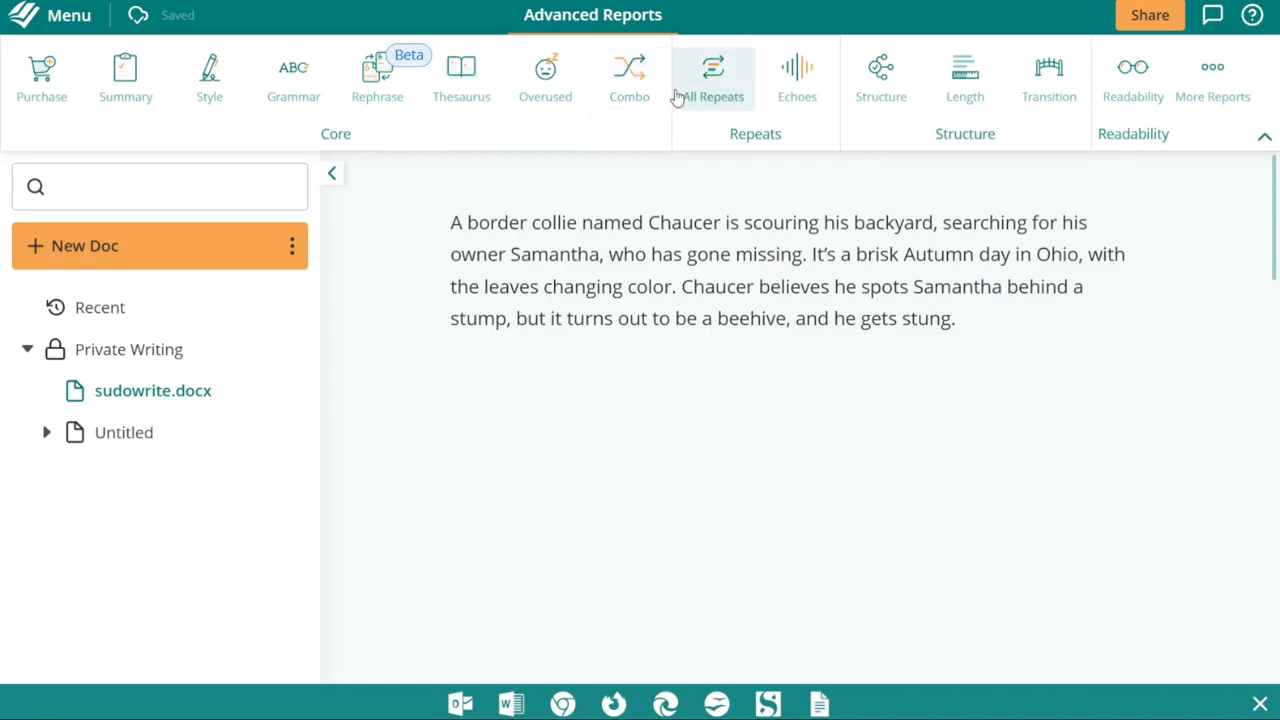
mouse_move(752, 144)
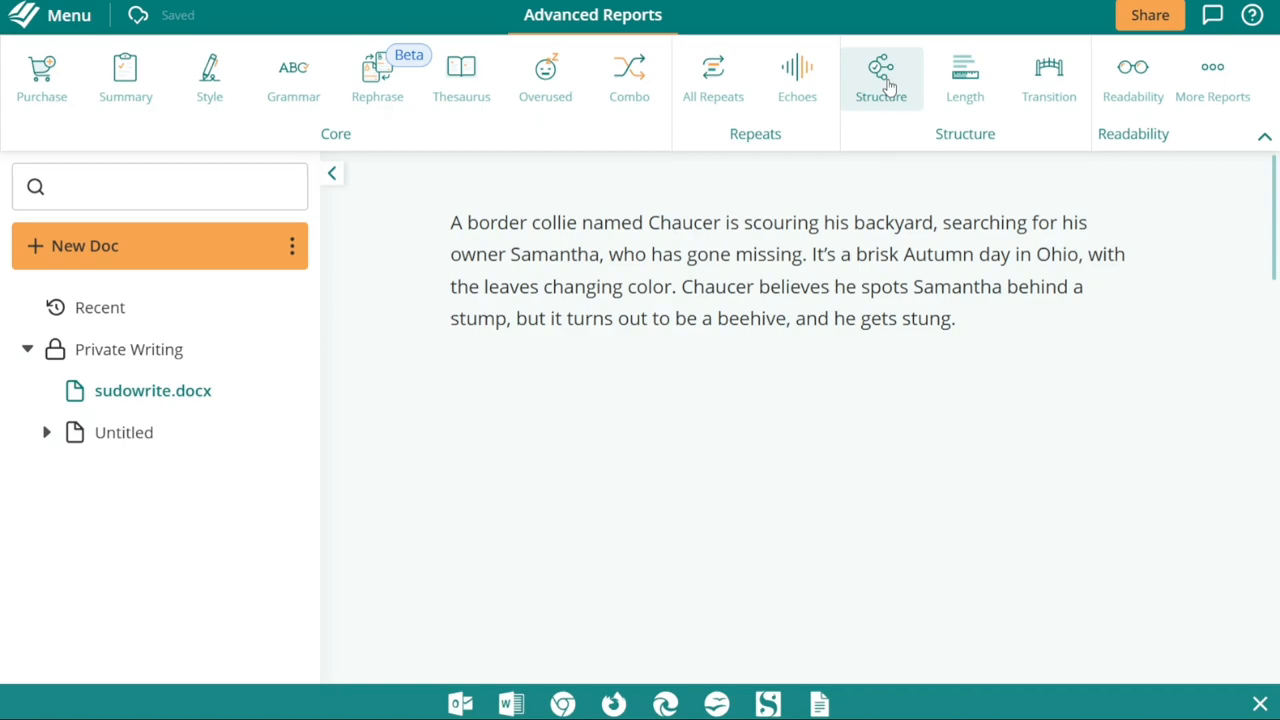
mouse_move(892, 120)
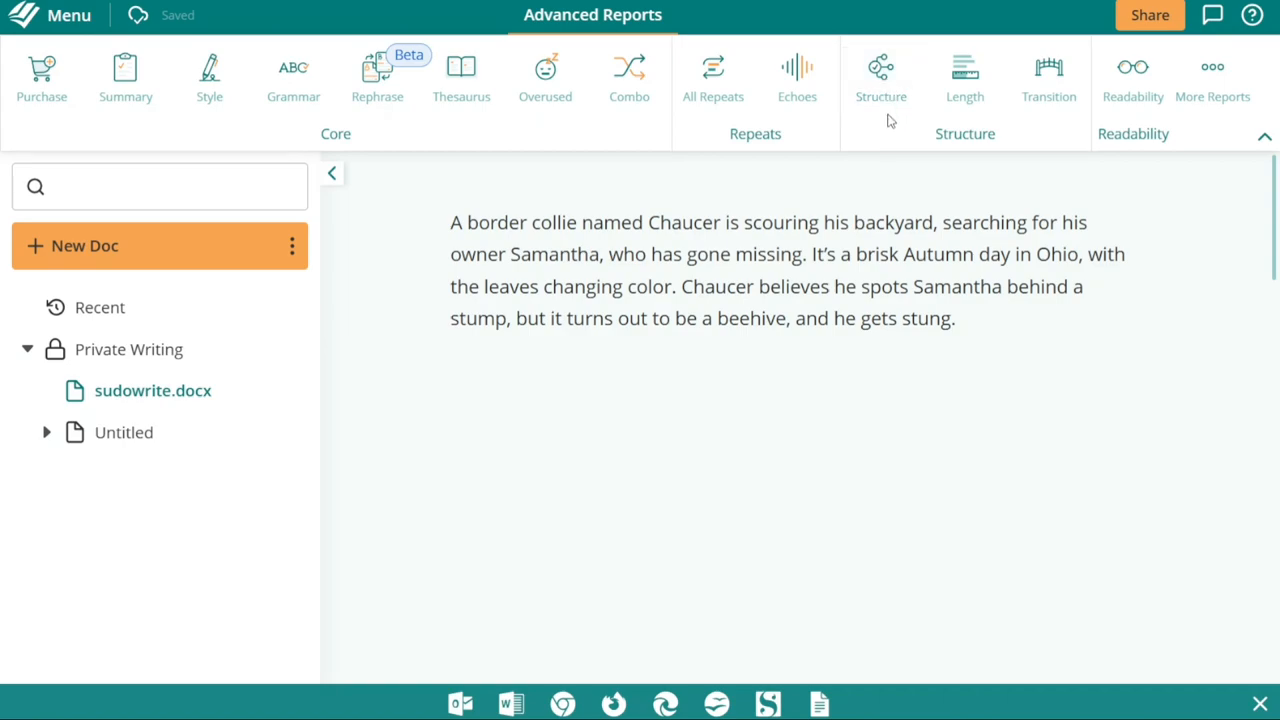
mouse_move(928, 136)
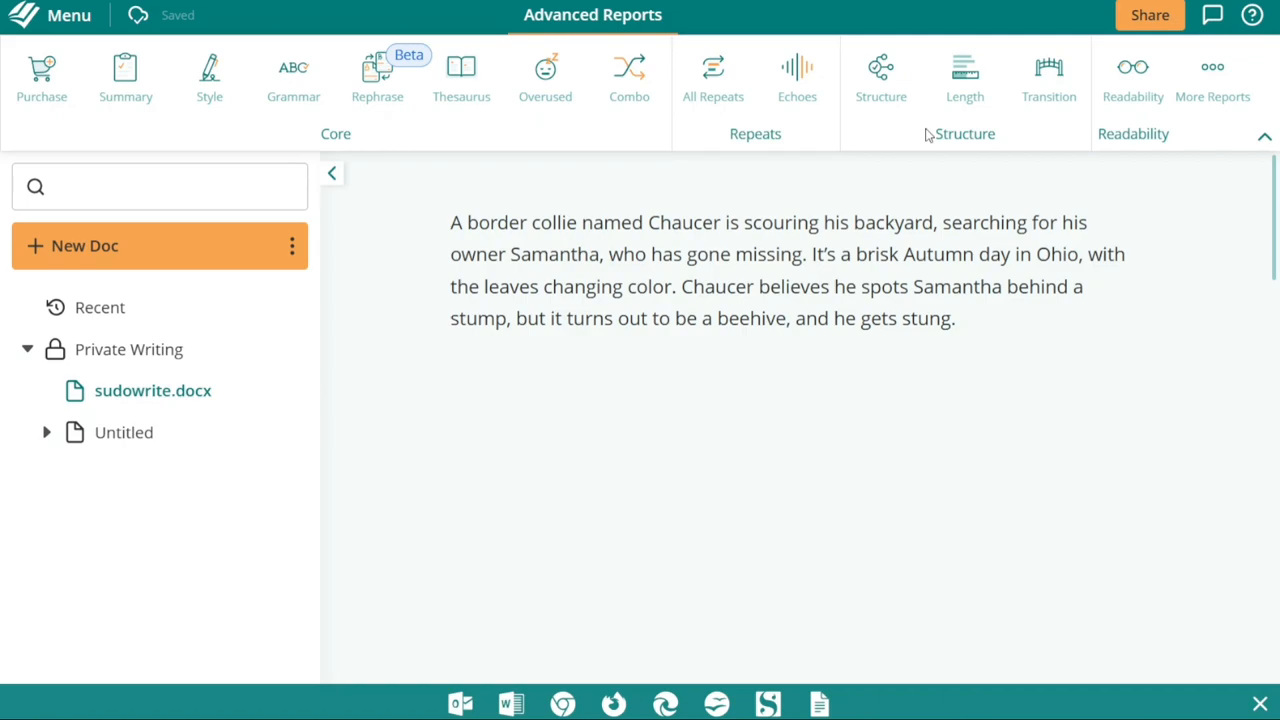
mouse_move(940, 134)
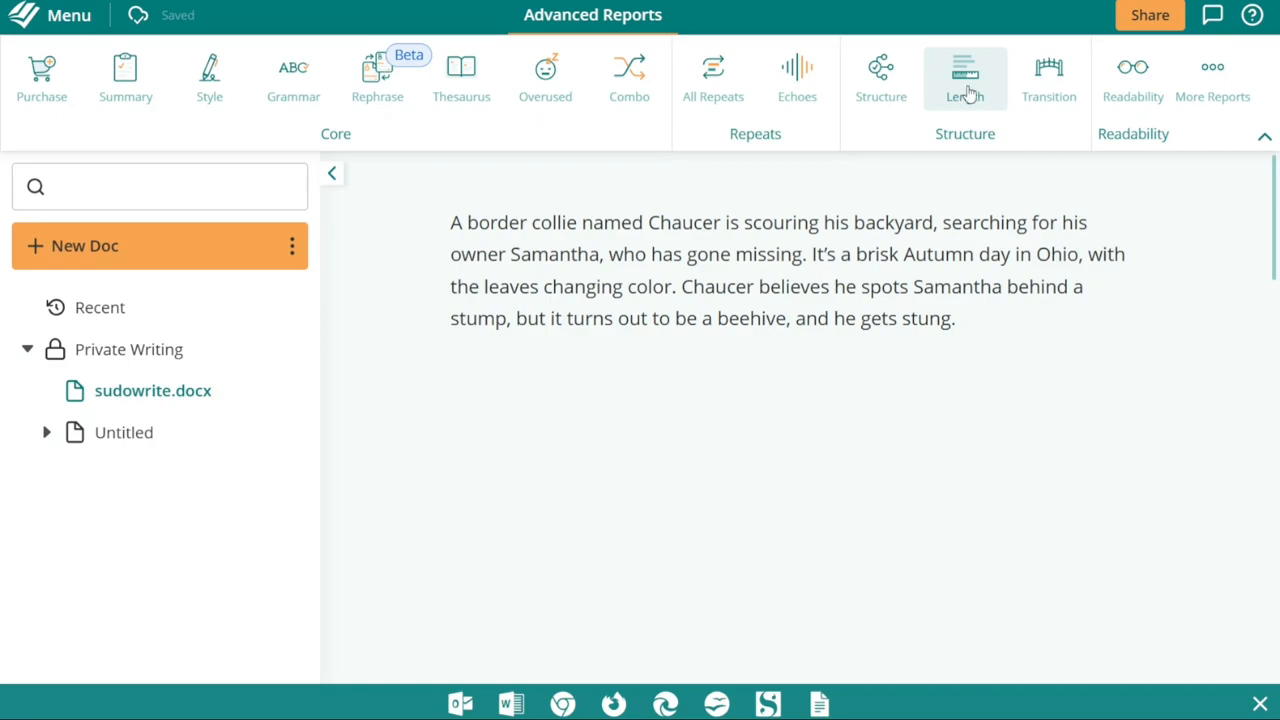
mouse_move(976, 124)
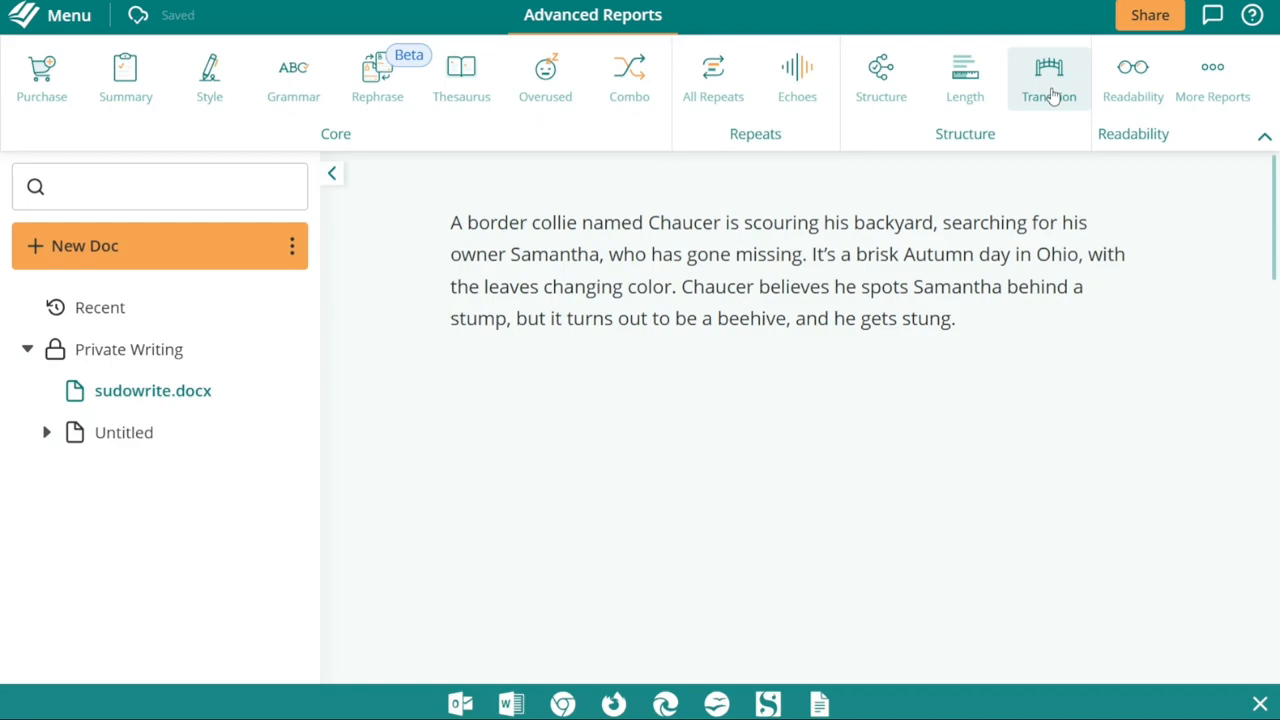
mouse_move(1052, 110)
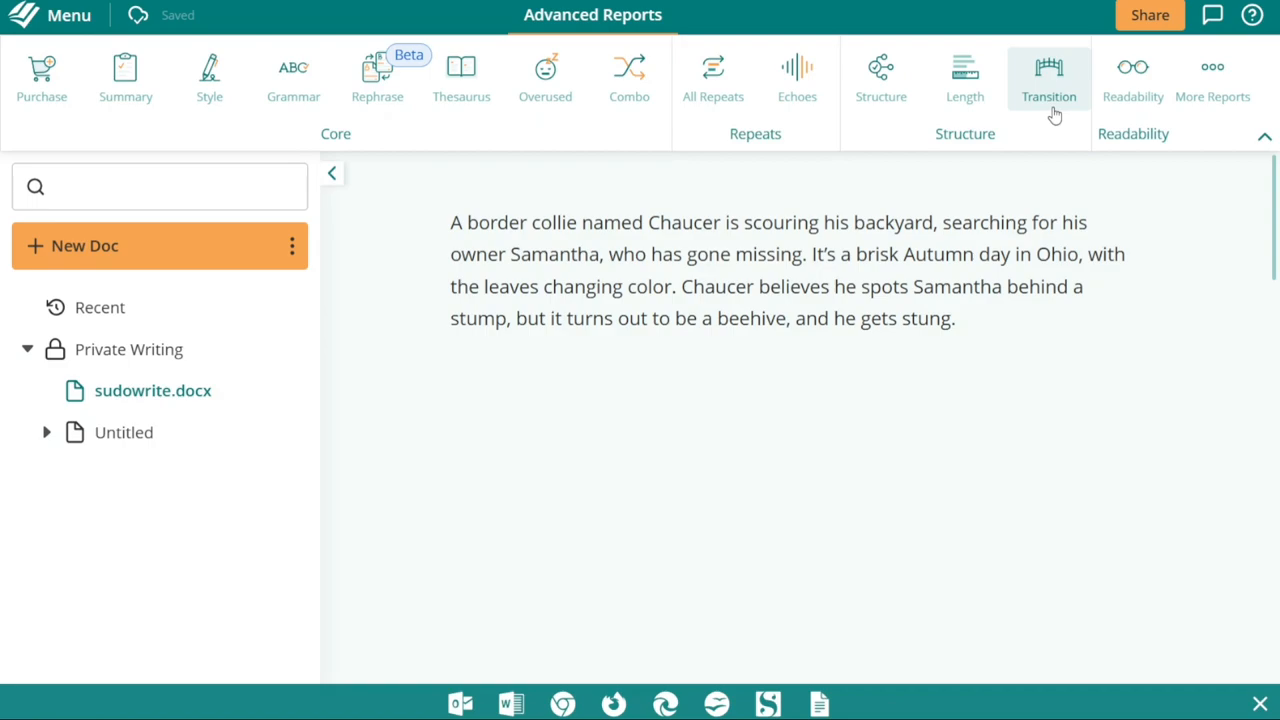
mouse_move(1150, 136)
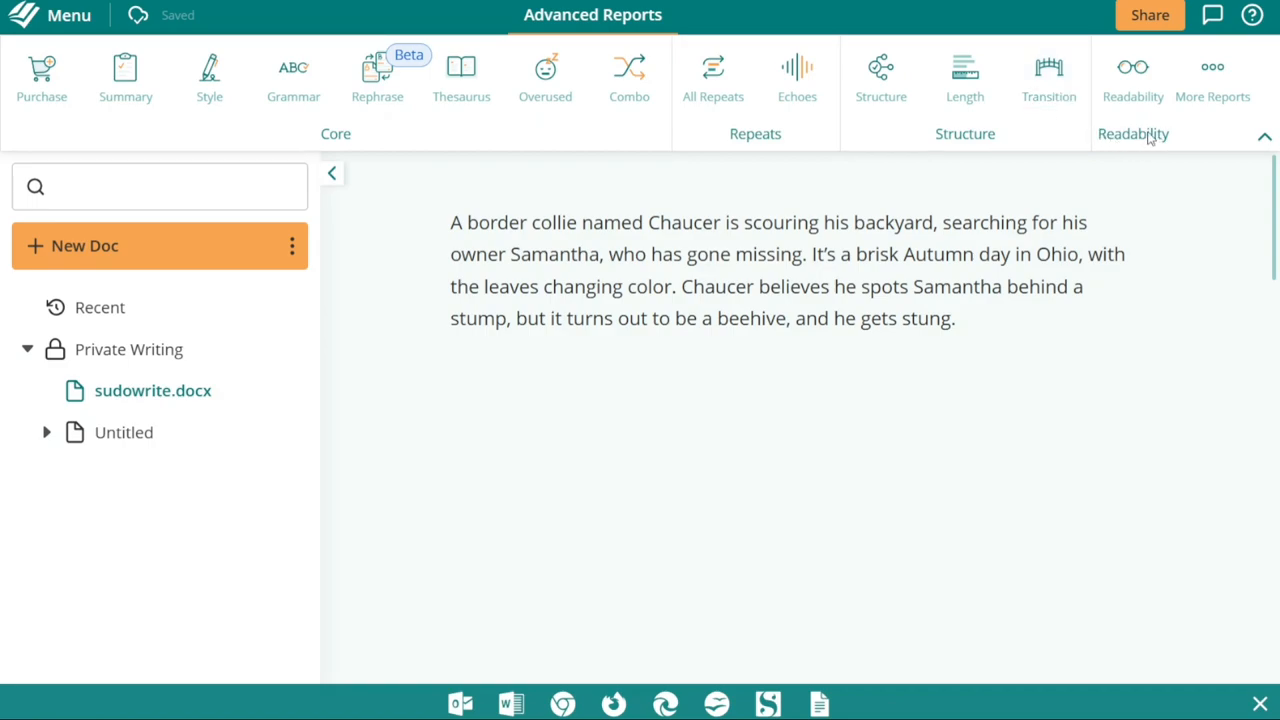
mouse_move(1138, 138)
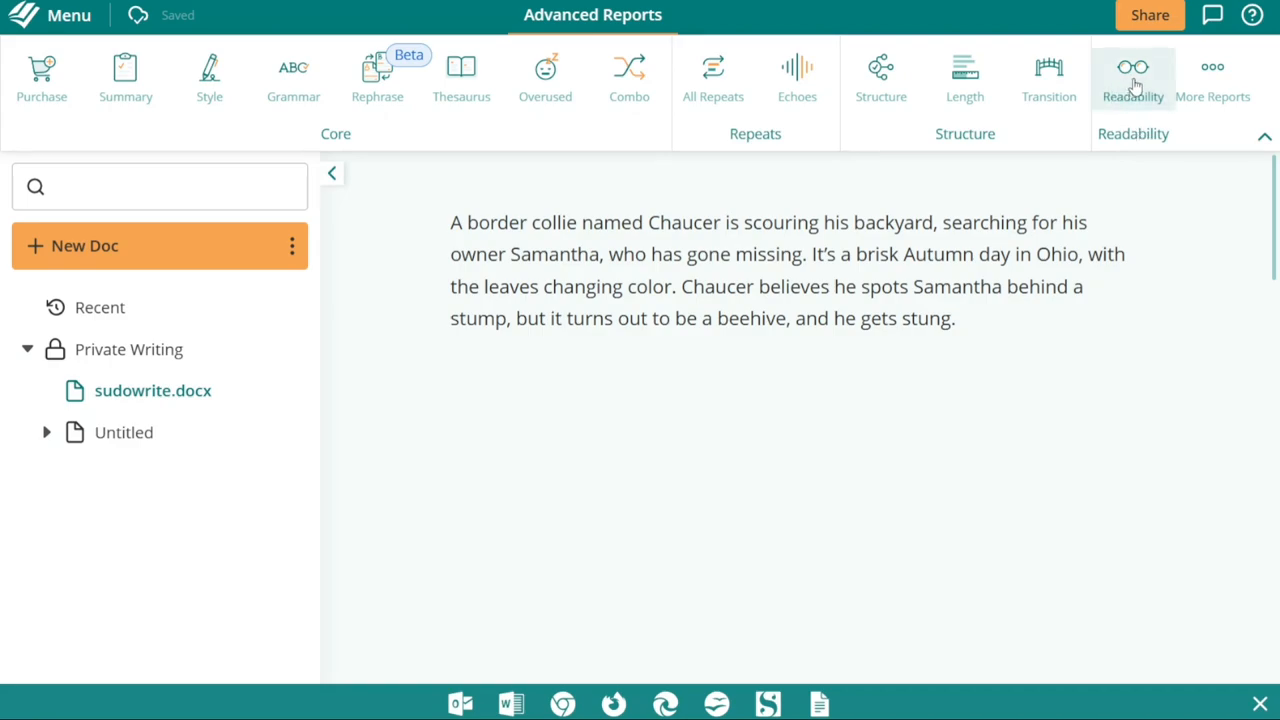
mouse_move(1132, 84)
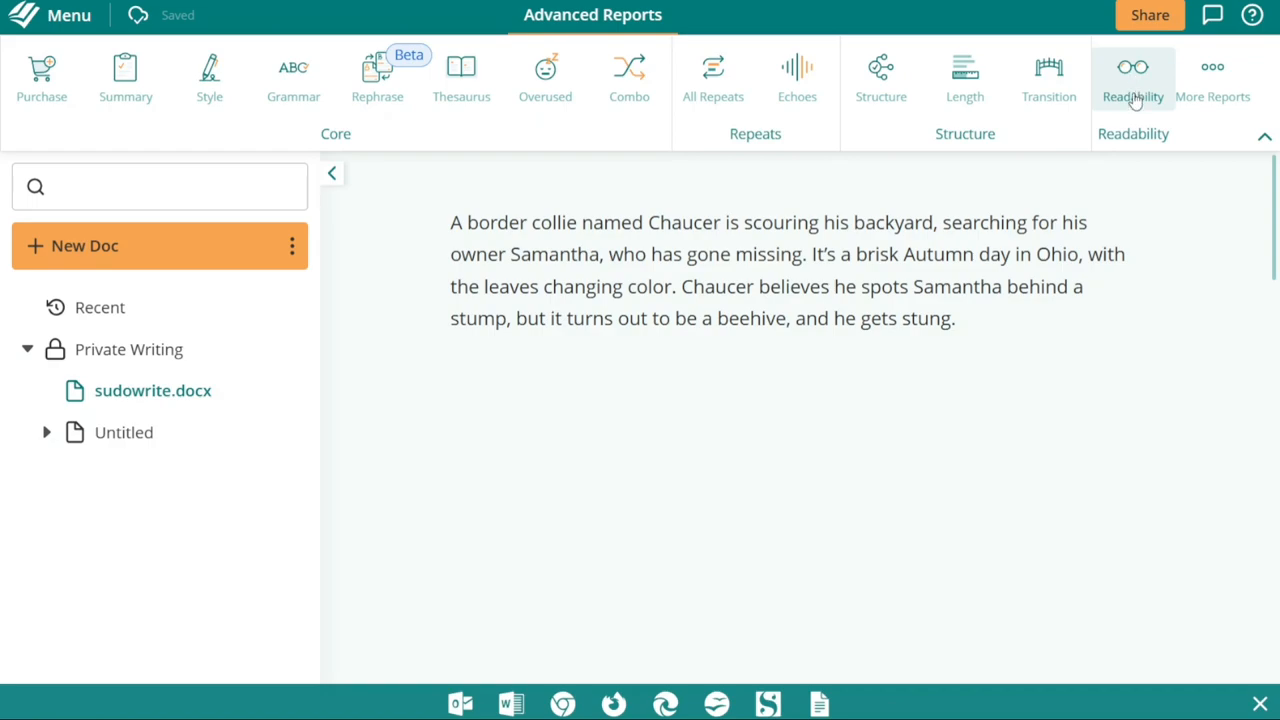
mouse_move(1178, 128)
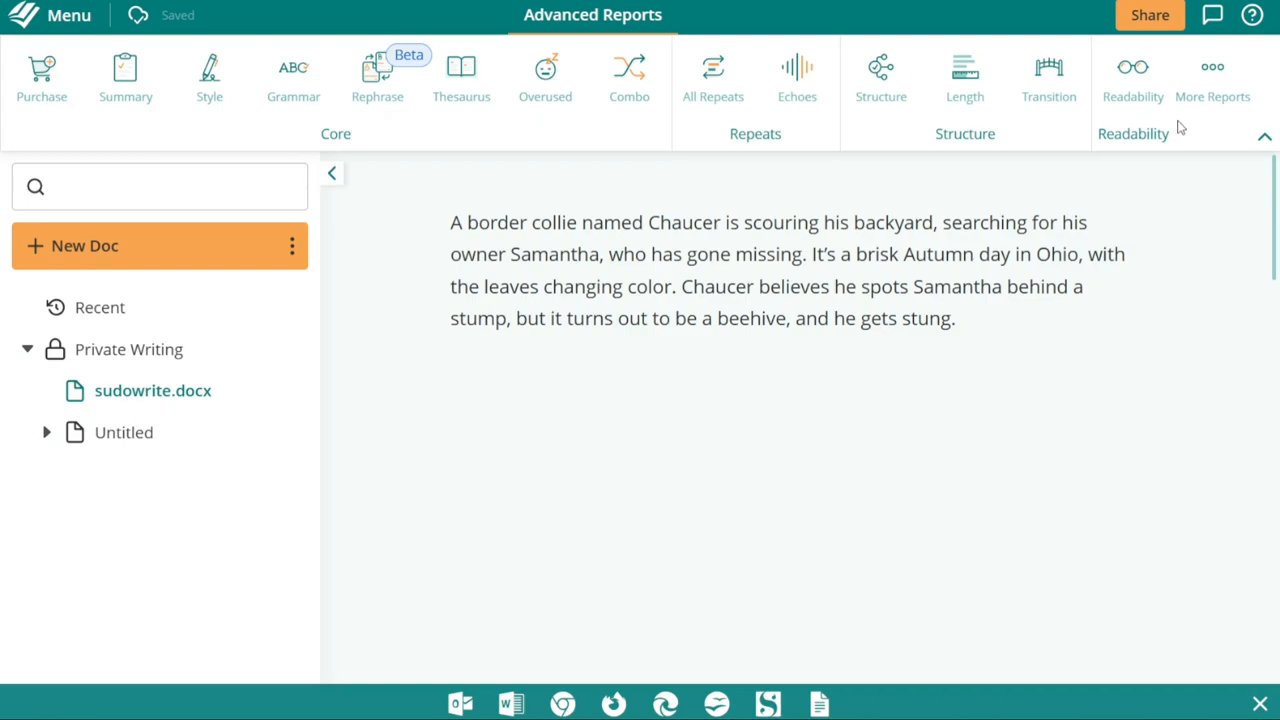
left_click(1212, 78)
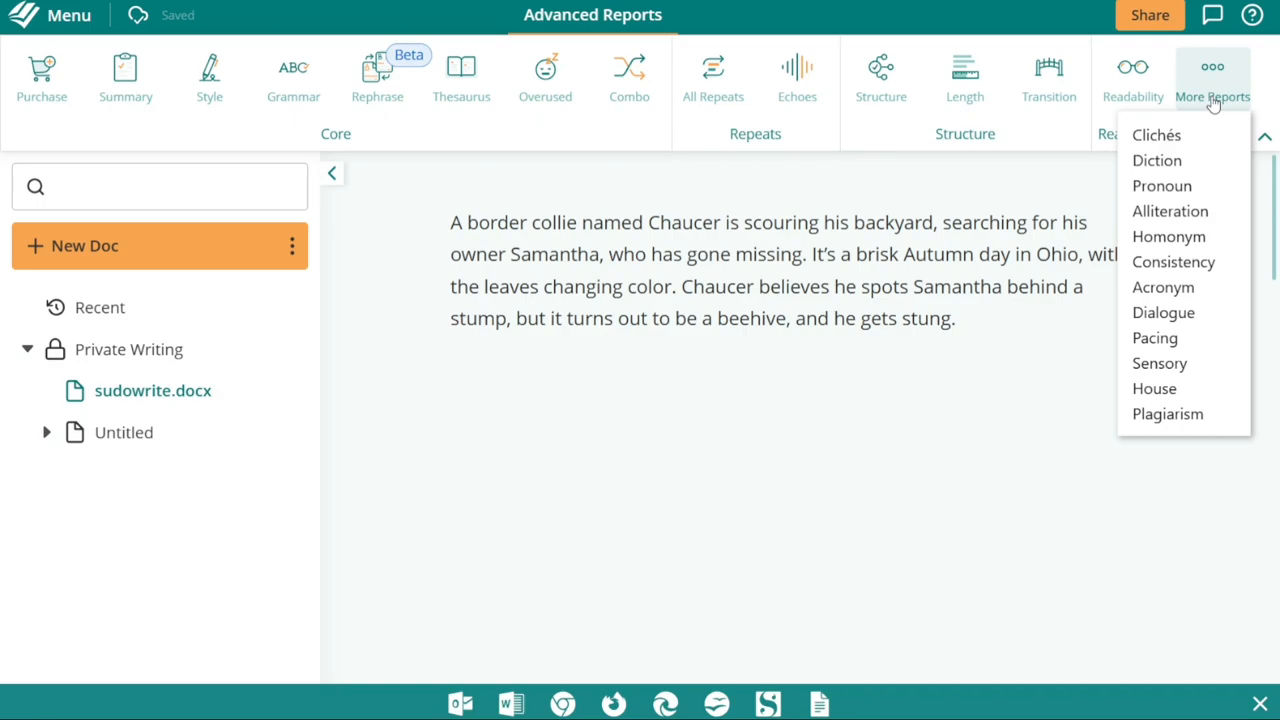
mouse_move(1192, 108)
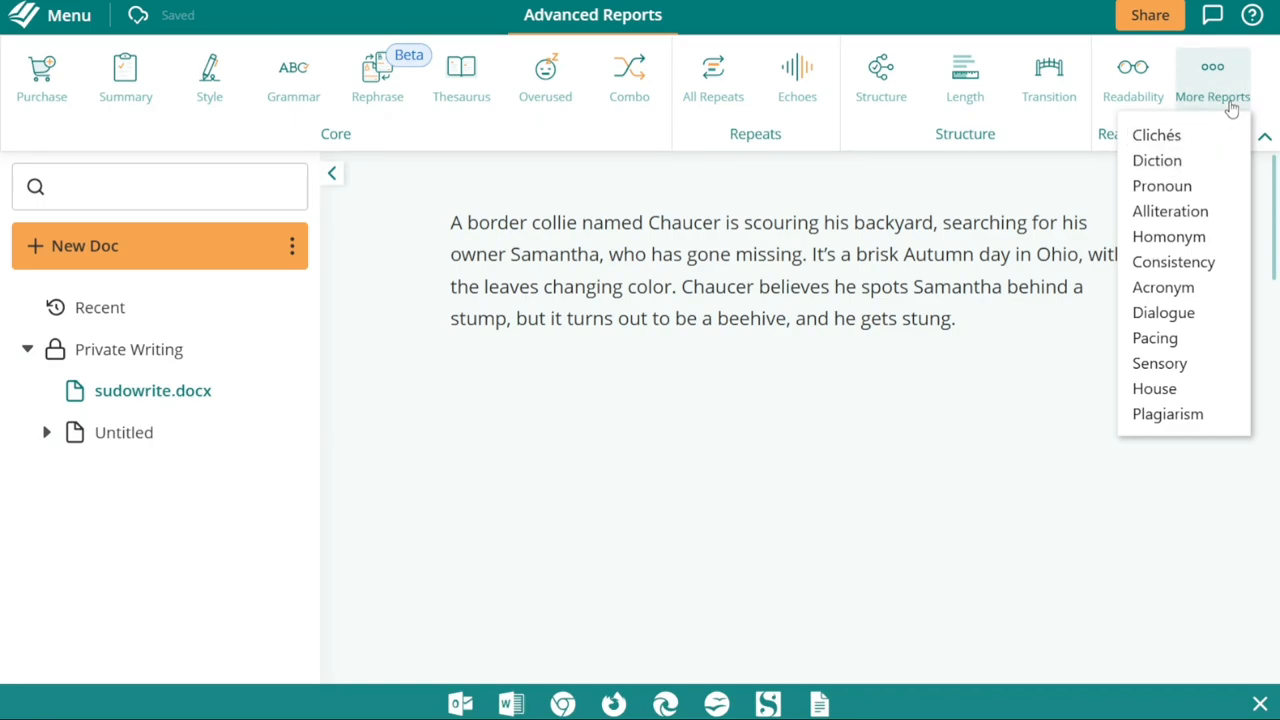
mouse_move(1154, 388)
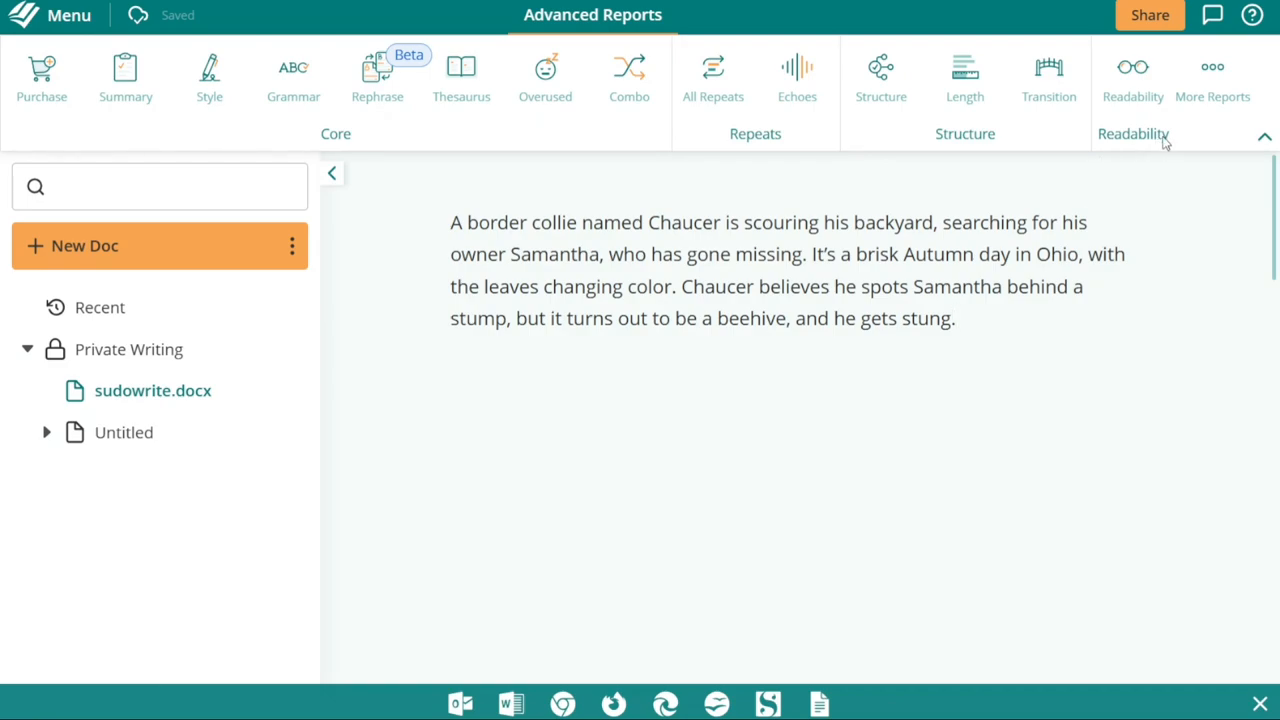
Run the Plagiarism check from More Reports and select the whole story paragraph
left_click(1212, 80)
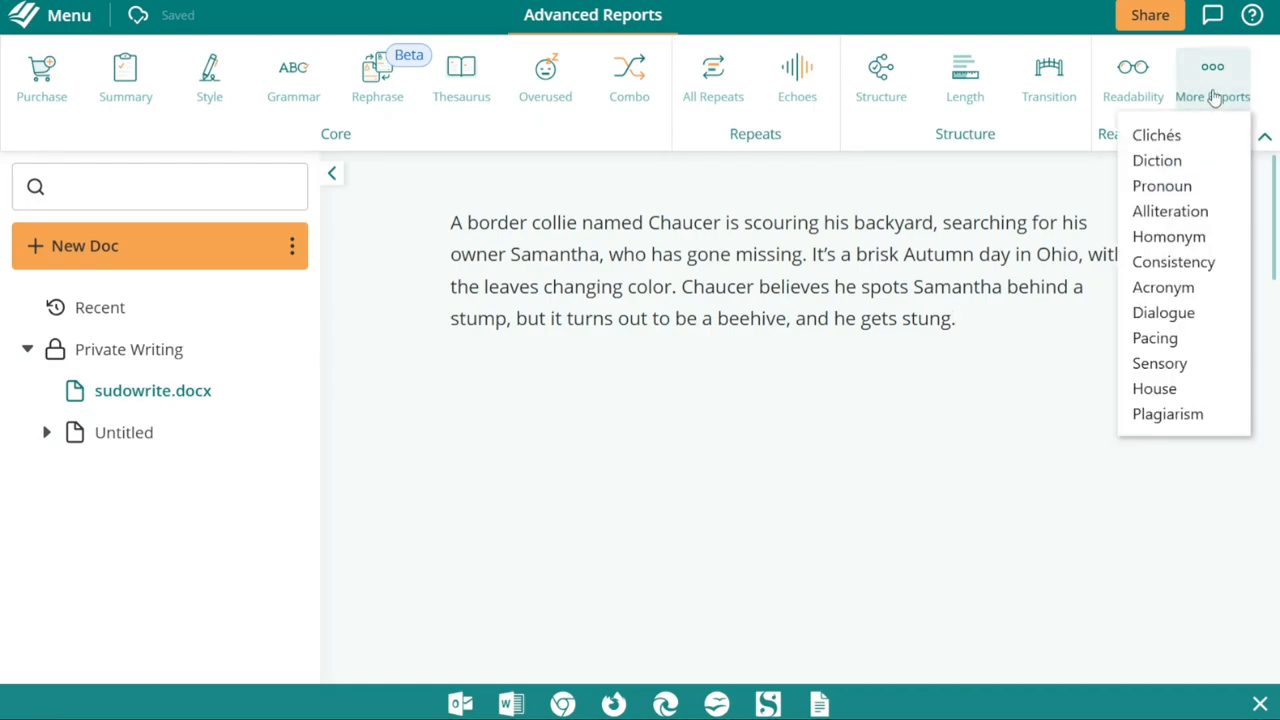
mouse_move(1170, 212)
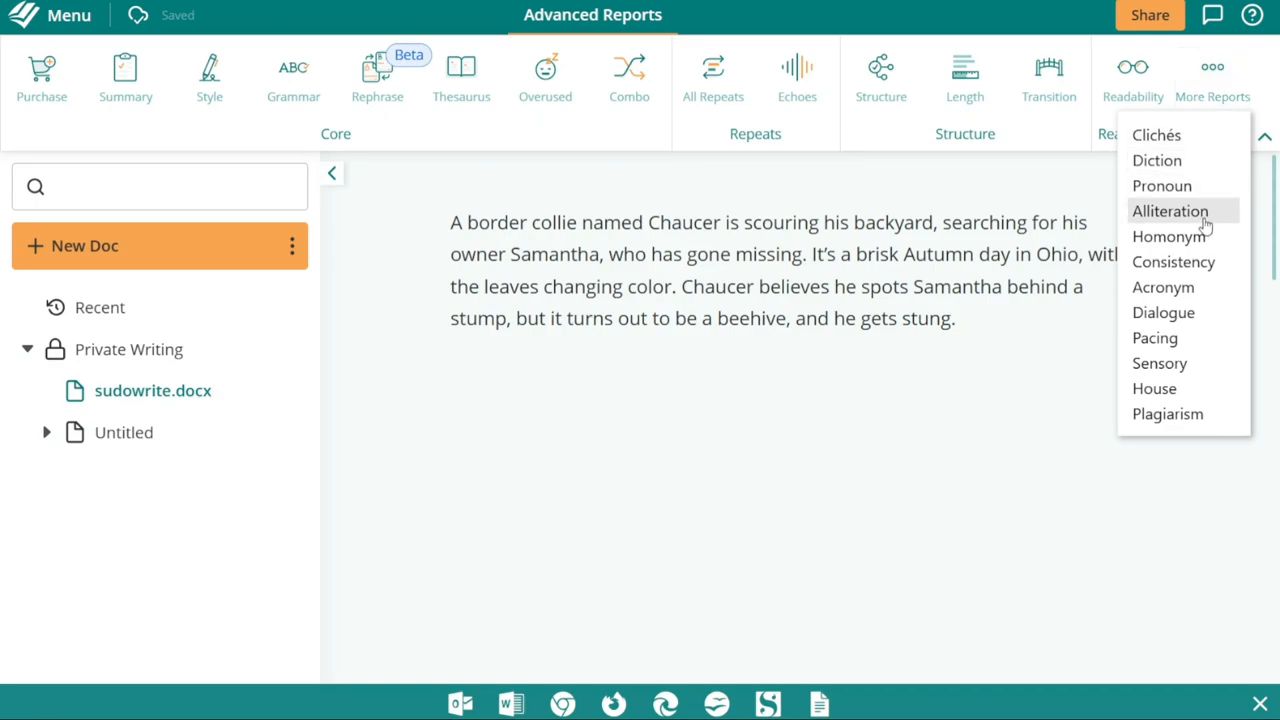
mouse_move(1168, 414)
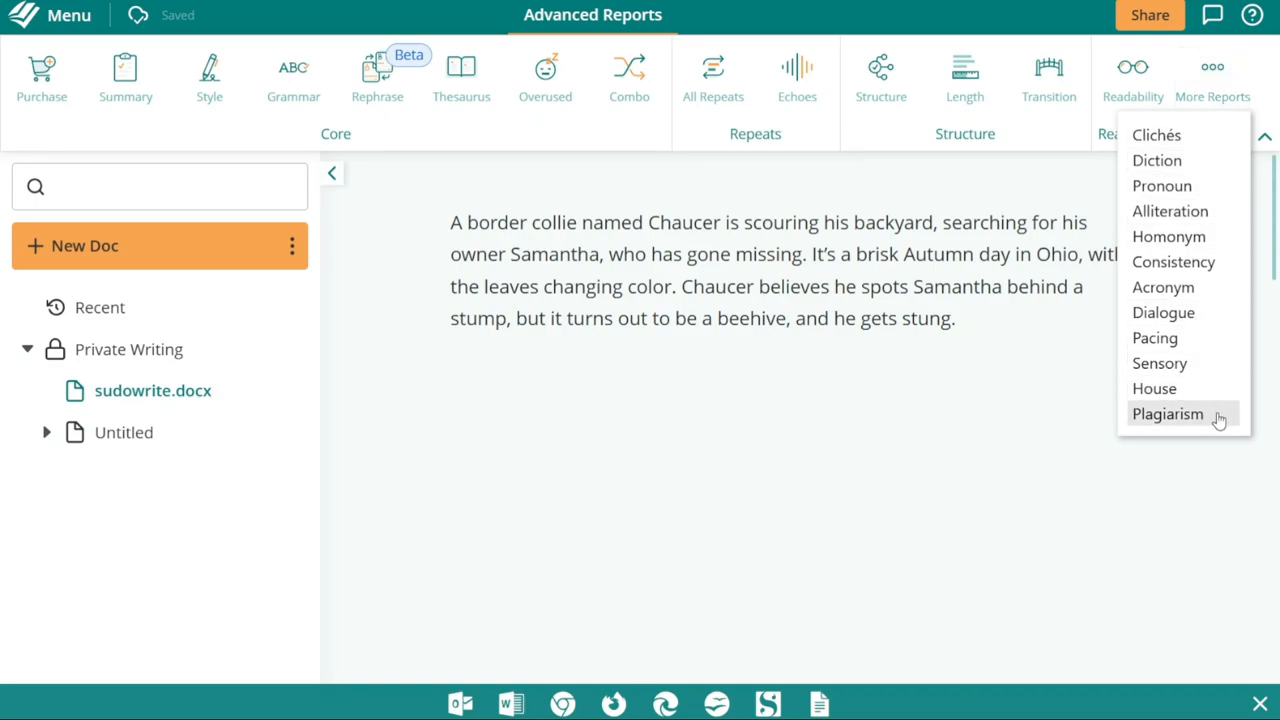
left_click(1168, 414)
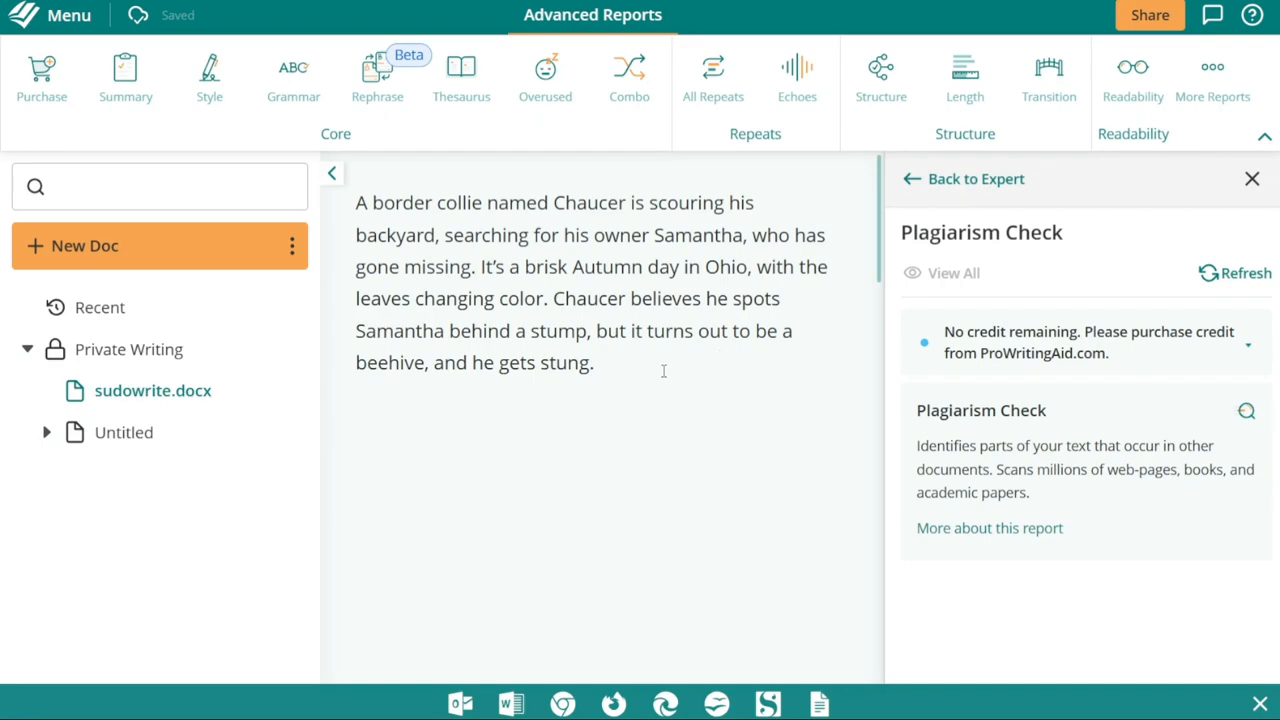
left_click_drag(356, 202, 594, 362)
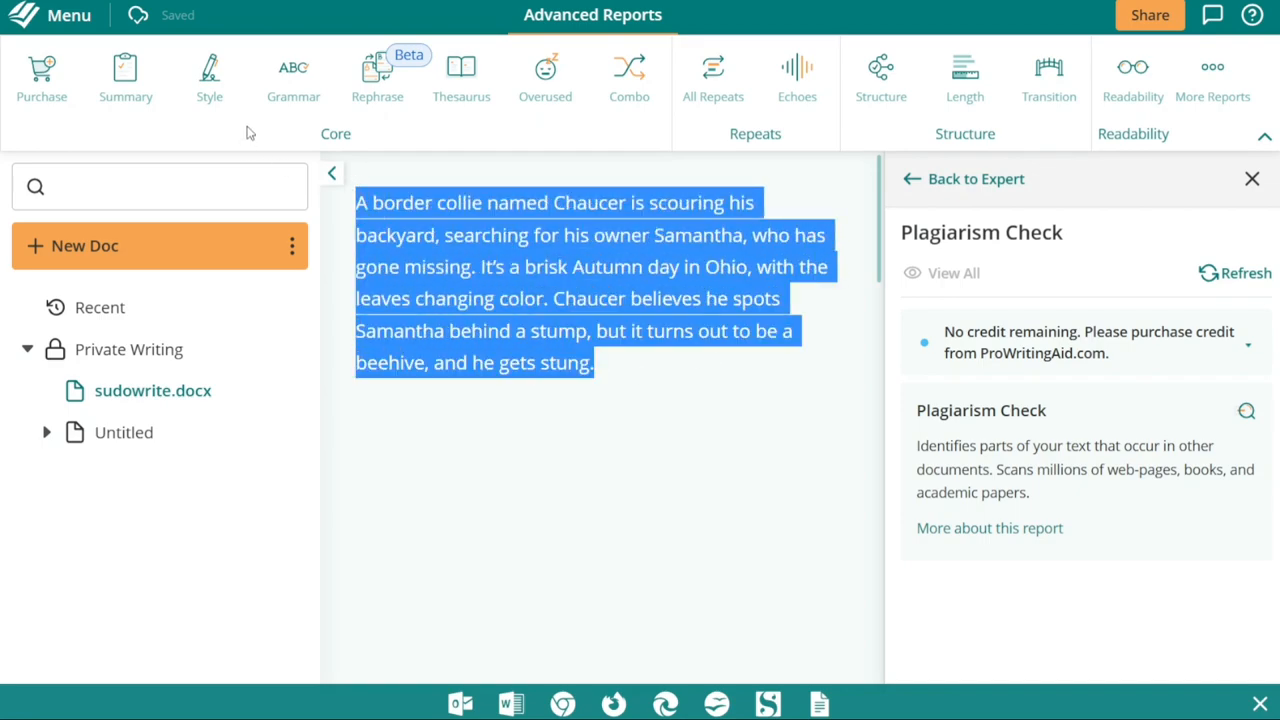
Run the Rephrase report, expand its 3 possible rephrases, and show the main menu
left_click(292, 76)
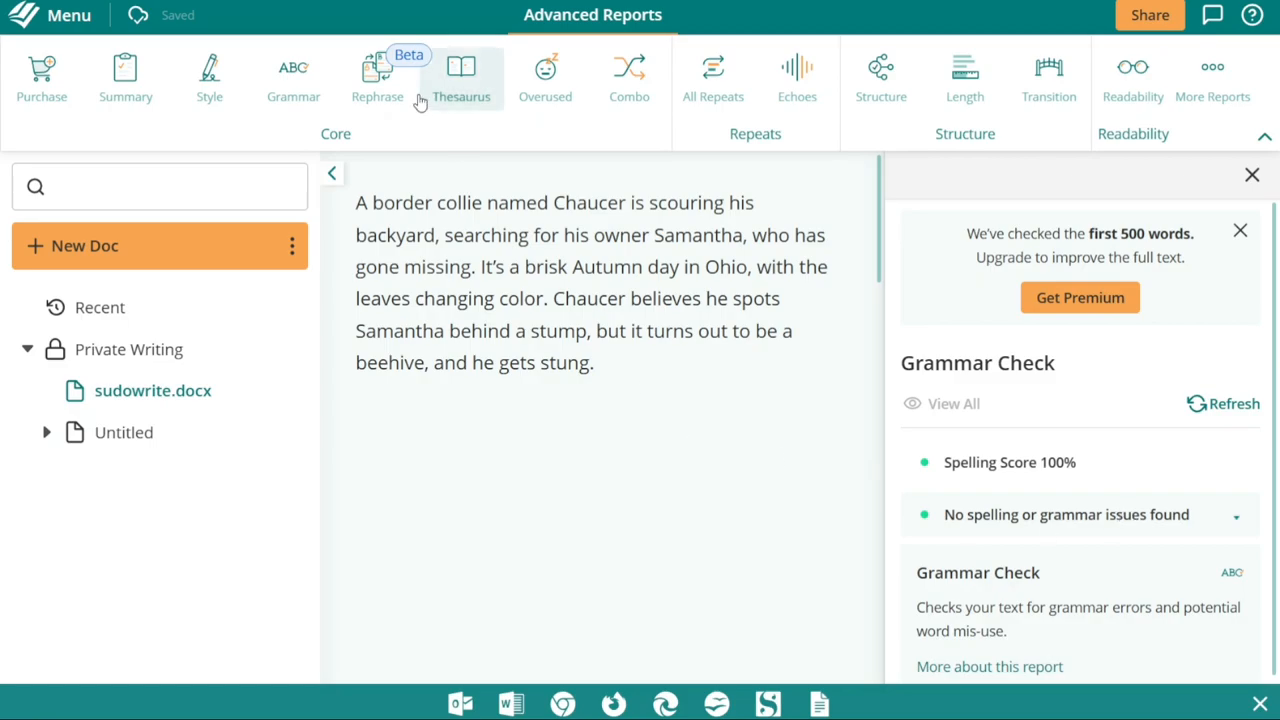
left_click(376, 76)
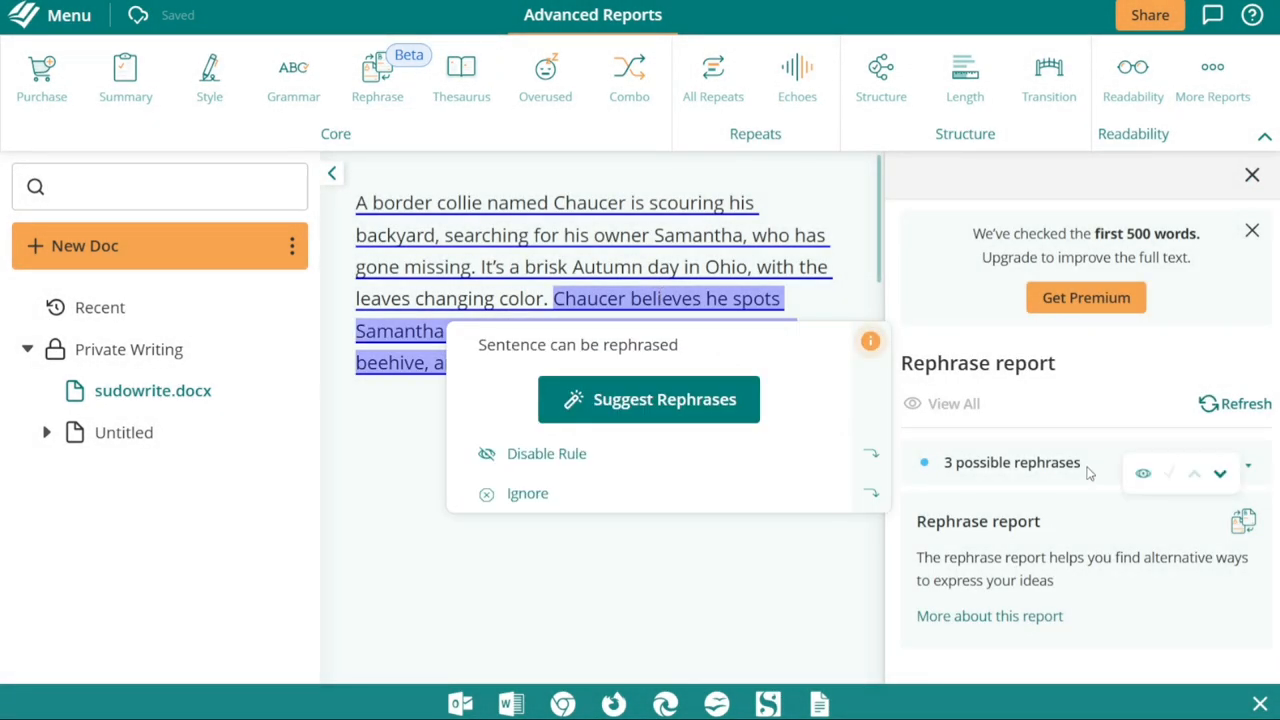
left_click(1012, 462)
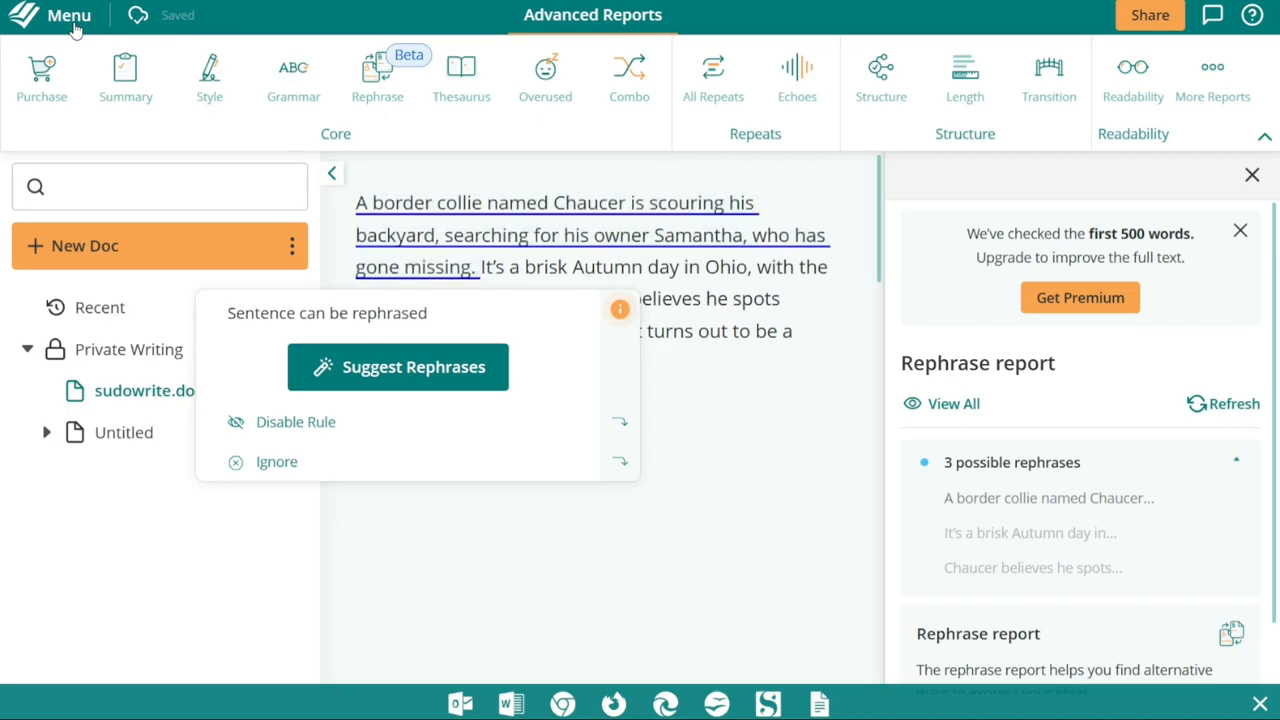
left_click(68, 16)
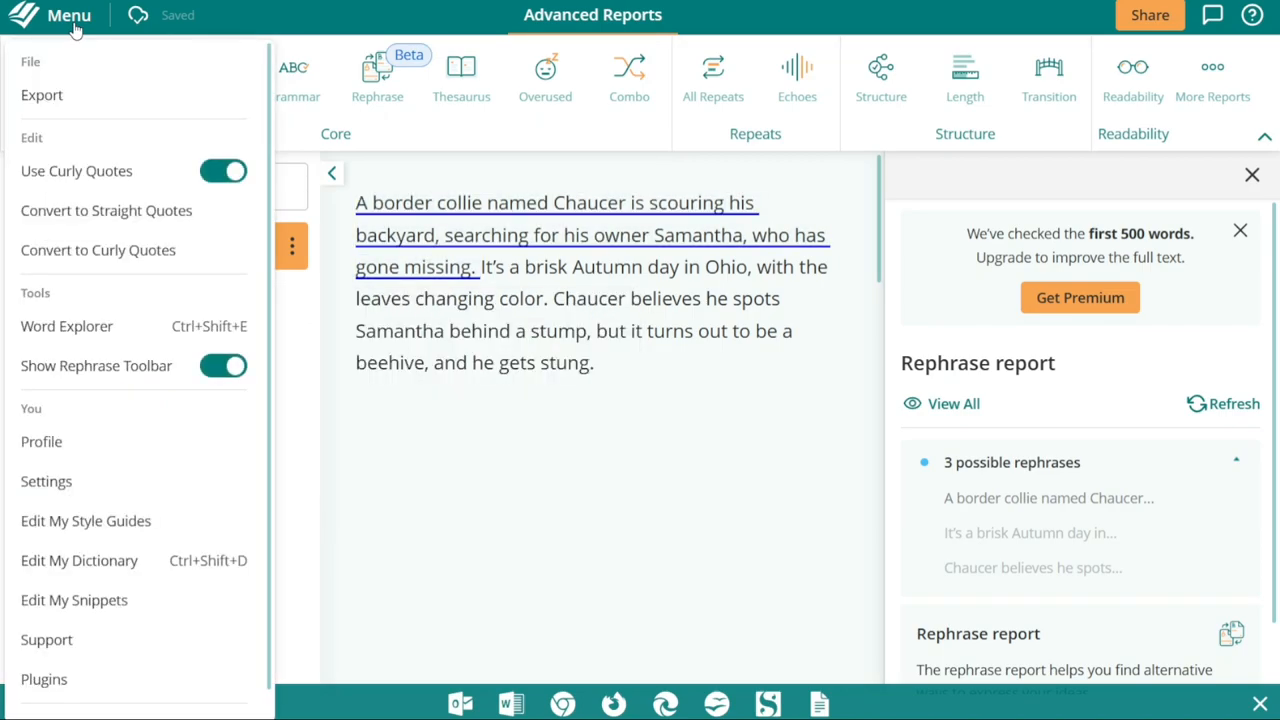
left_click(68, 16)
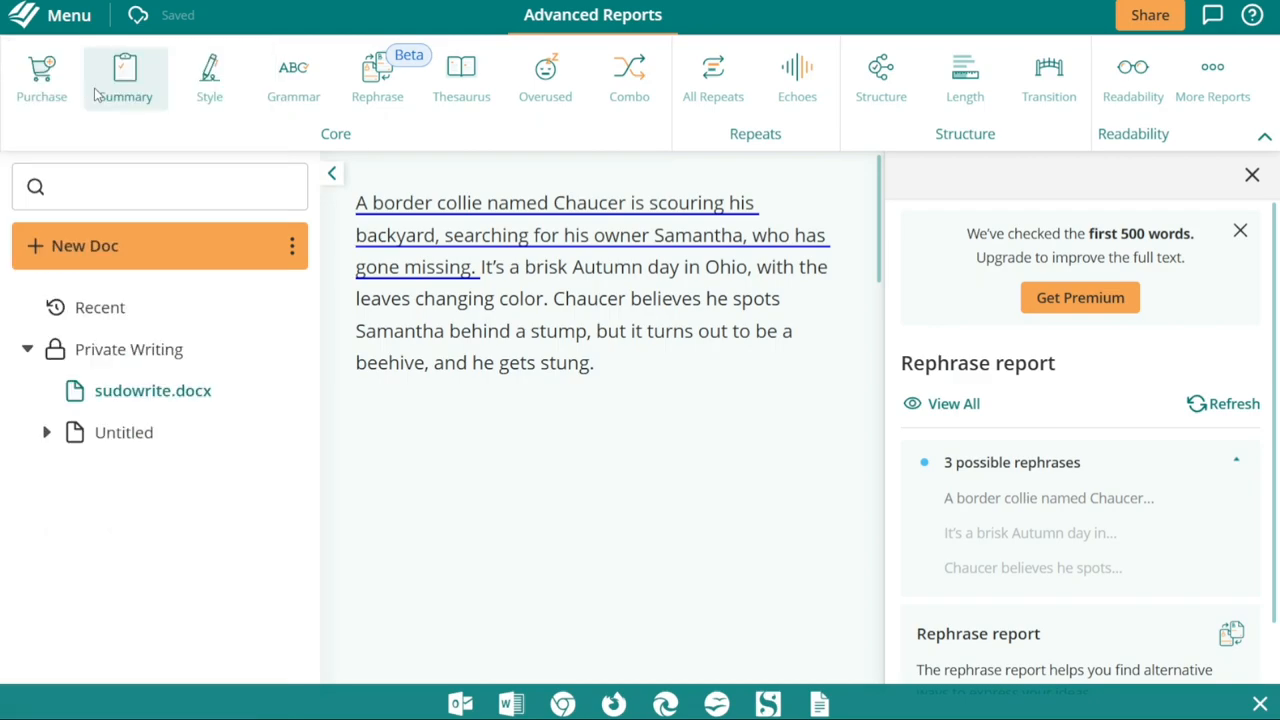
mouse_move(312, 204)
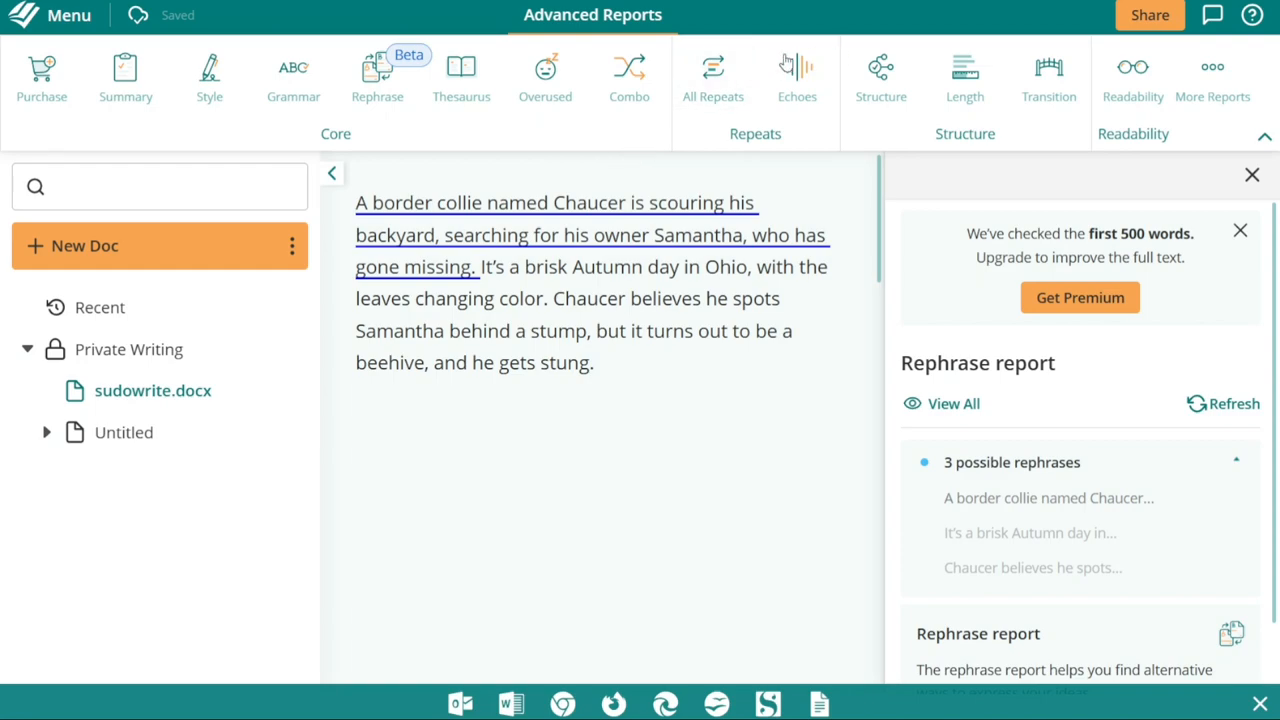
mouse_move(618, 154)
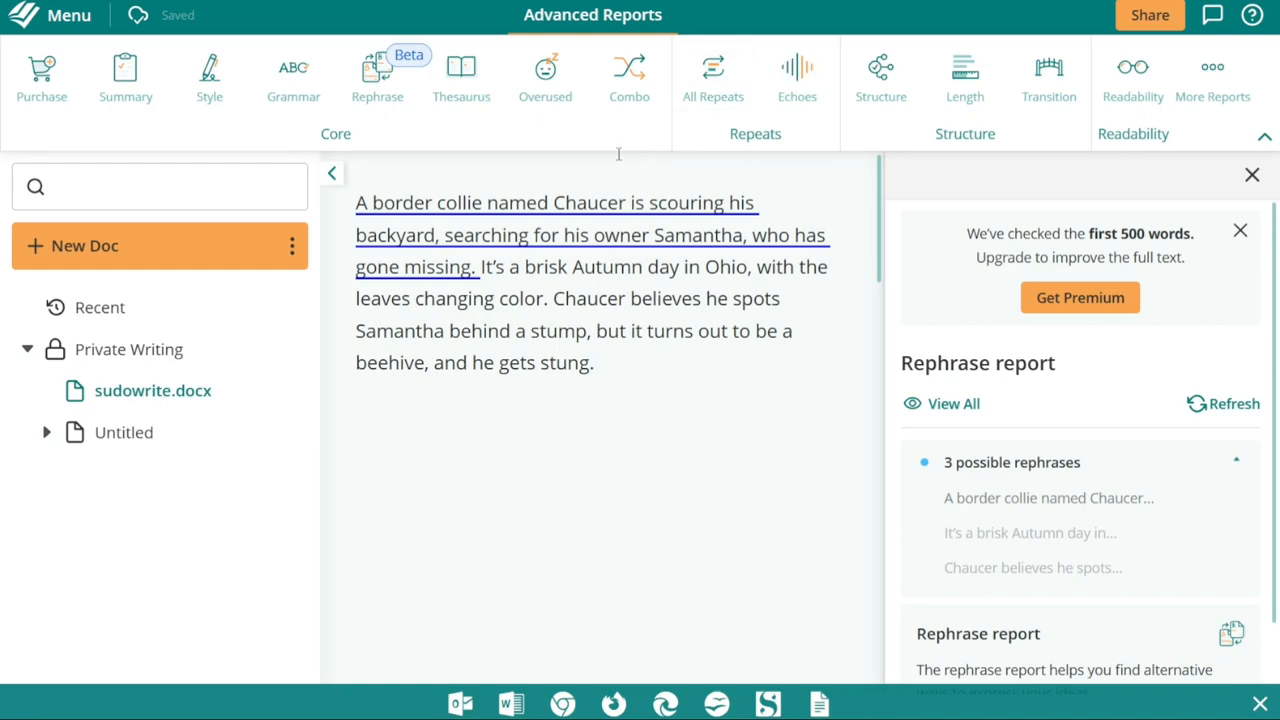